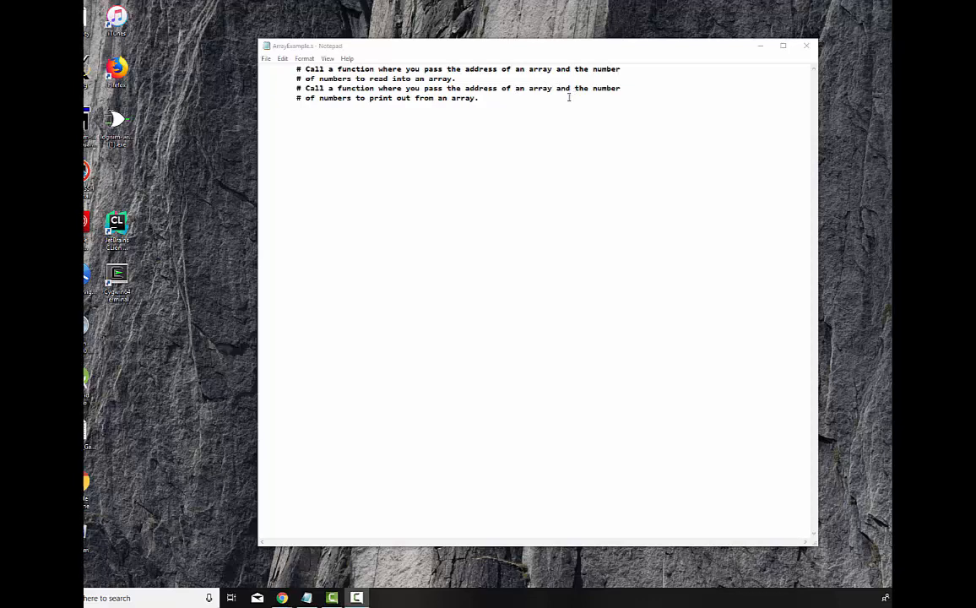
mouse_move(508, 126)
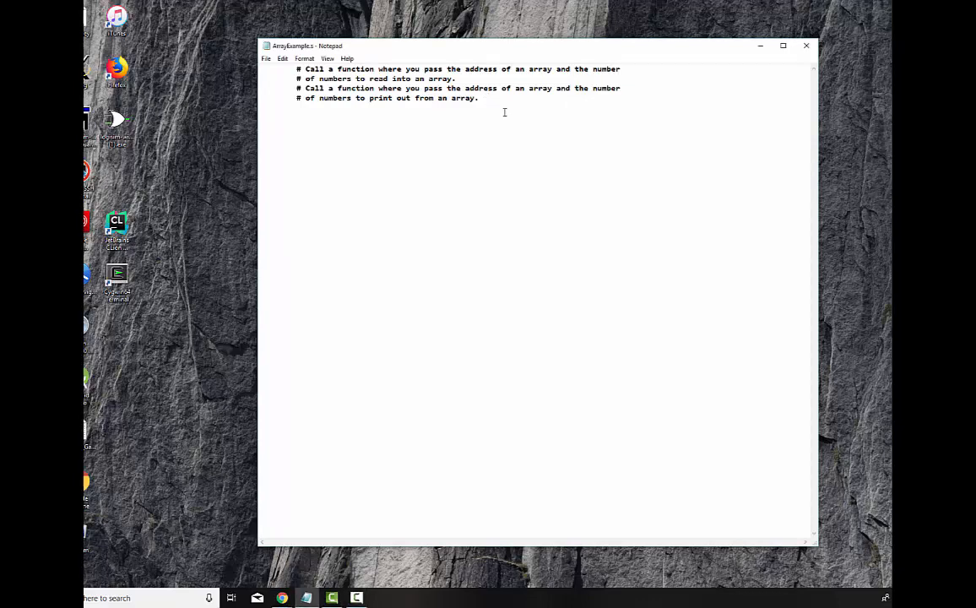
Start a .data section with MSG1: .asciiz "Please enter in a series of numbers: ".
type(".data")
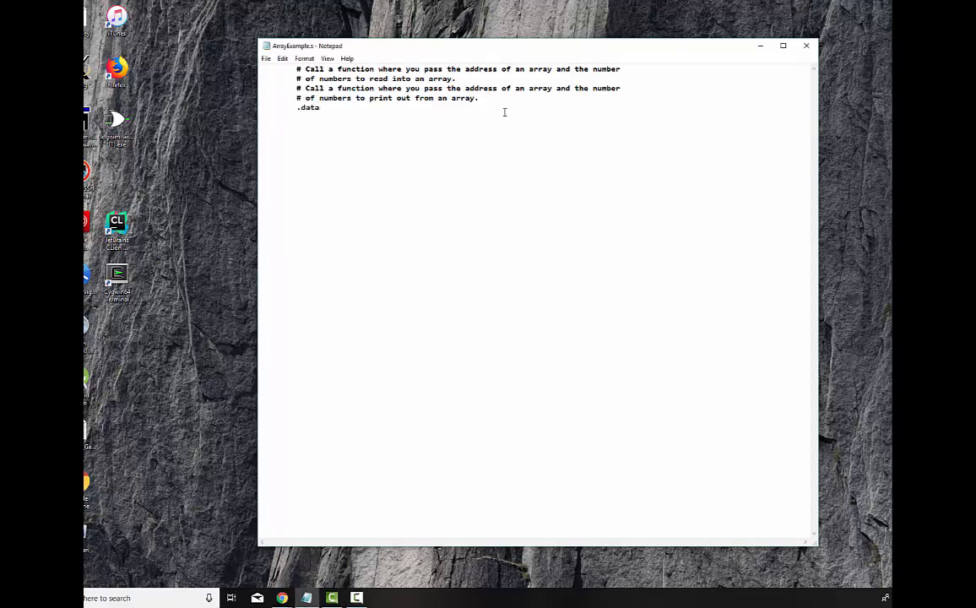
type("MSG1:")
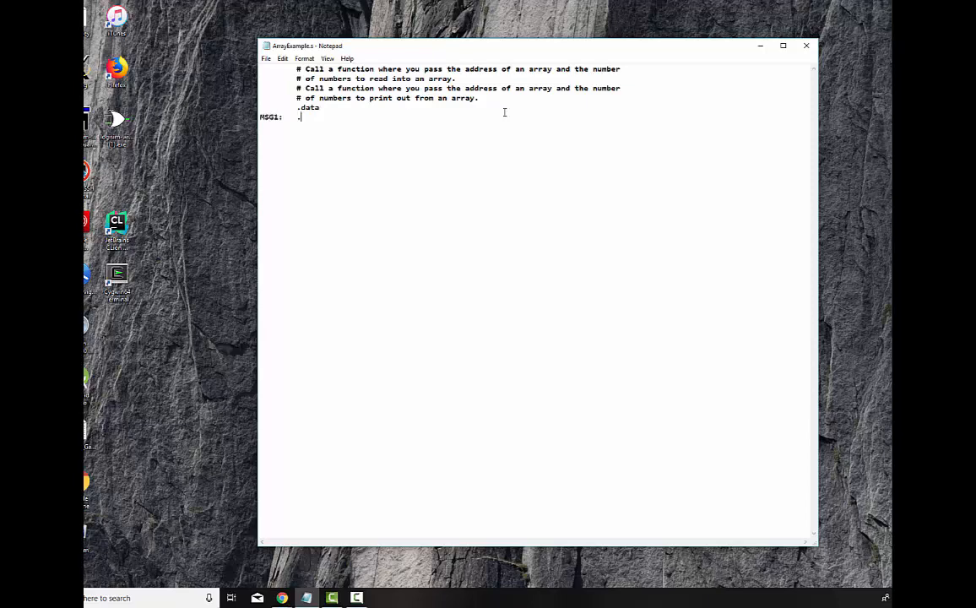
type(".asciiz")
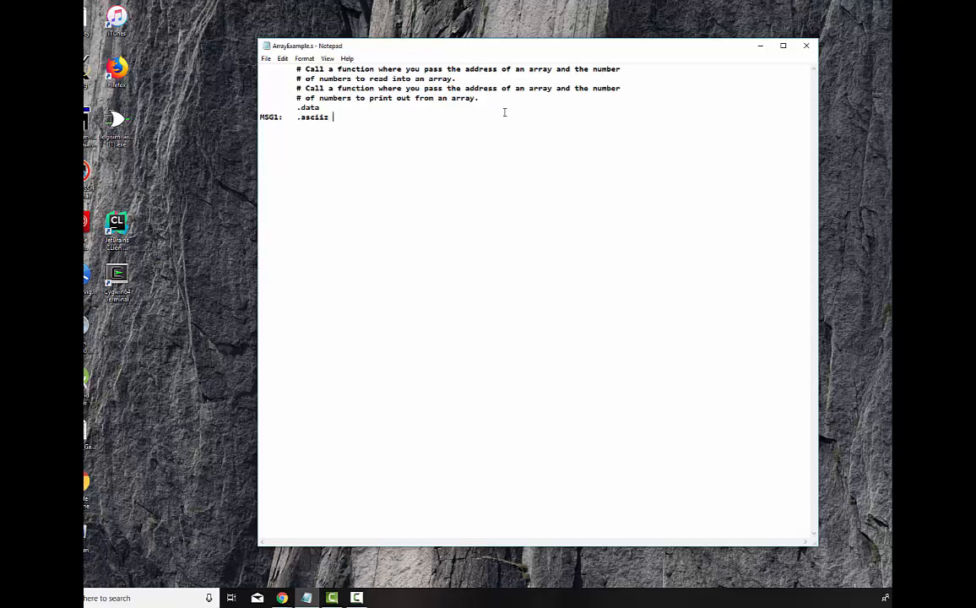
type("\"P")
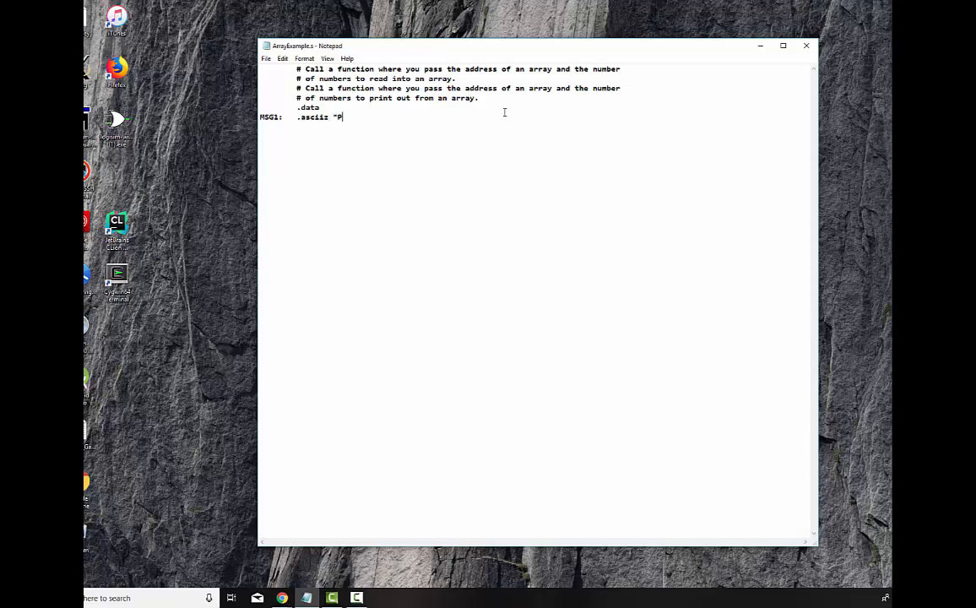
type("lease enter in a")
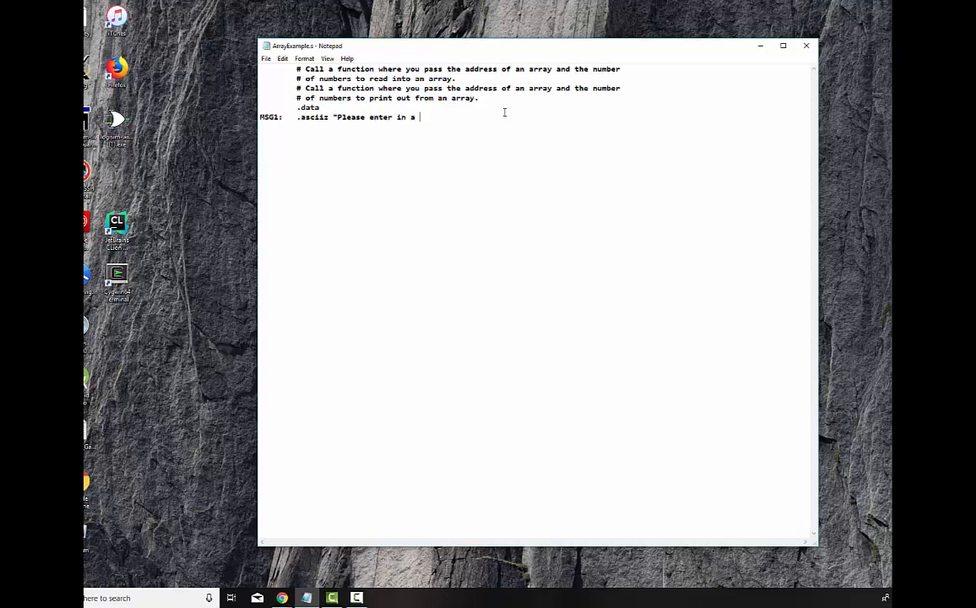
type("seriess of numbers:")
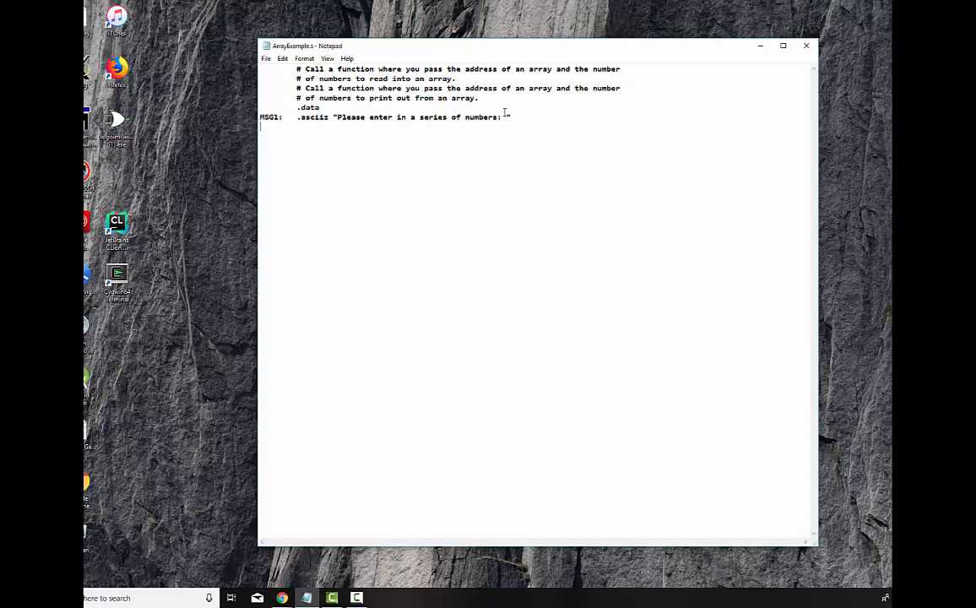
Add MSG2: .asciiz " The number you read in are: ", fixing a typo.
type("MSG2:")
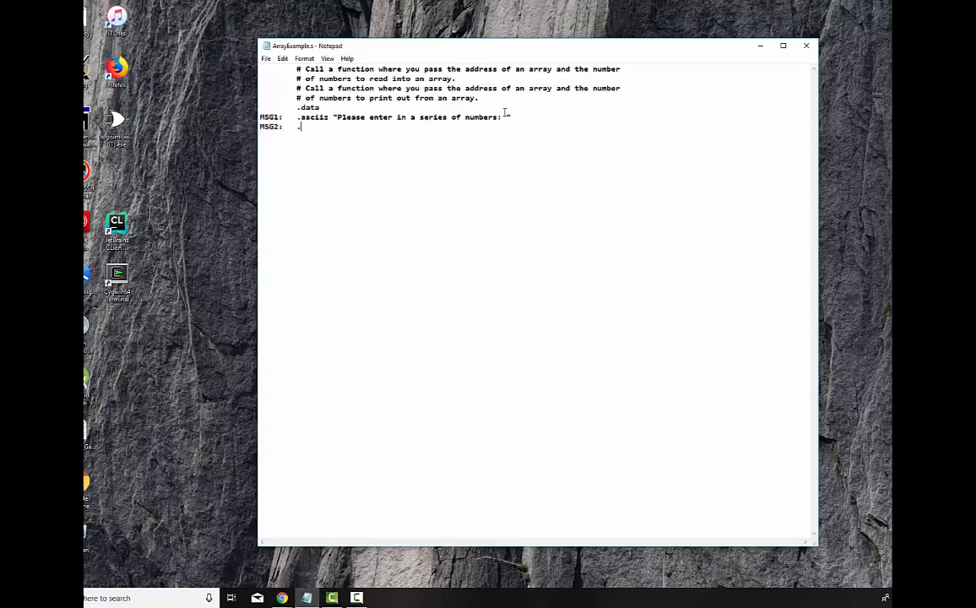
type(".asciiz")
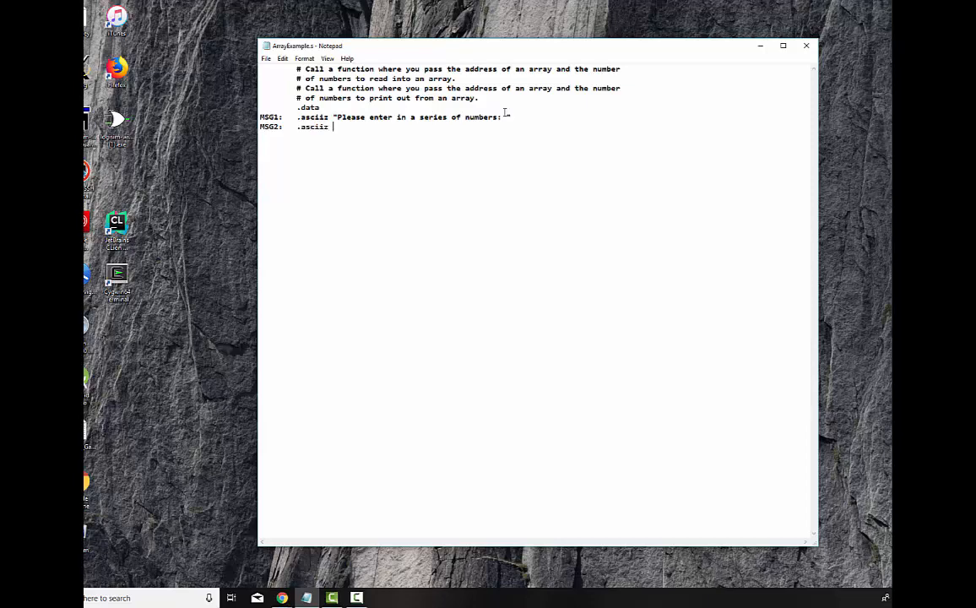
type("\" The number of")
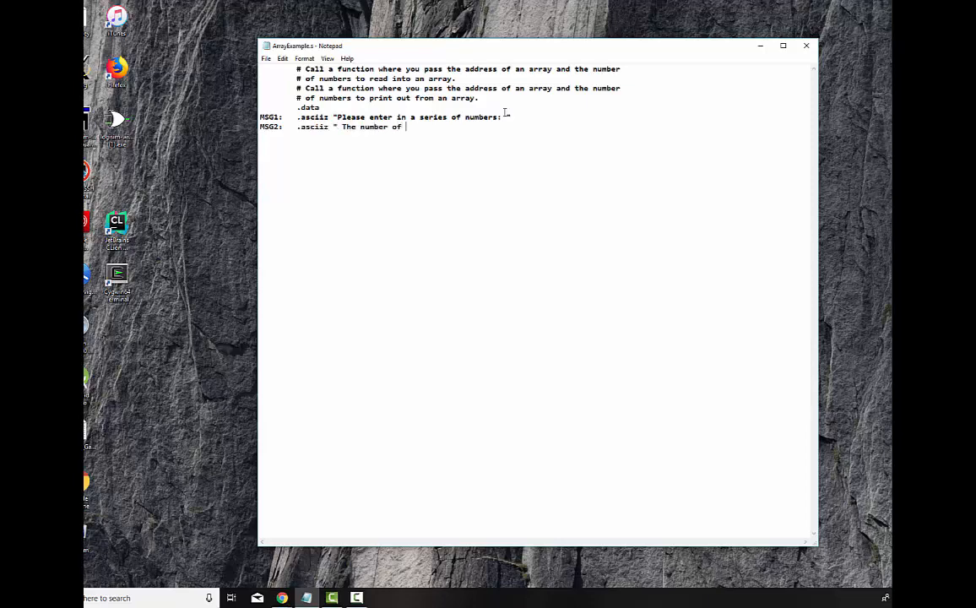
type("numbers you")
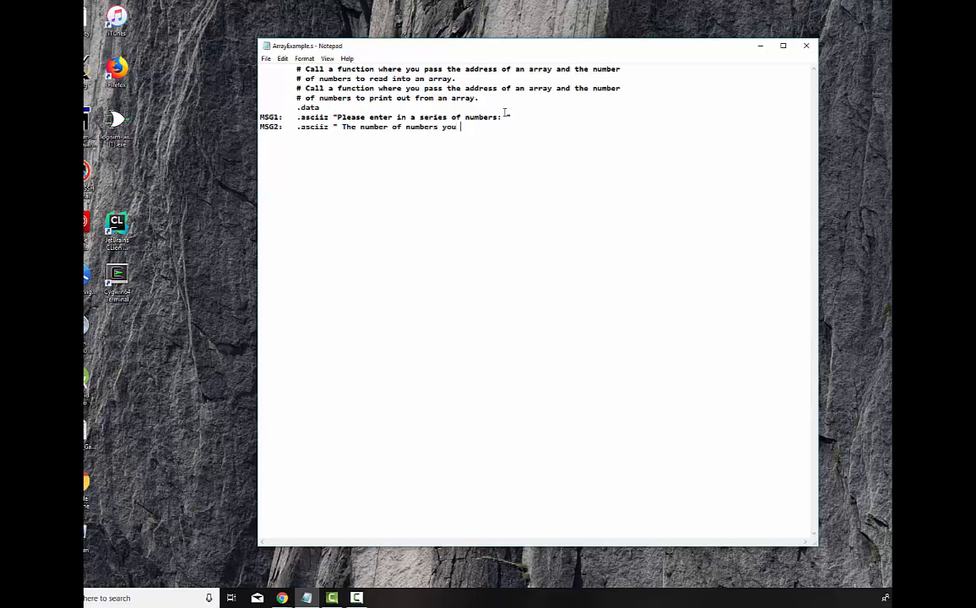
type("read in")
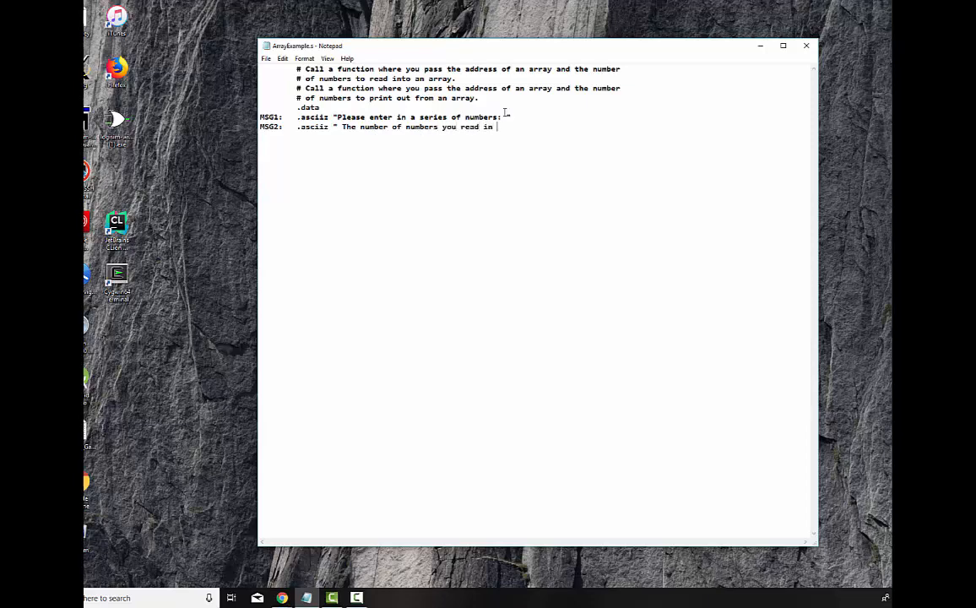
key("backspace")
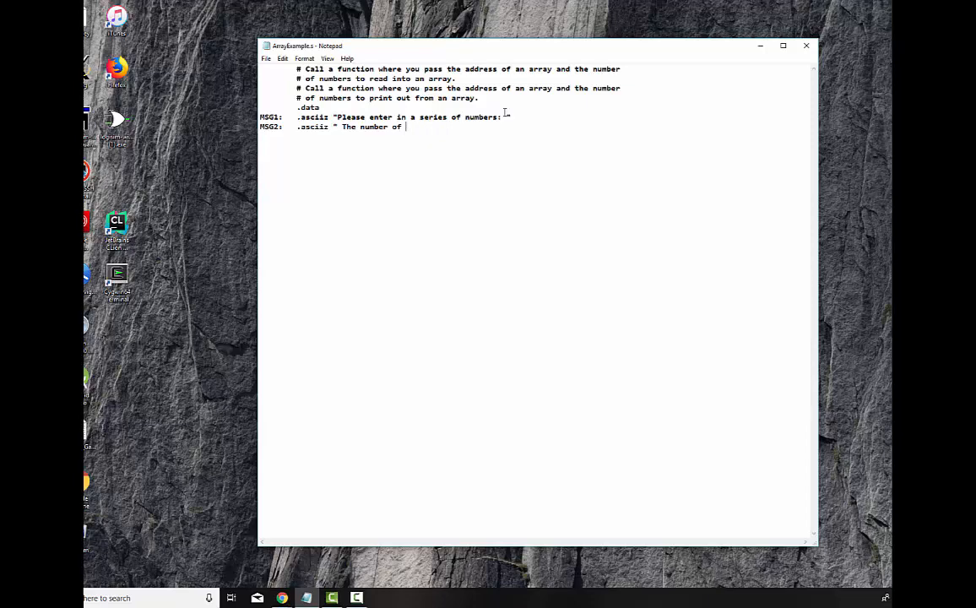
type("u")
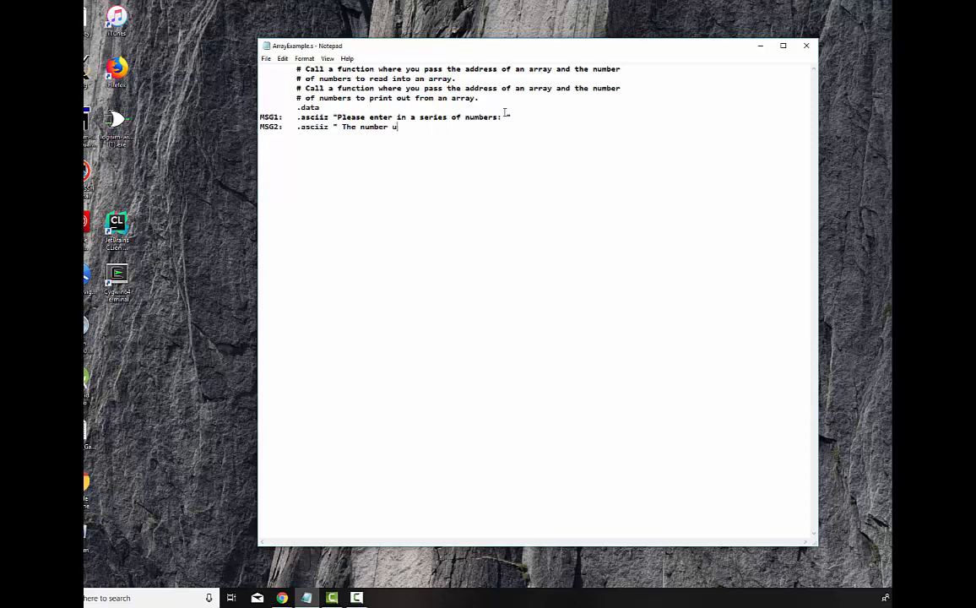
type("ou read")
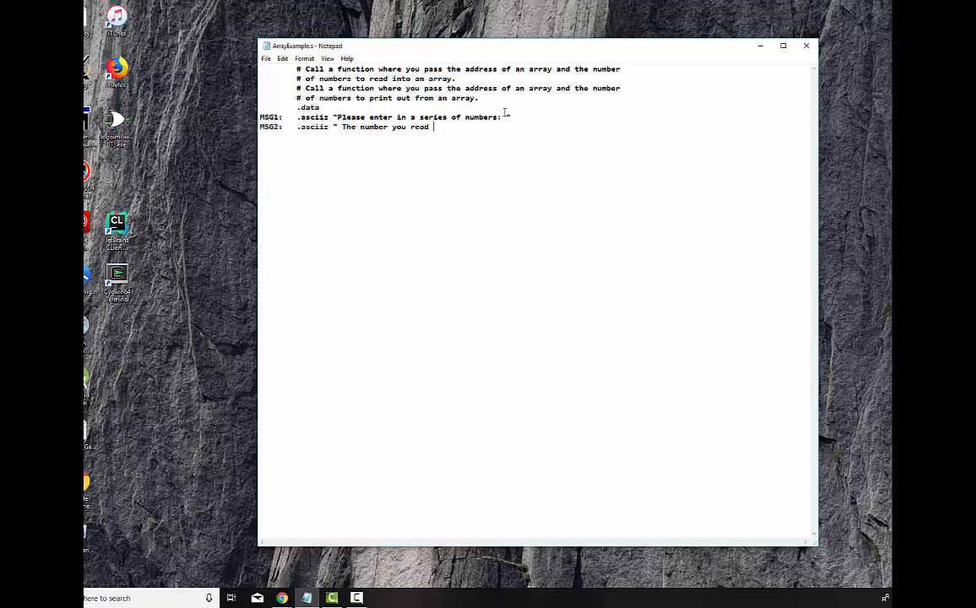
type("in are: \"")
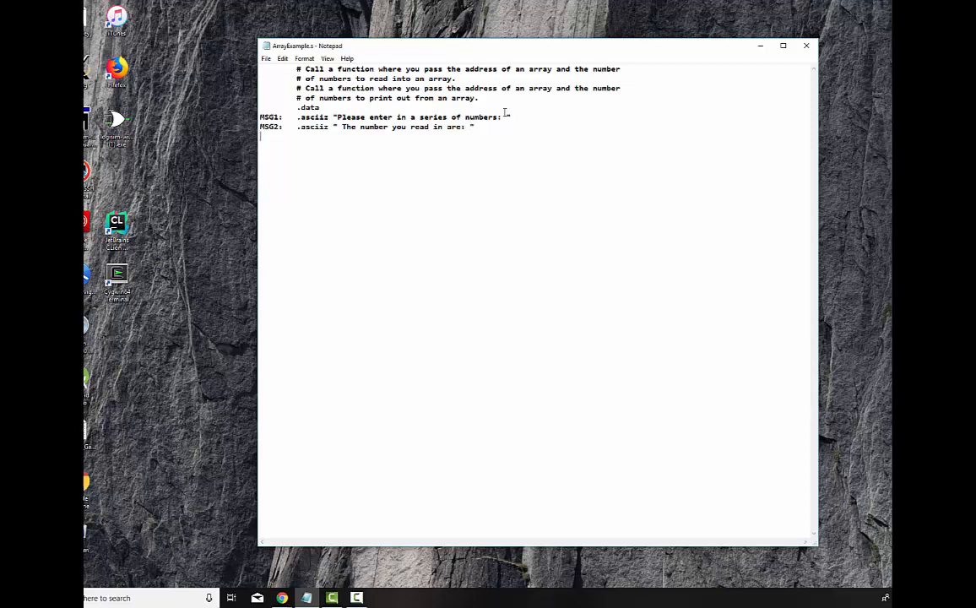
Reserve NUMBRS: .space 40 for 10 numbers and define SPACE: .byte ' '.
type("NUMB")
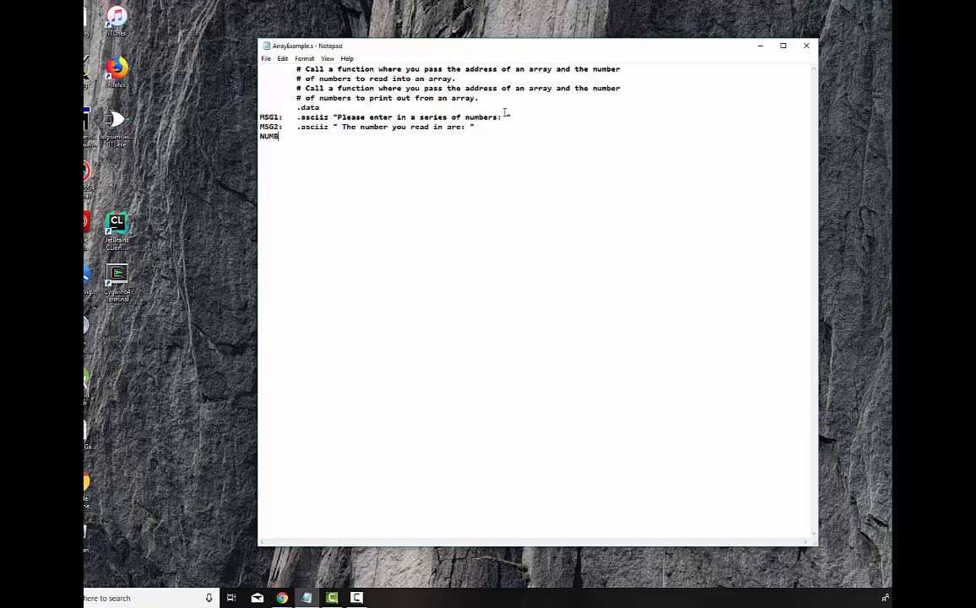
type("RS: .space 40")
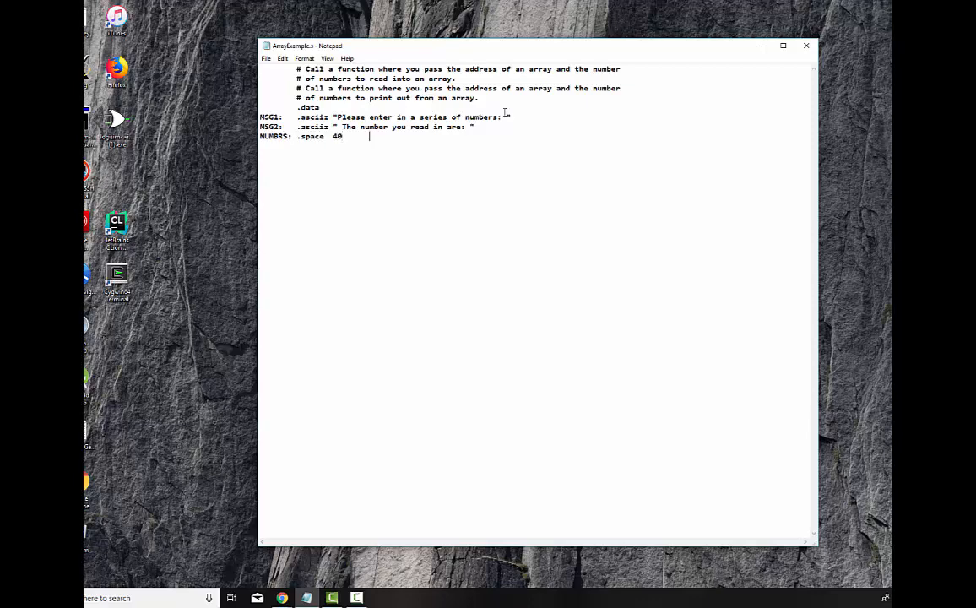
type("# Max of")
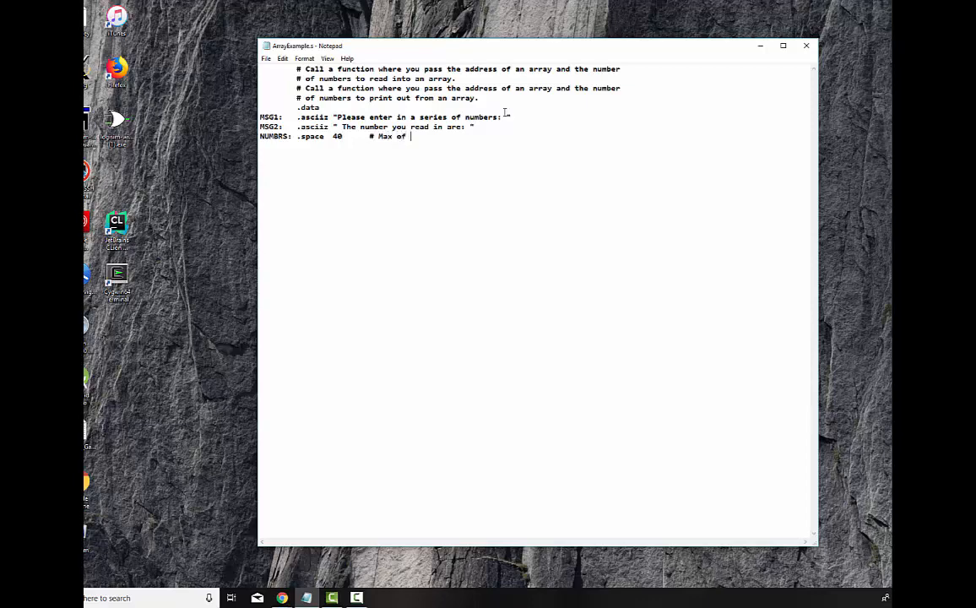
type("10 numbers")
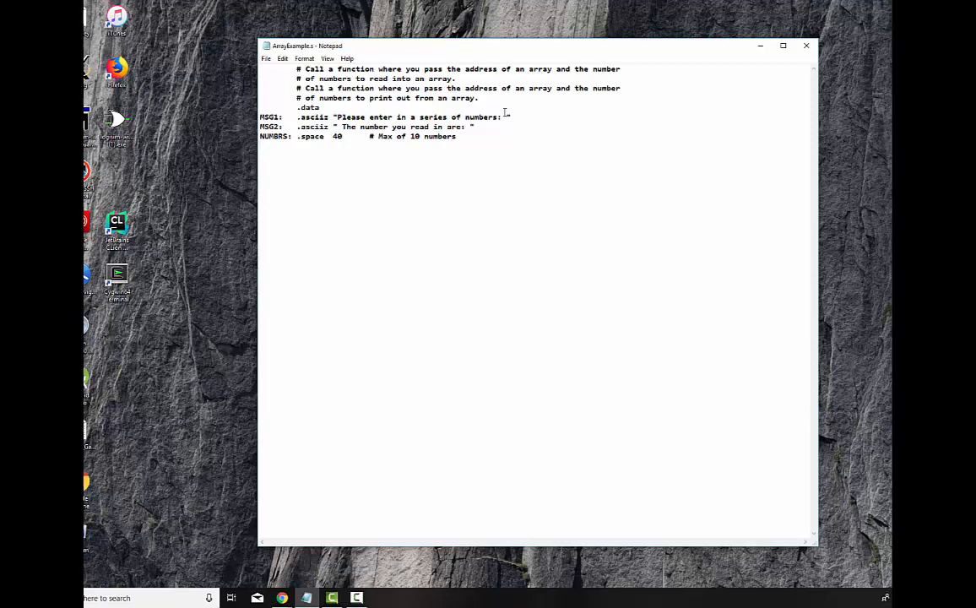
type("SPACE:  .b")
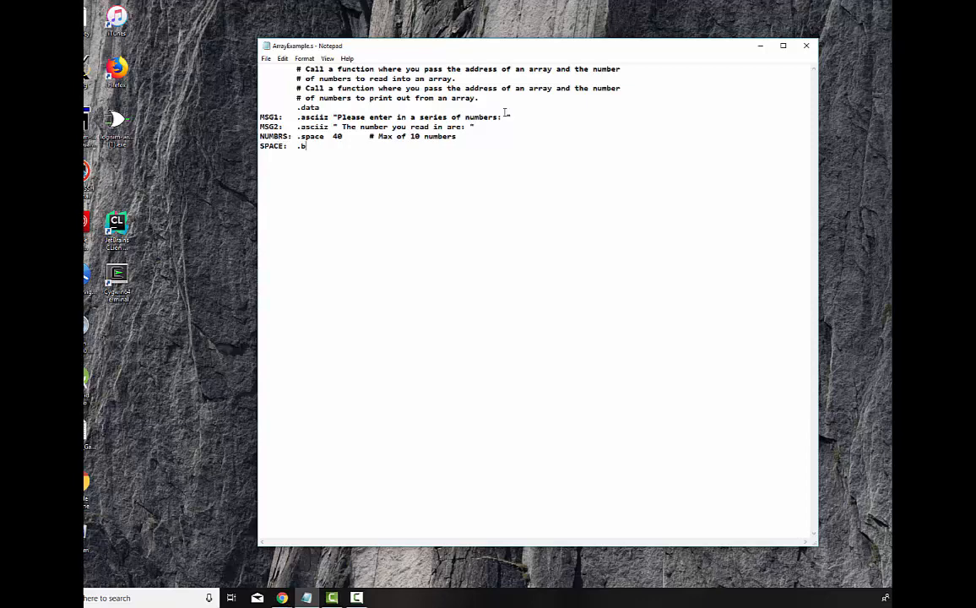
type("yte ' '")
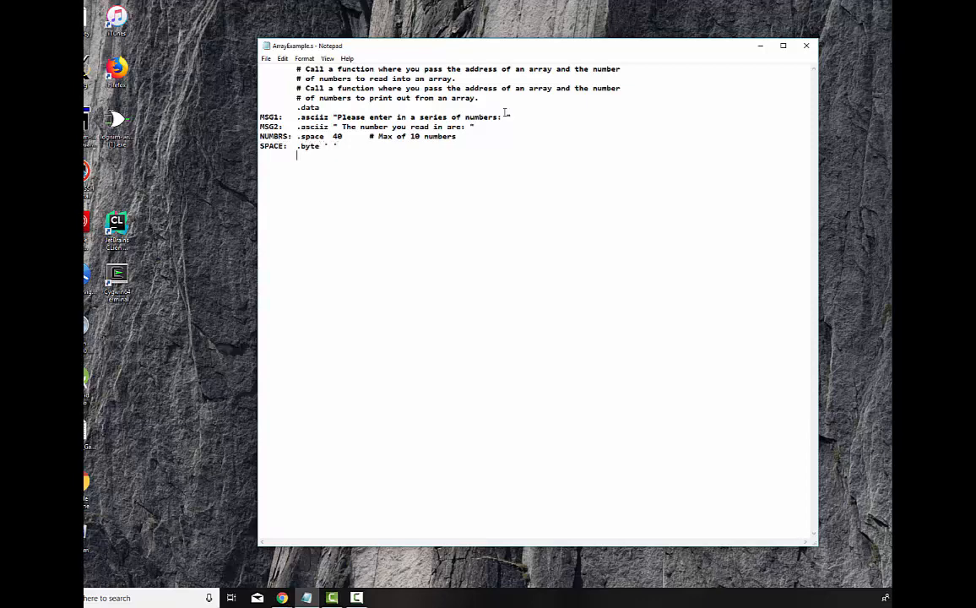
Add .align 2, a .text section, .globl main and the main: label.
type(".alig")
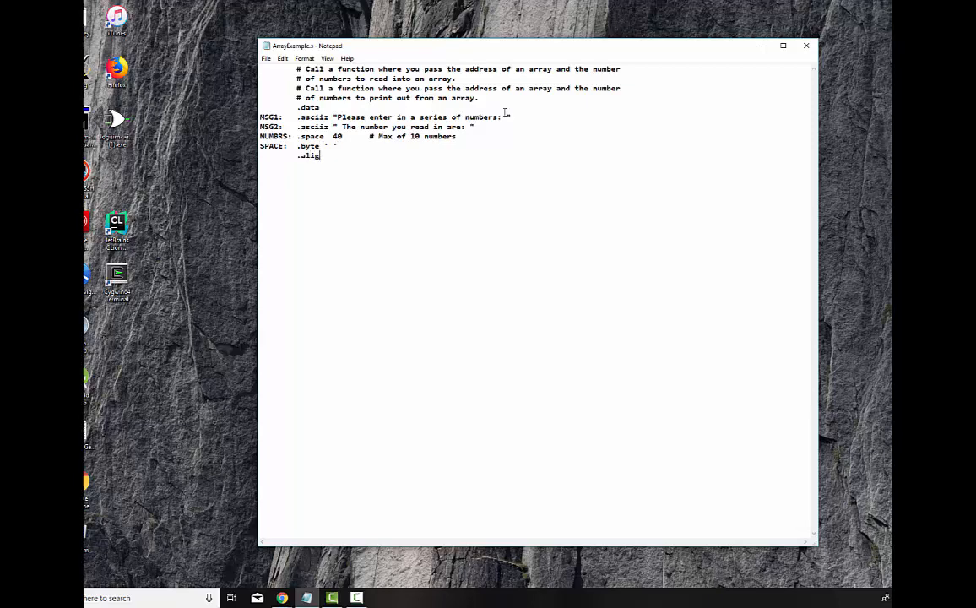
type("2")
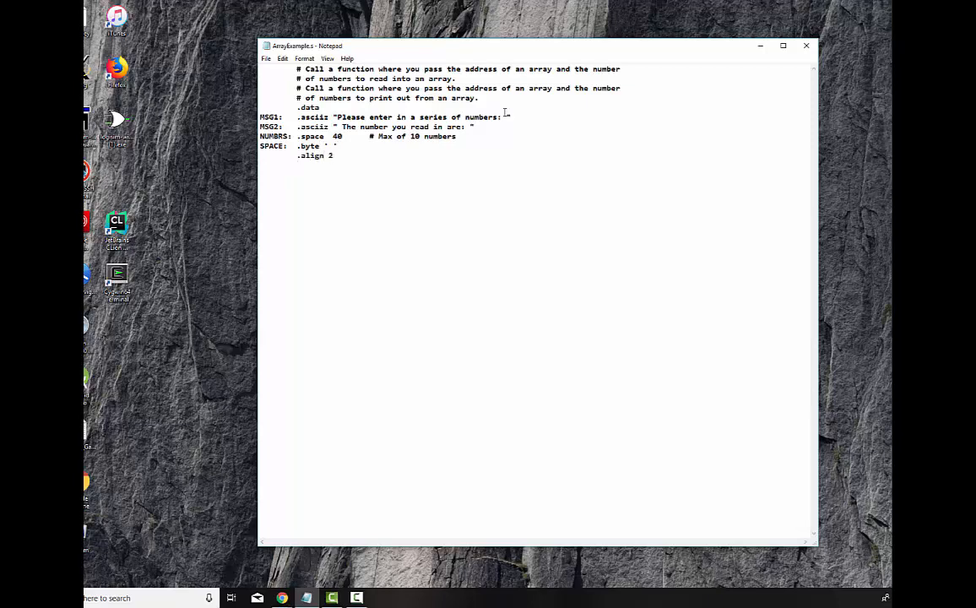
type(".text")
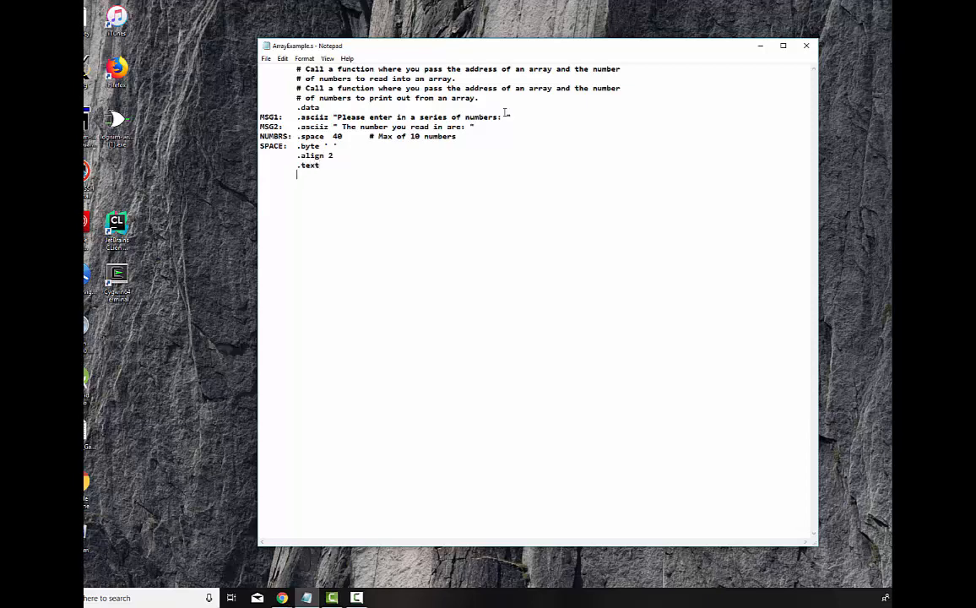
type(".glo")
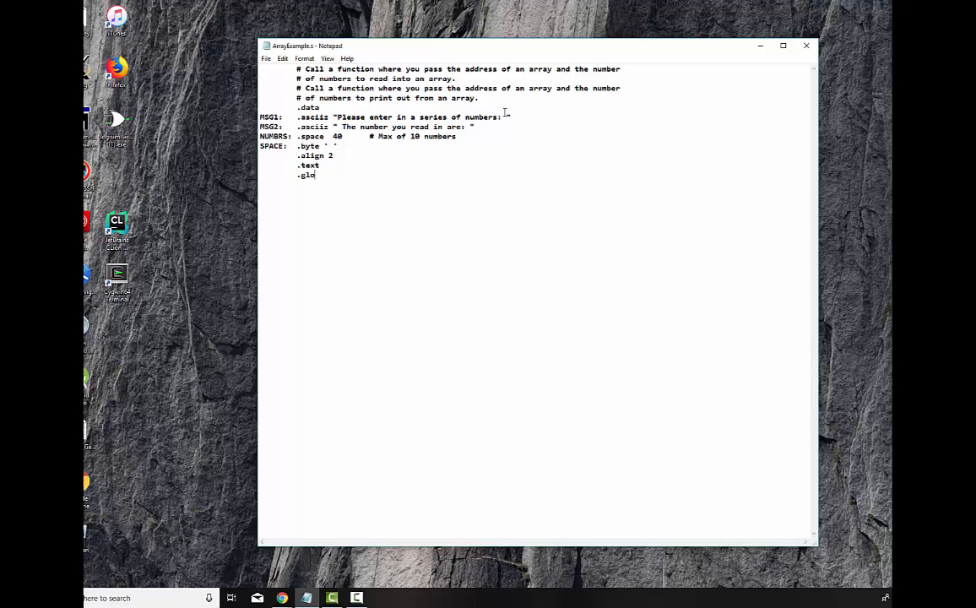
type("bl main")
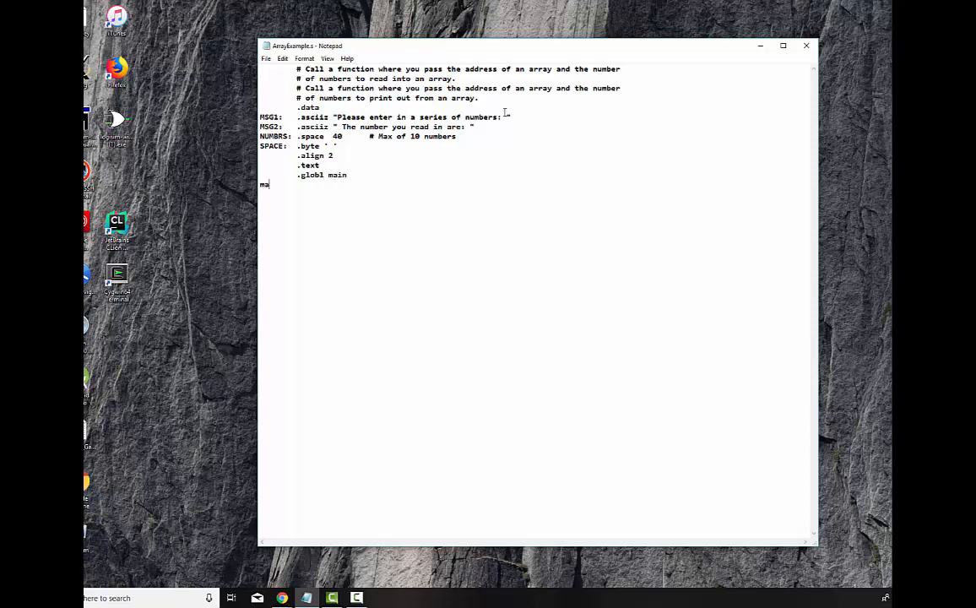
type("in:")
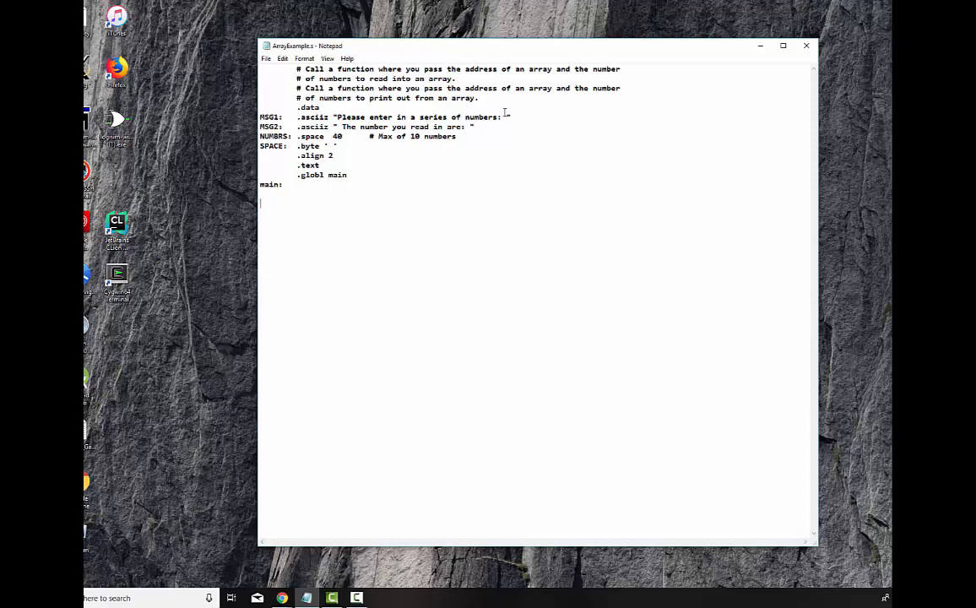
Under main, load print-string code 4 into $v0, MSG1 into $a0, and syscall.
type("li")
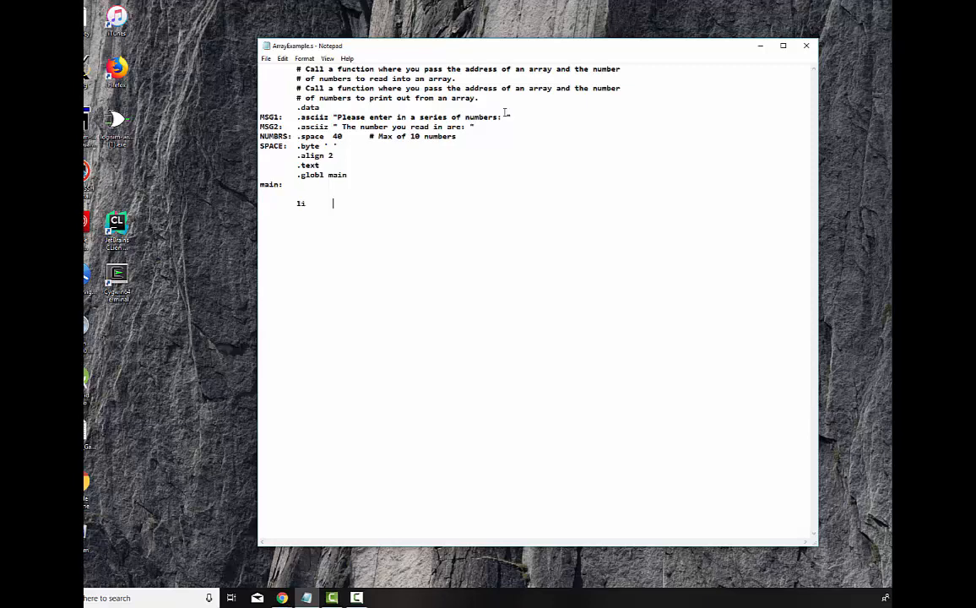
type("$v0,4")
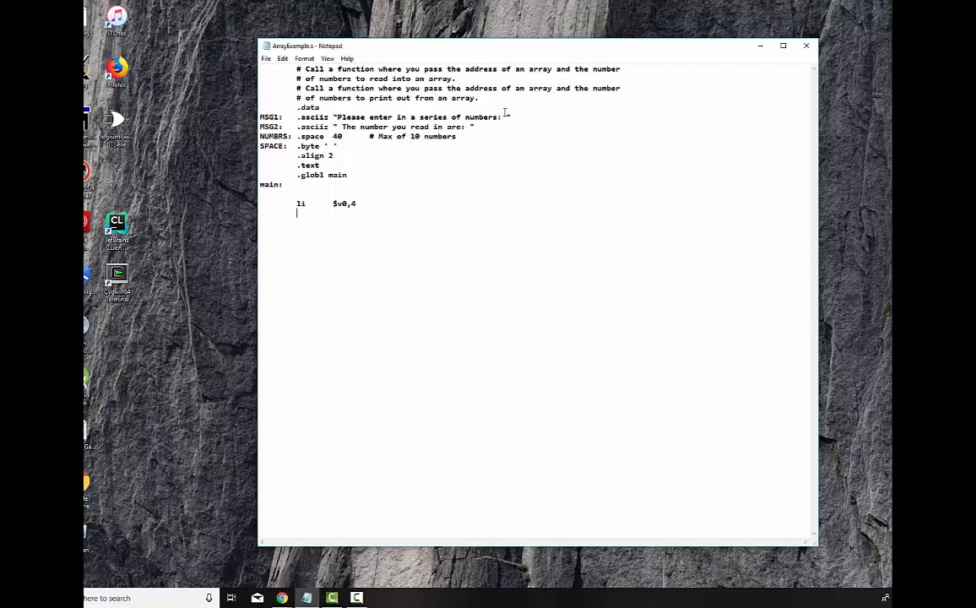
type("la")
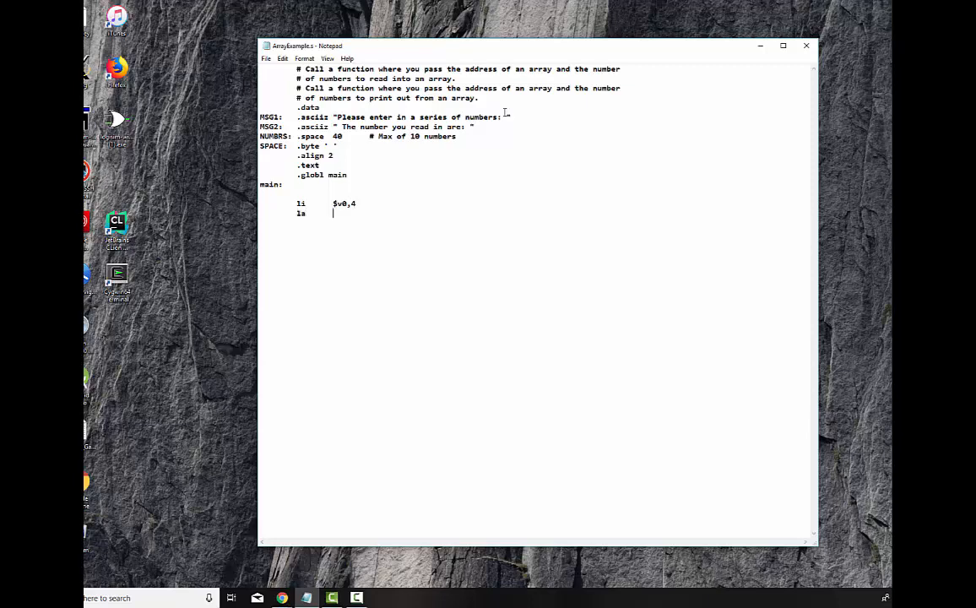
type("$a0,")
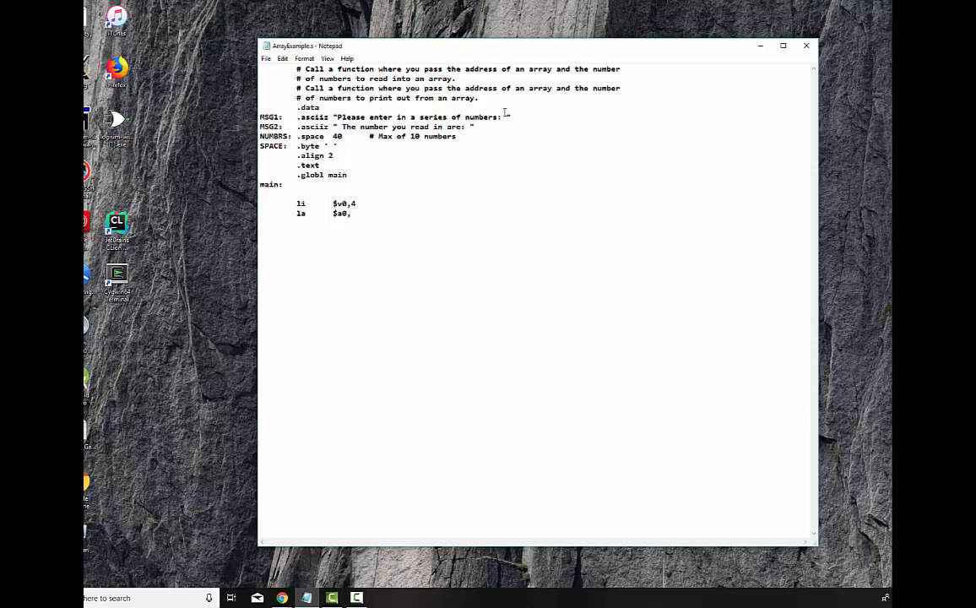
type("MSG1")
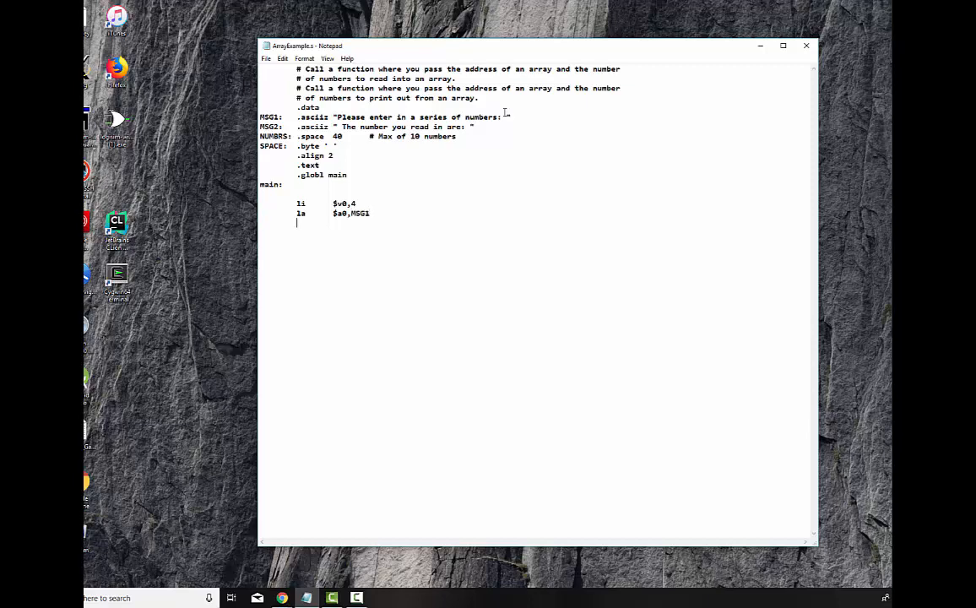
type("syscall")
type("#")
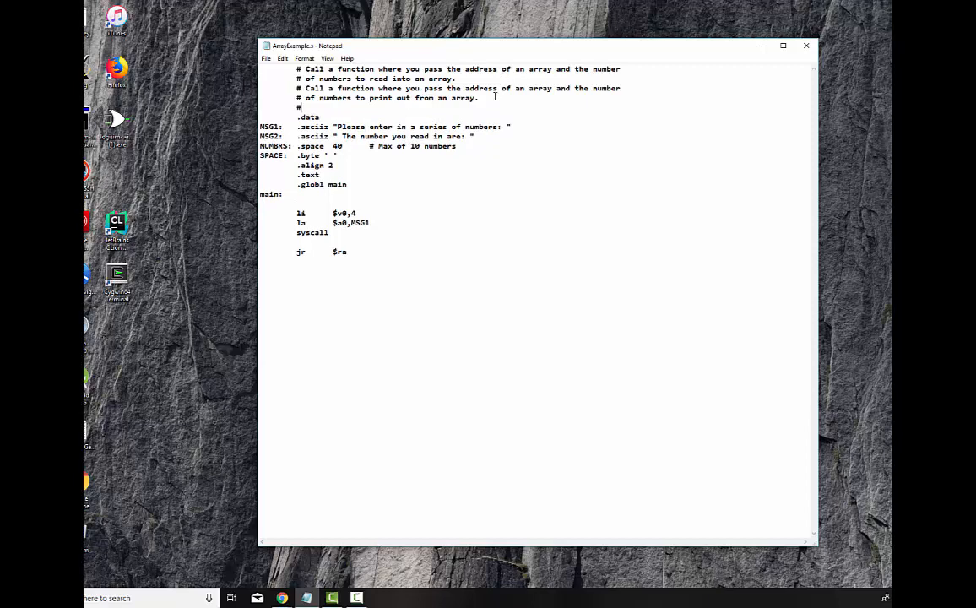
Add the header comment '# CABTAB Code a Bit, Test a Bit' above .data.
type("CABTAB")
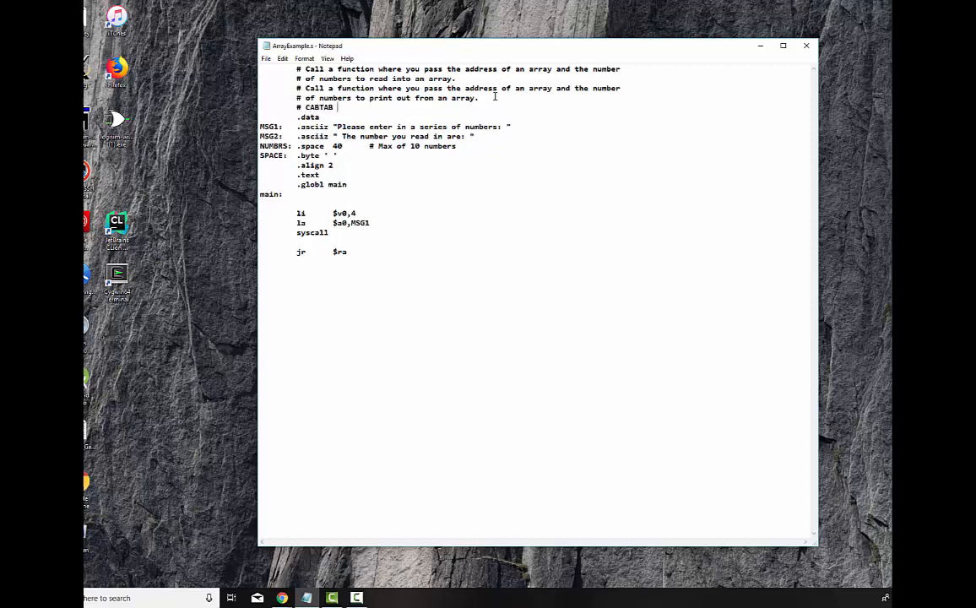
type("Code a B")
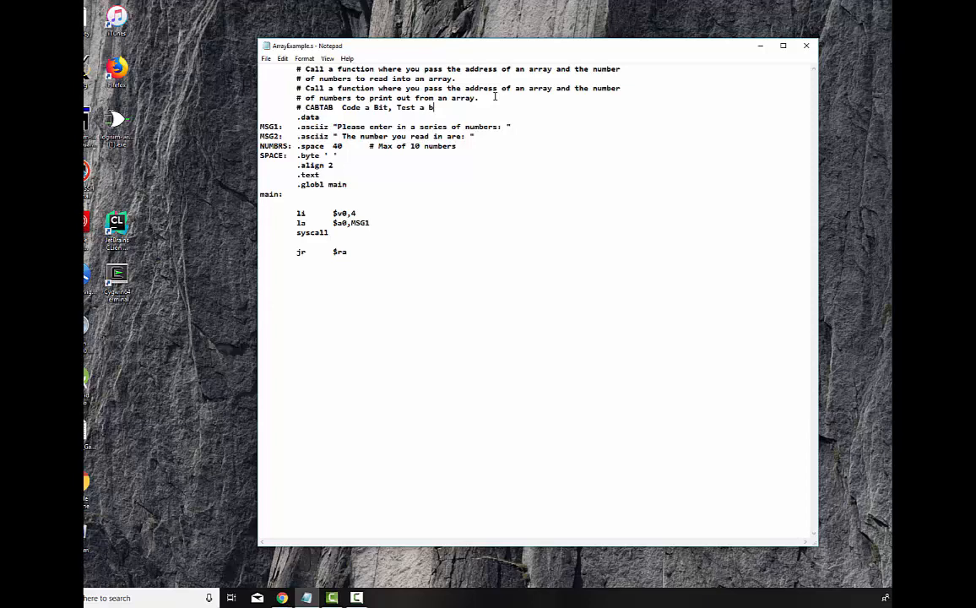
type("it")
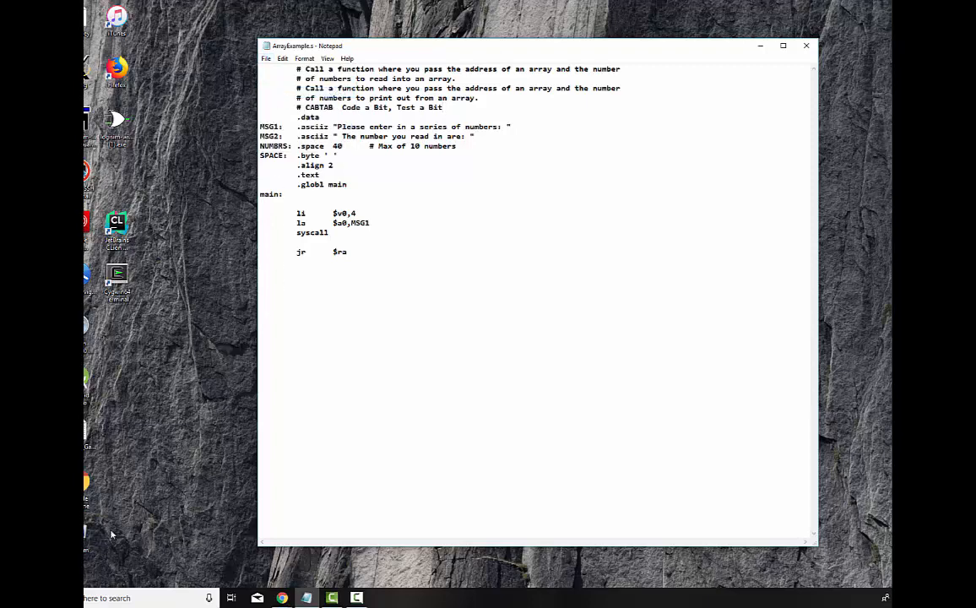
Reinitialize QtSpim and load ArrayExample.s to check the message strings in memory.
left_click(443, 107)
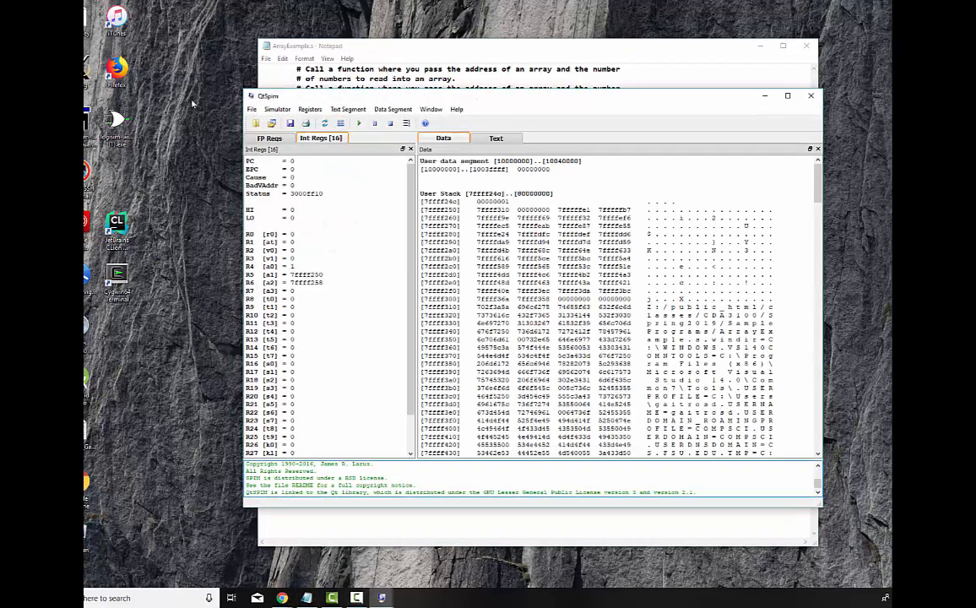
left_click(252, 109)
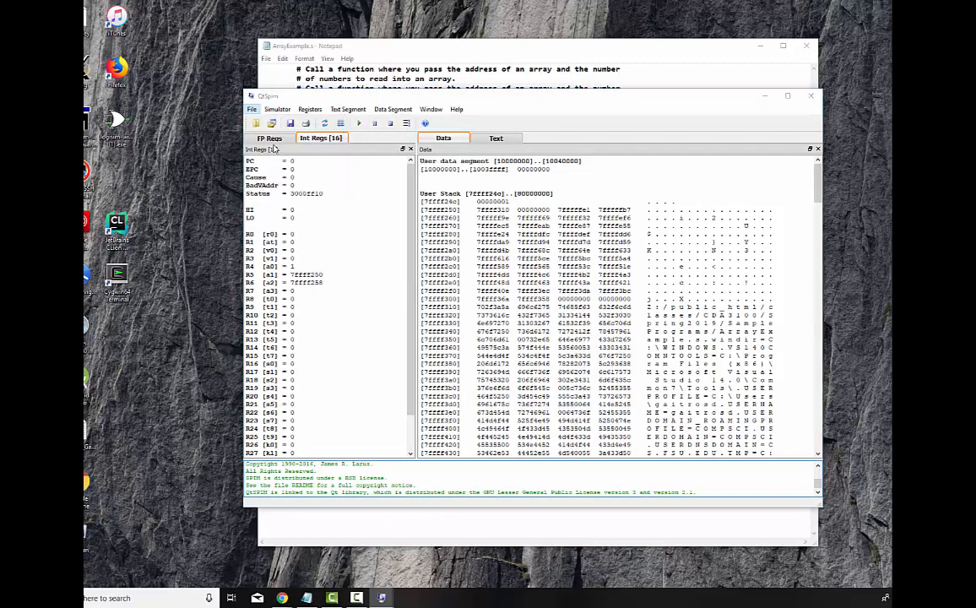
left_click(270, 123)
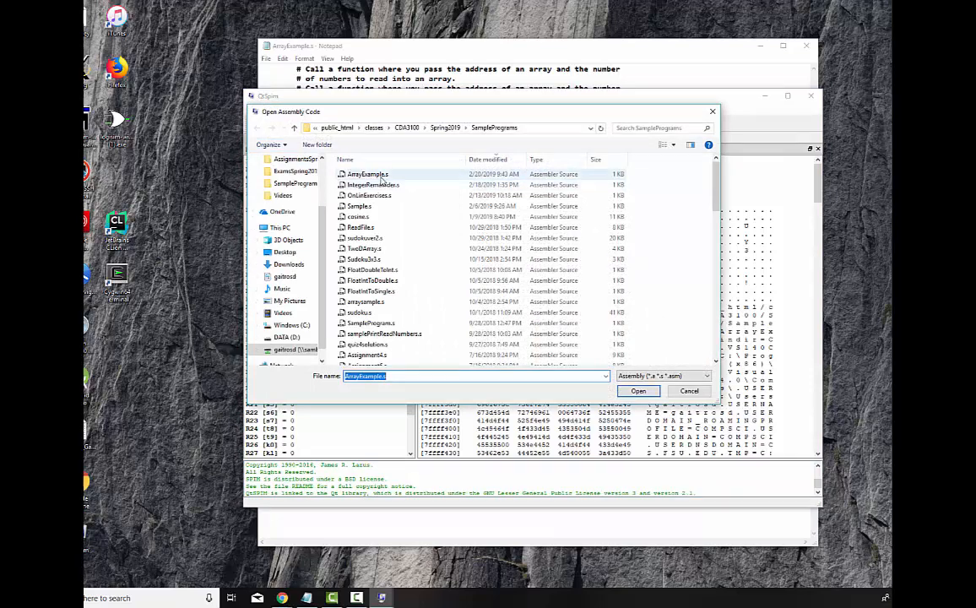
left_click(637, 390)
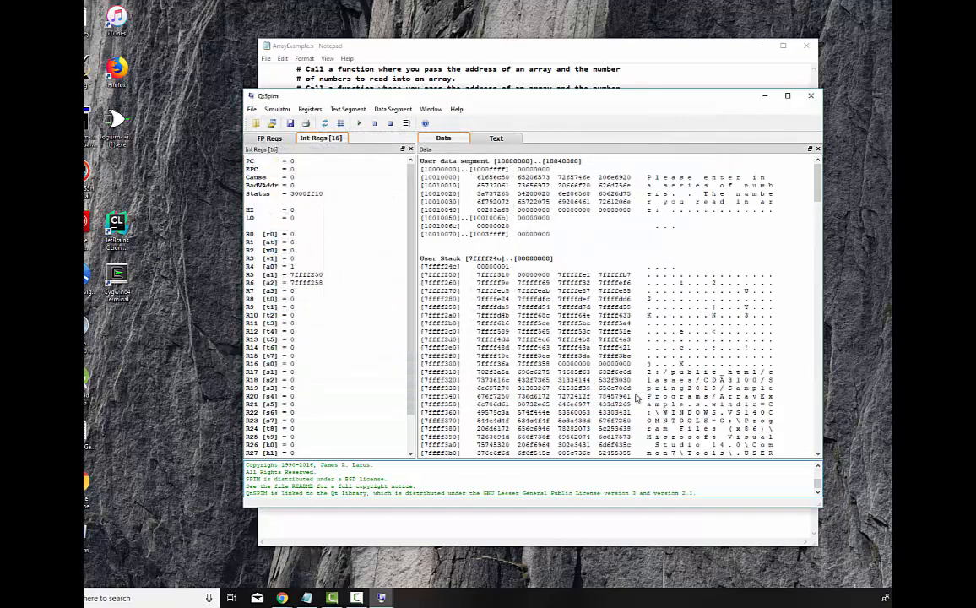
left_click(277, 109)
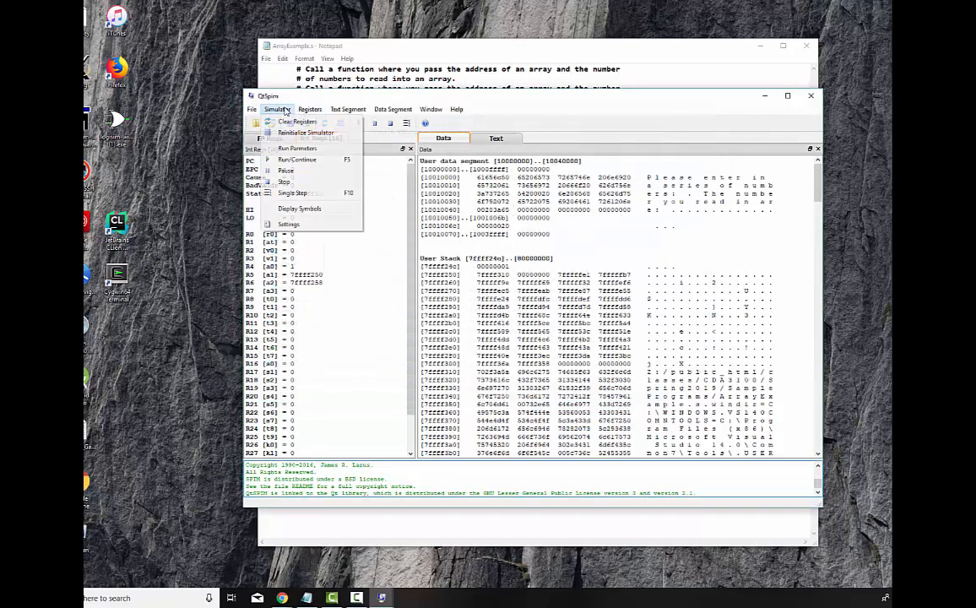
left_click(296, 159)
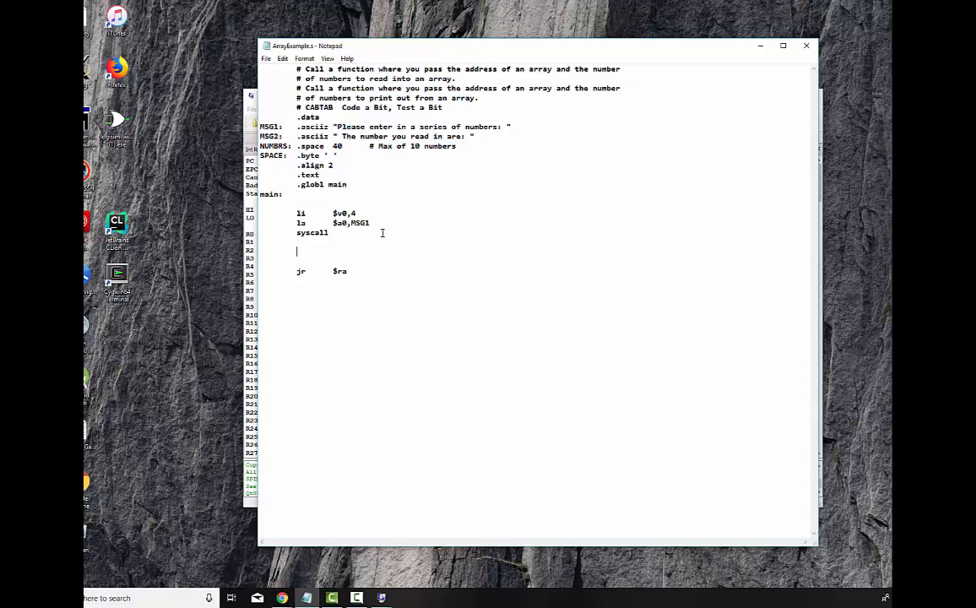
After the prompt syscall, load the NUMBRS address into $a0 and 10 into $a1.
type("la")
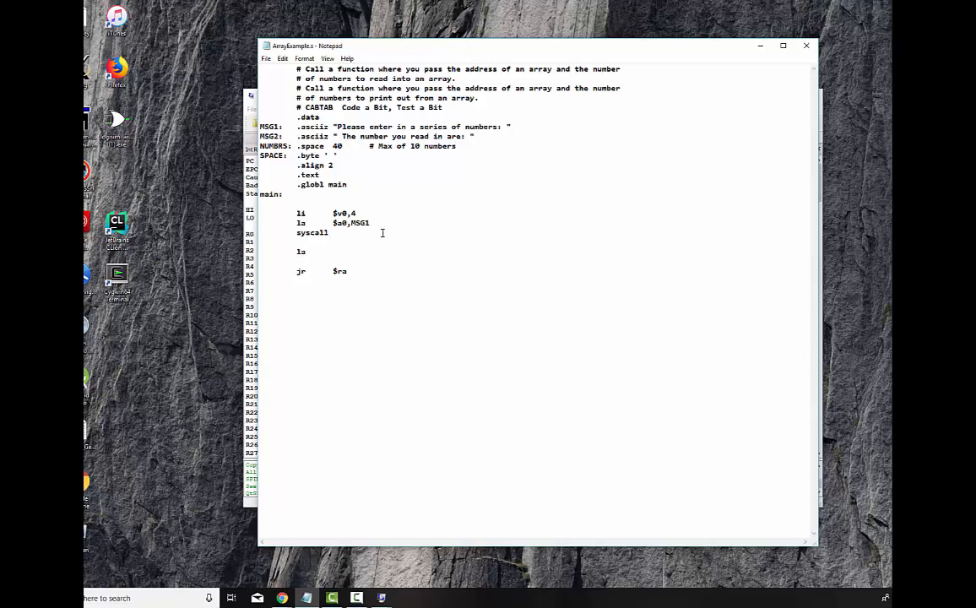
type("$")
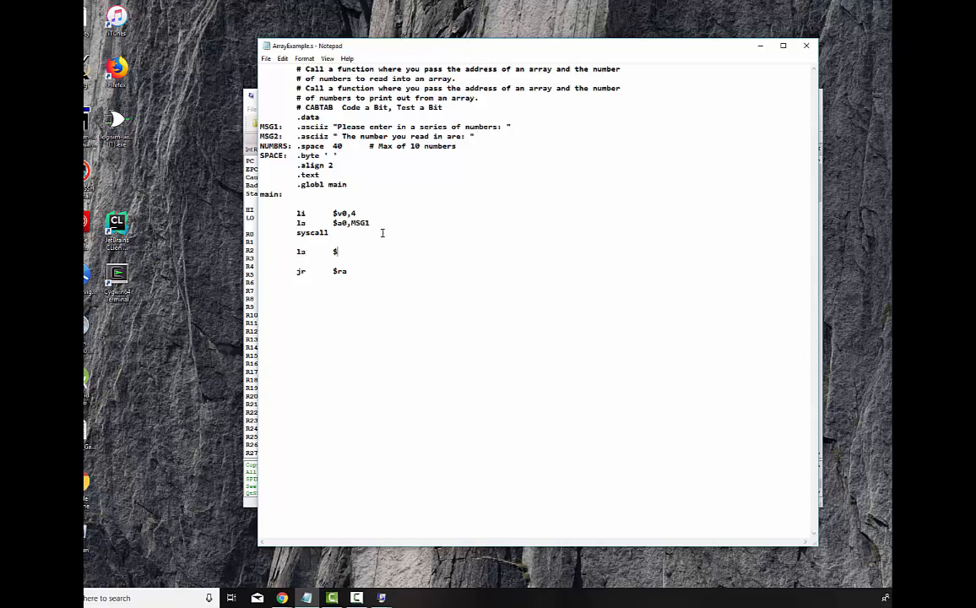
type("a0")
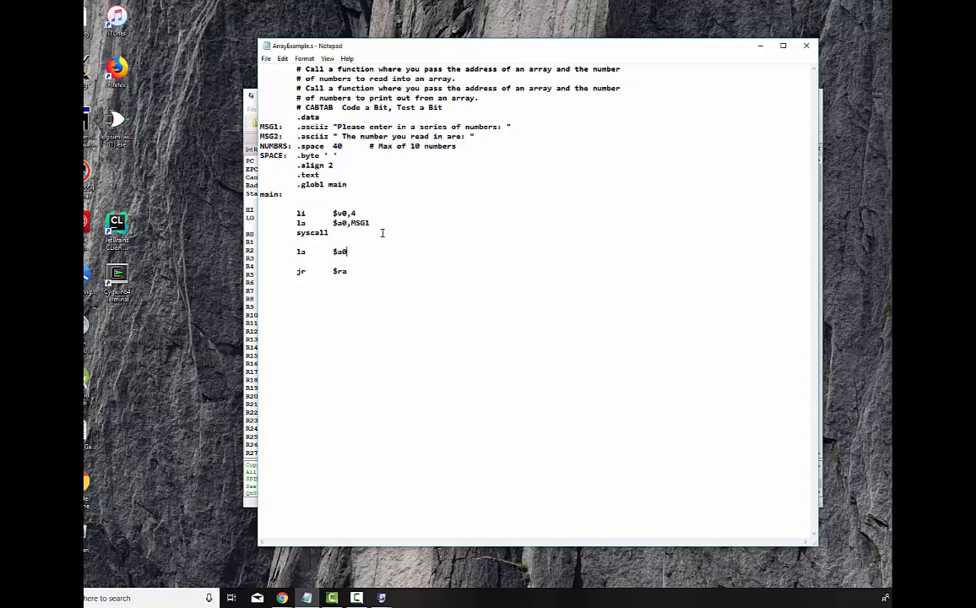
type(",")
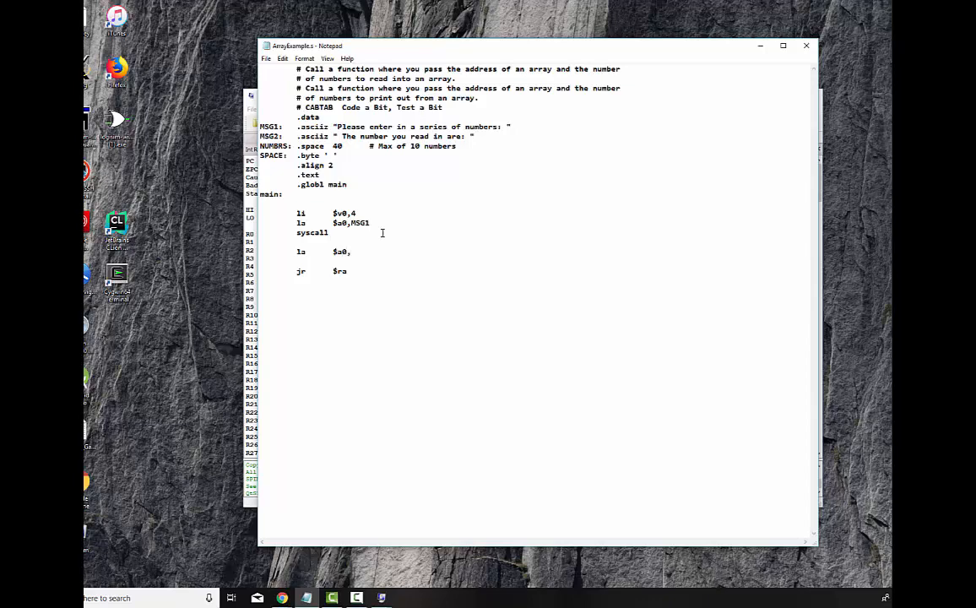
type("SPACE")
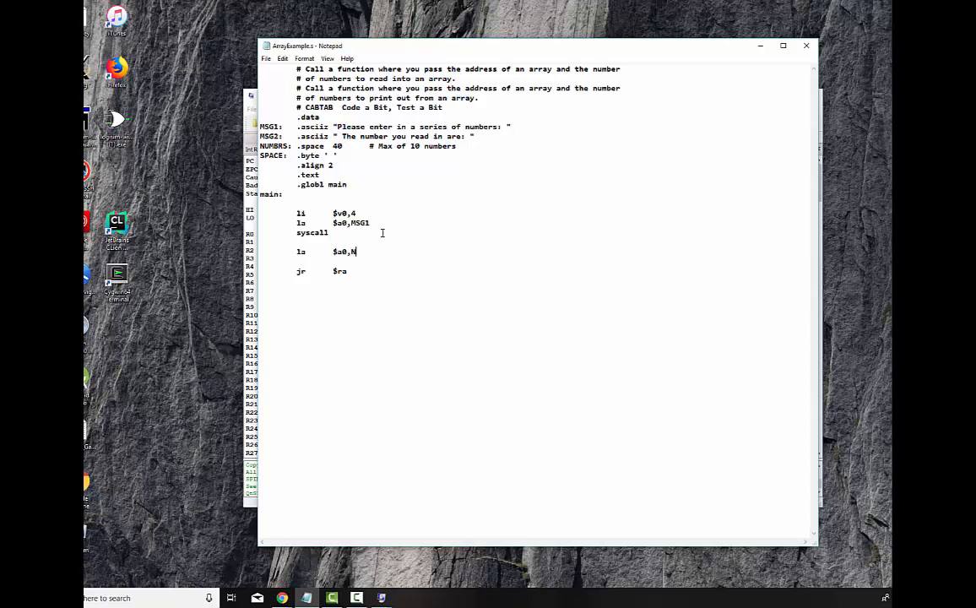
type("UMBRS")
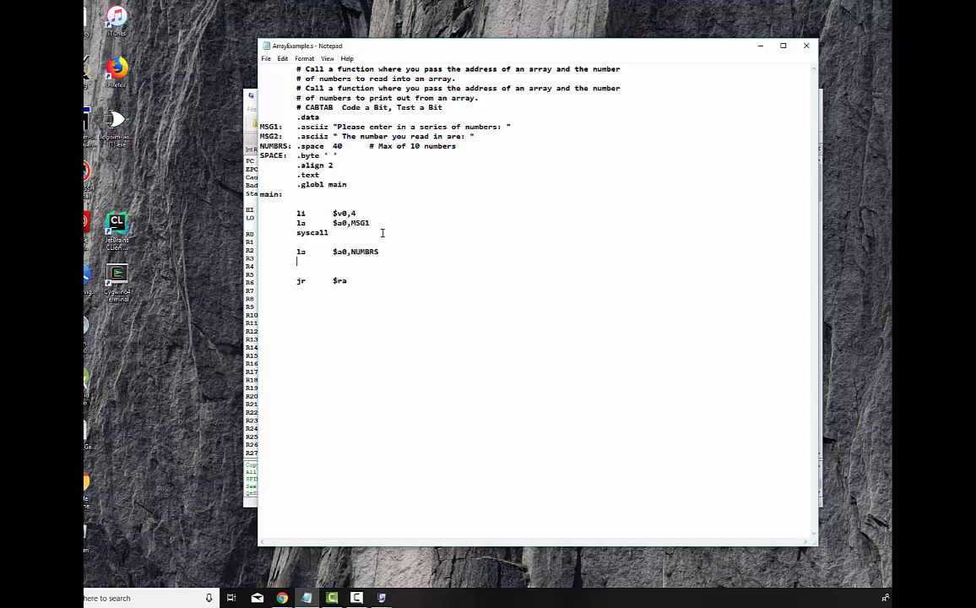
type("li\t$")
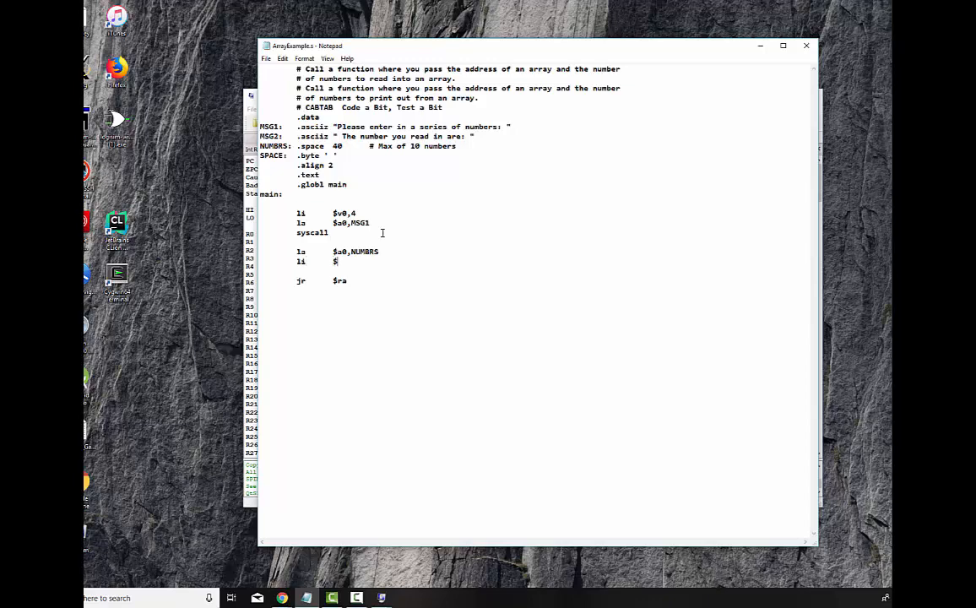
type("a1,10")
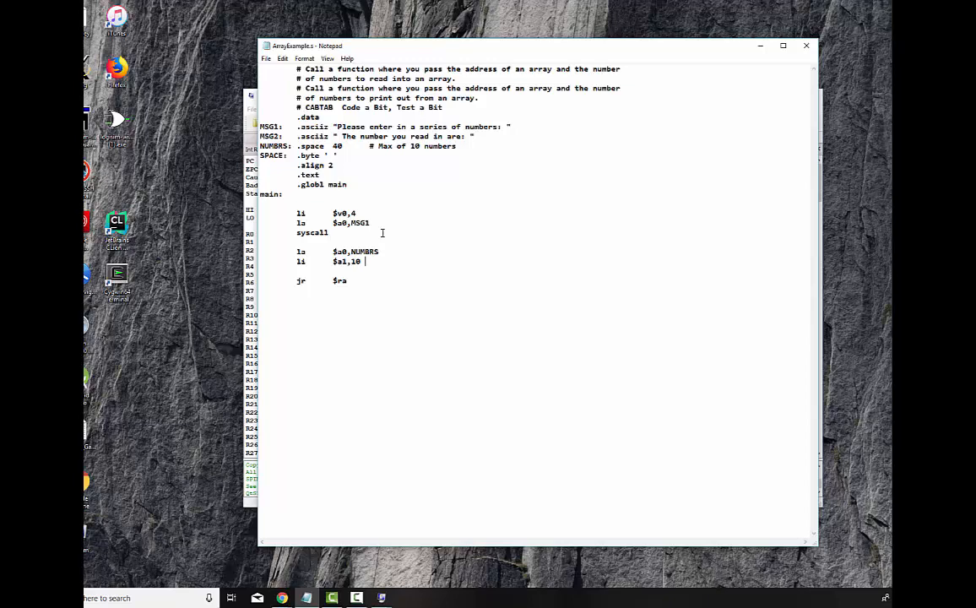
key("enter")
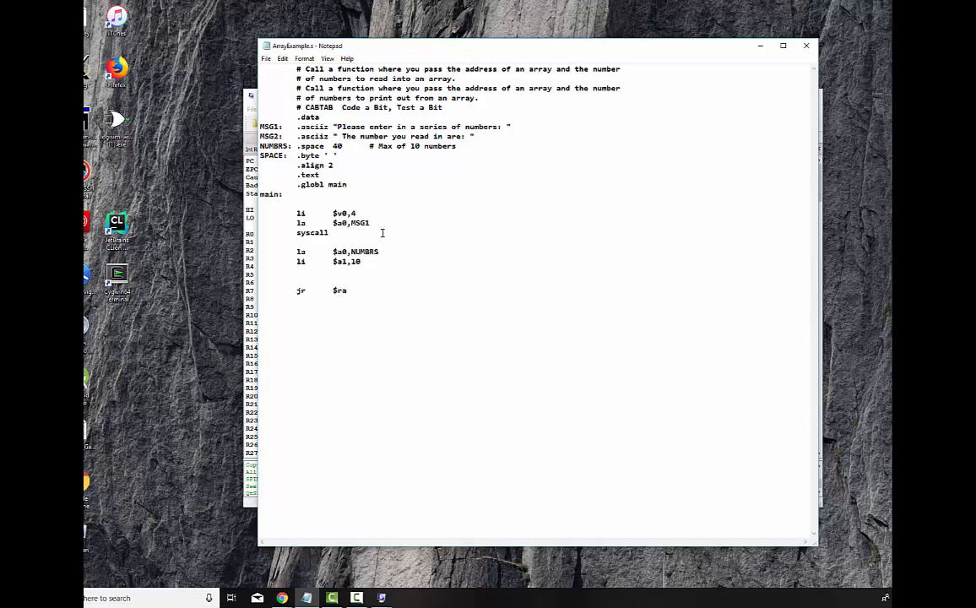
Add addiu $sp,$sp,-4 and sw $ra,0($sp), each with a save-return-address comment.
type("addiu")
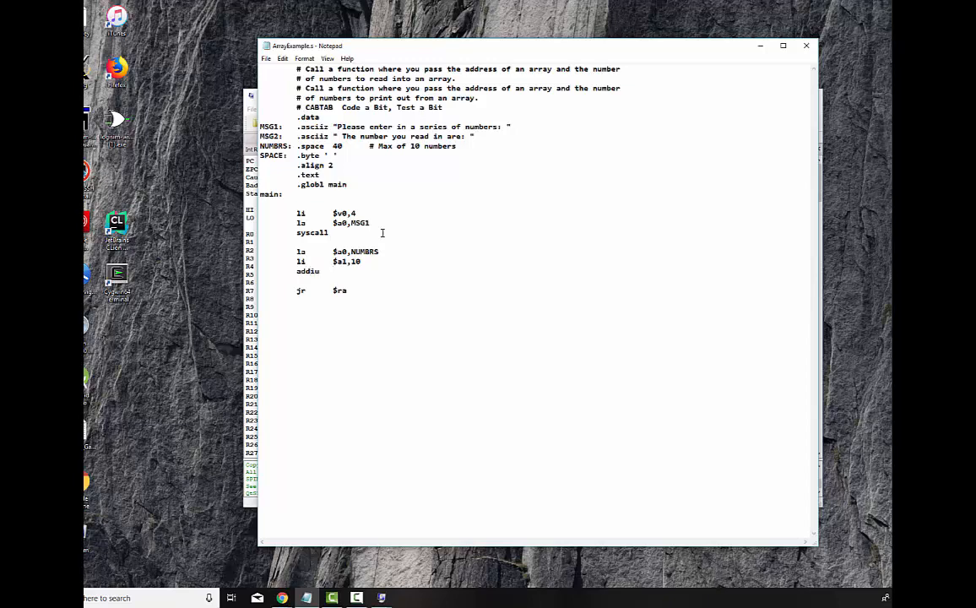
type("$sp,$")
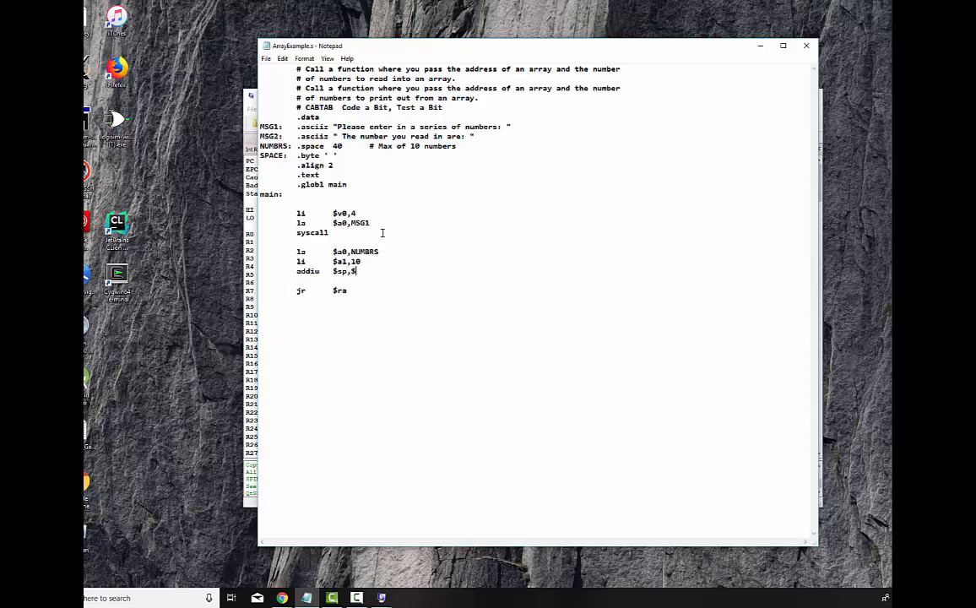
type("sp")
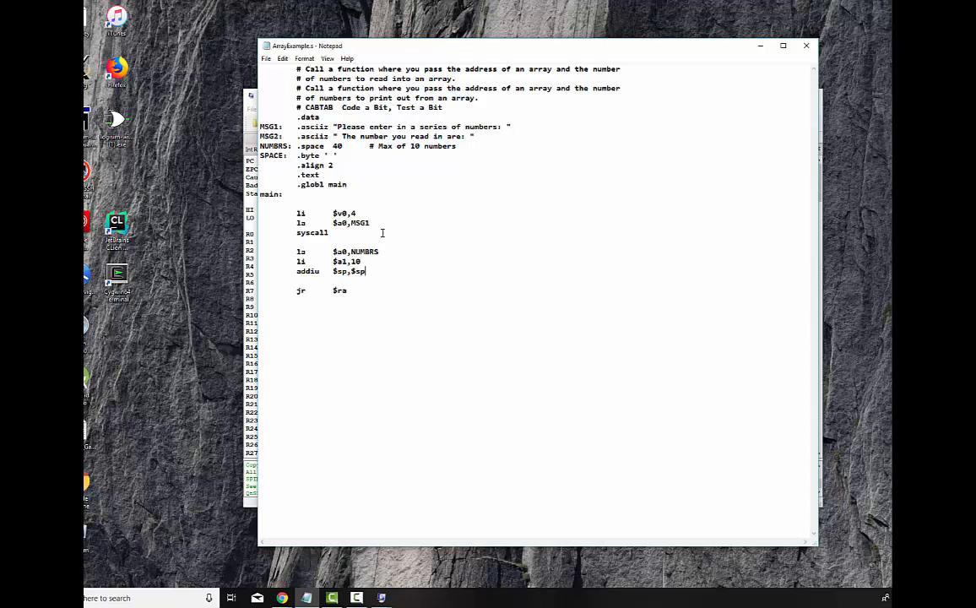
type(",-4")
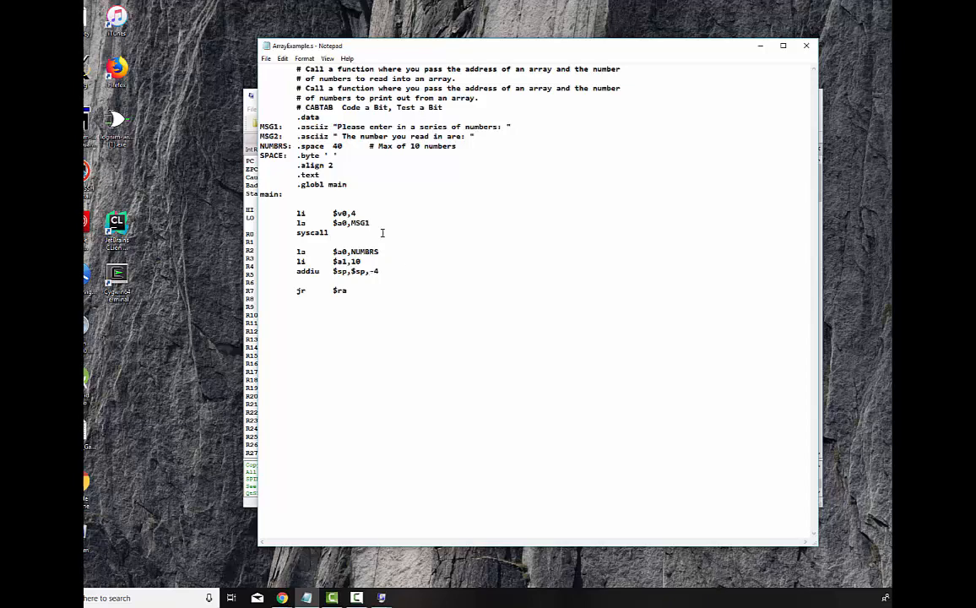
type("# Save off the")
type("sw")
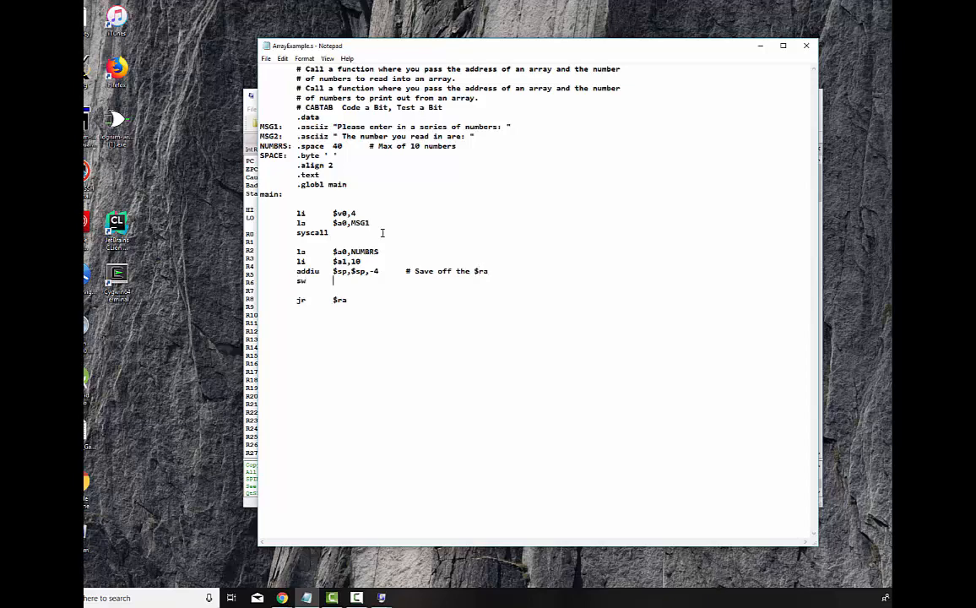
type("$ra,")
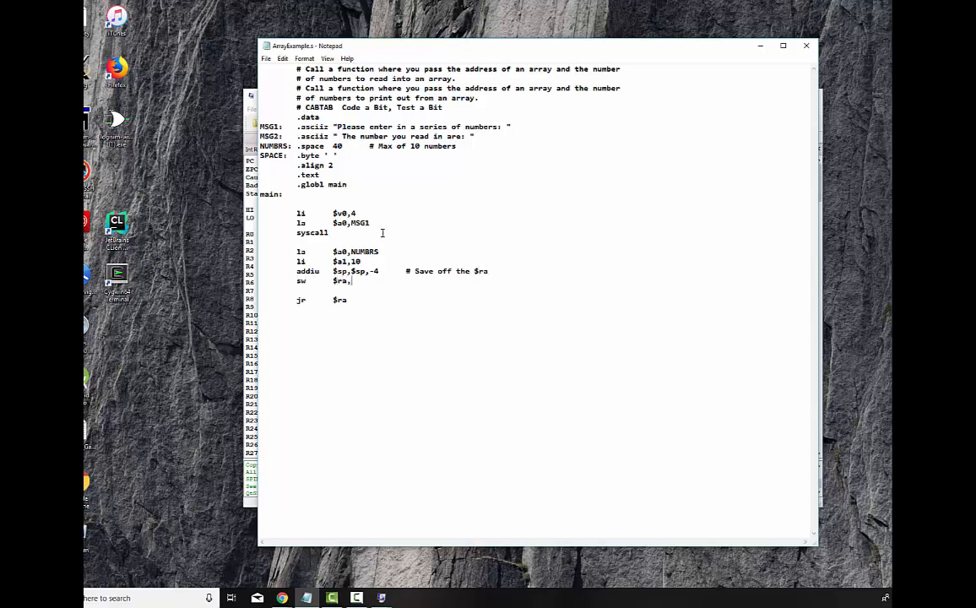
type("0($sp")
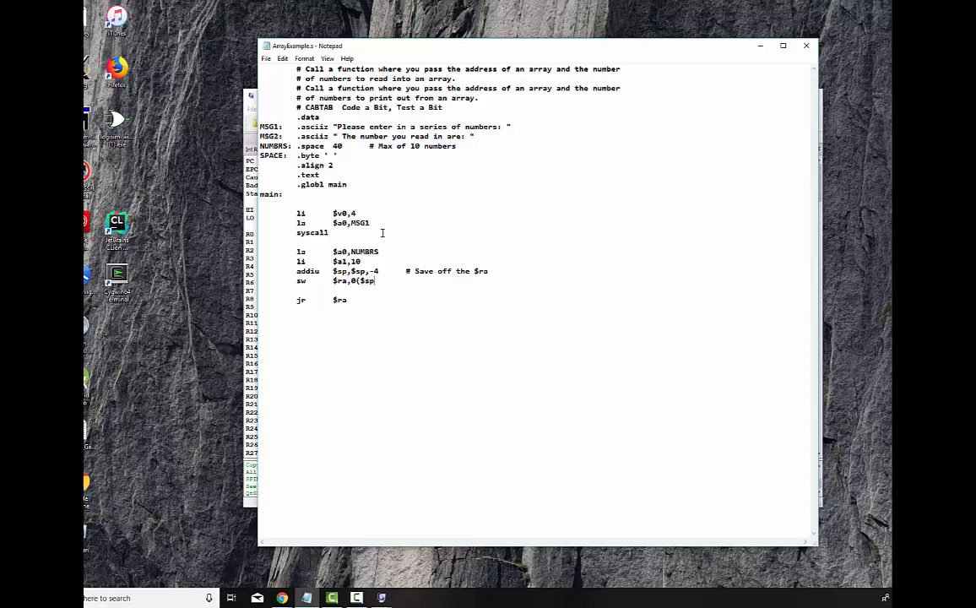
type("#")
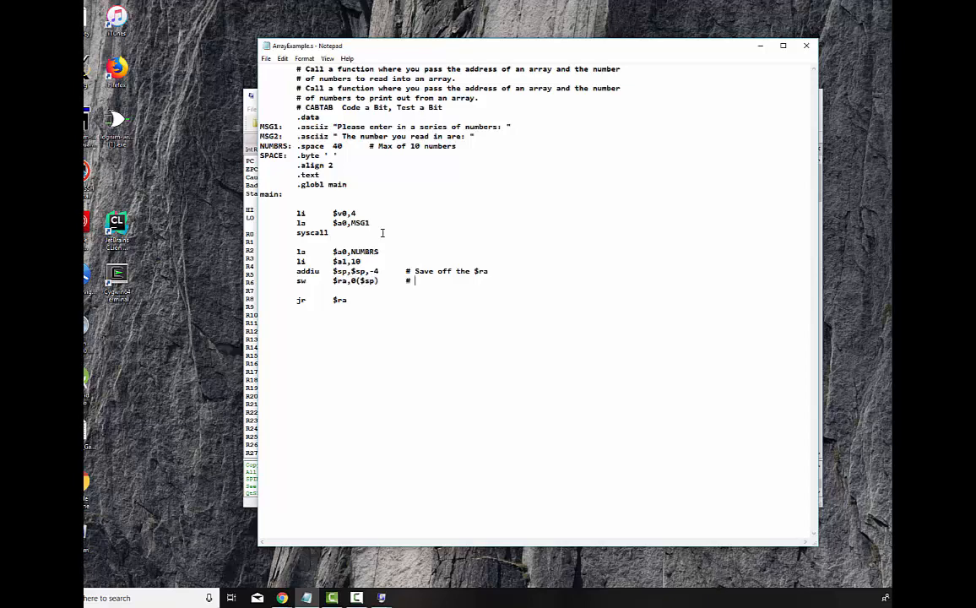
type("Save Return a")
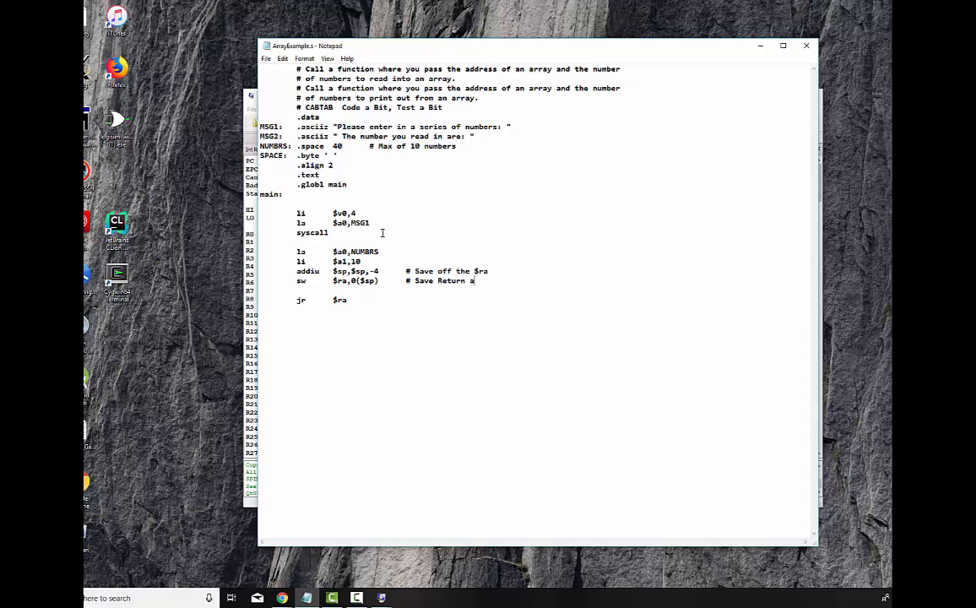
type("ddress")
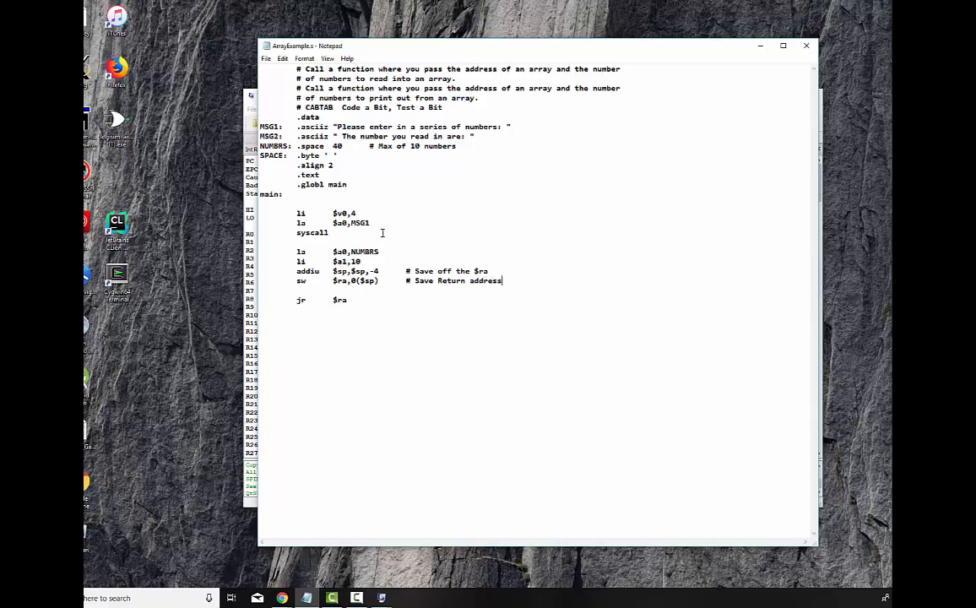
key("Enter")
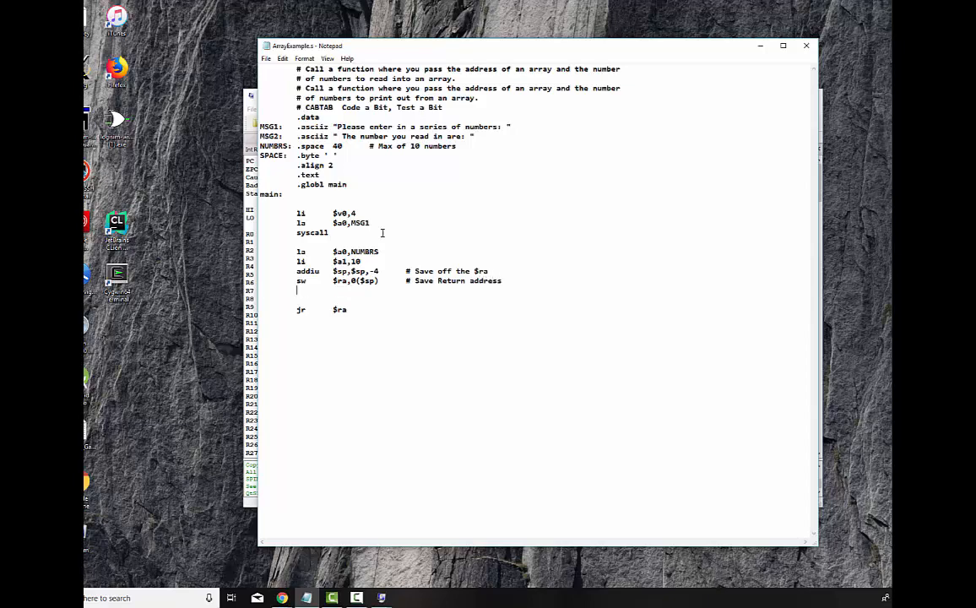
Call the GETNUM routine with jal GETNUM.
type("j")
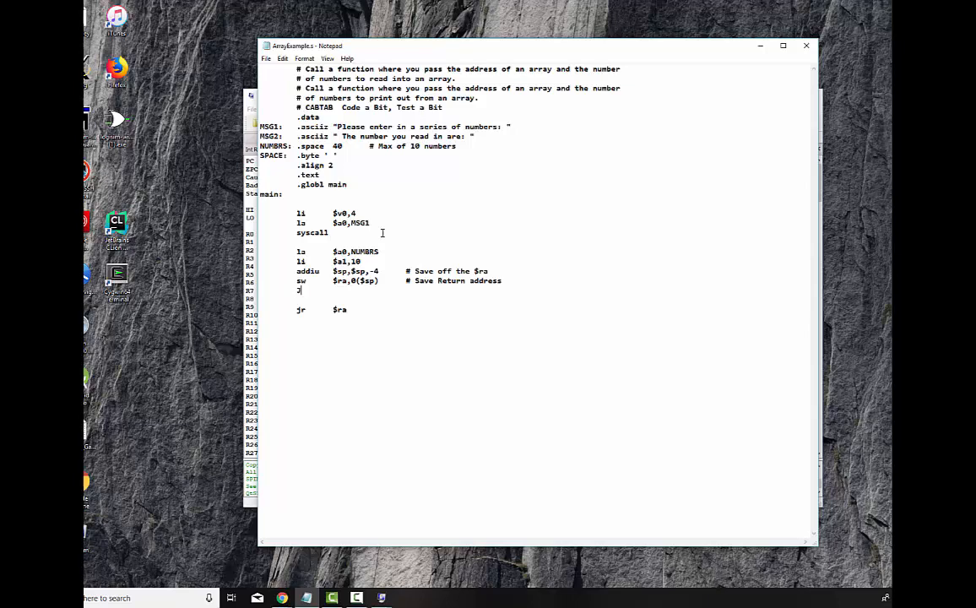
type("al")
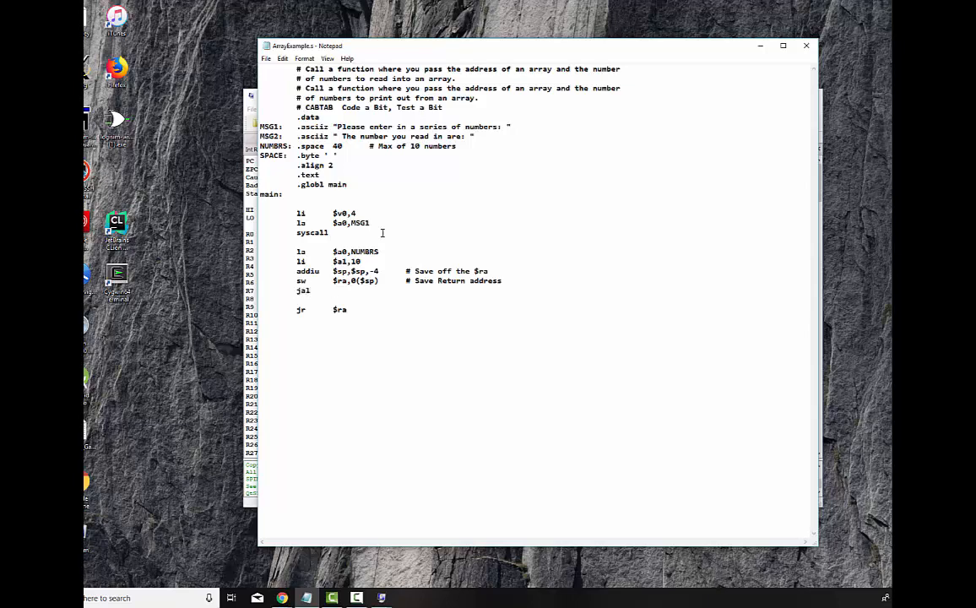
type("GET")
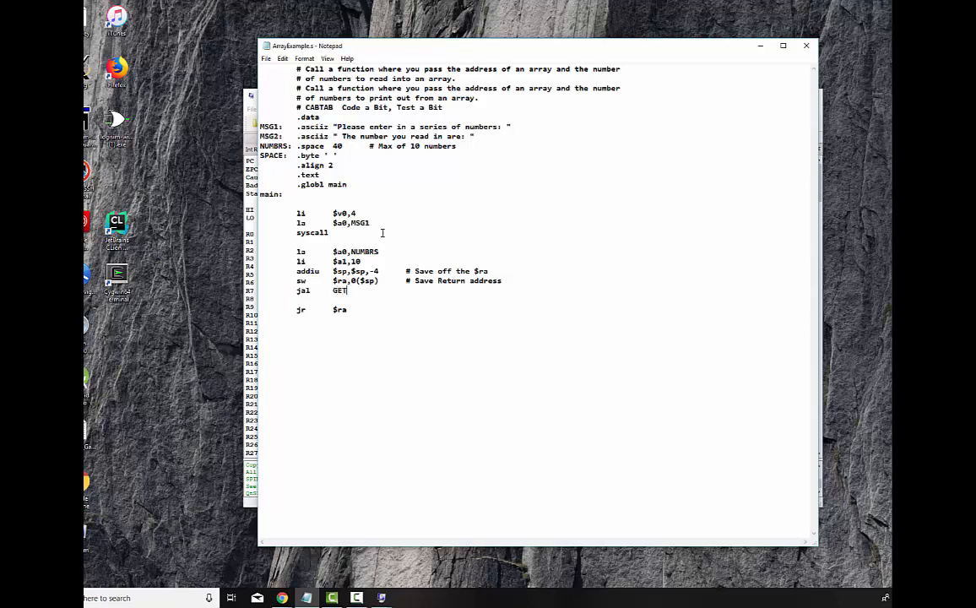
type("NUM")
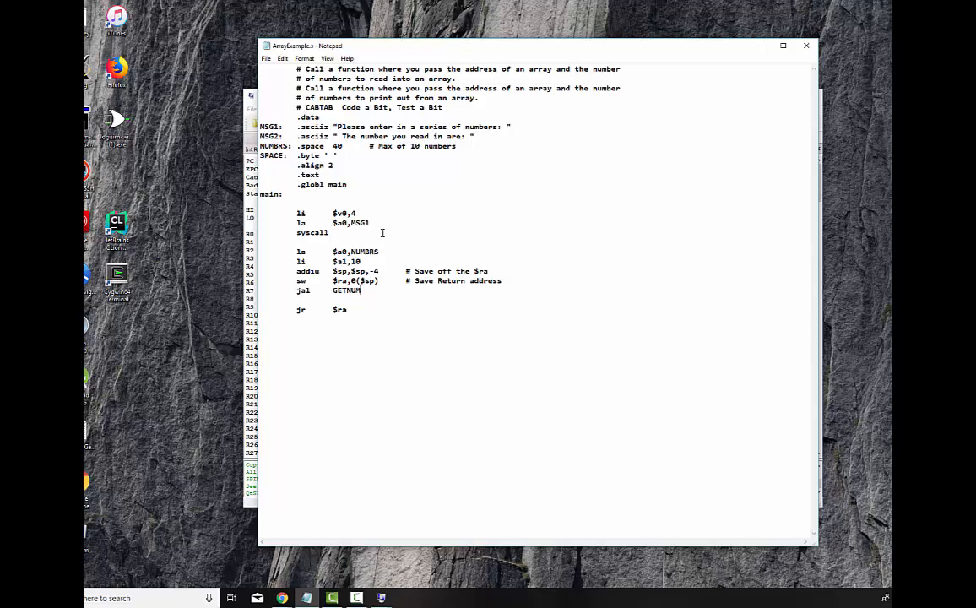
key("enter")
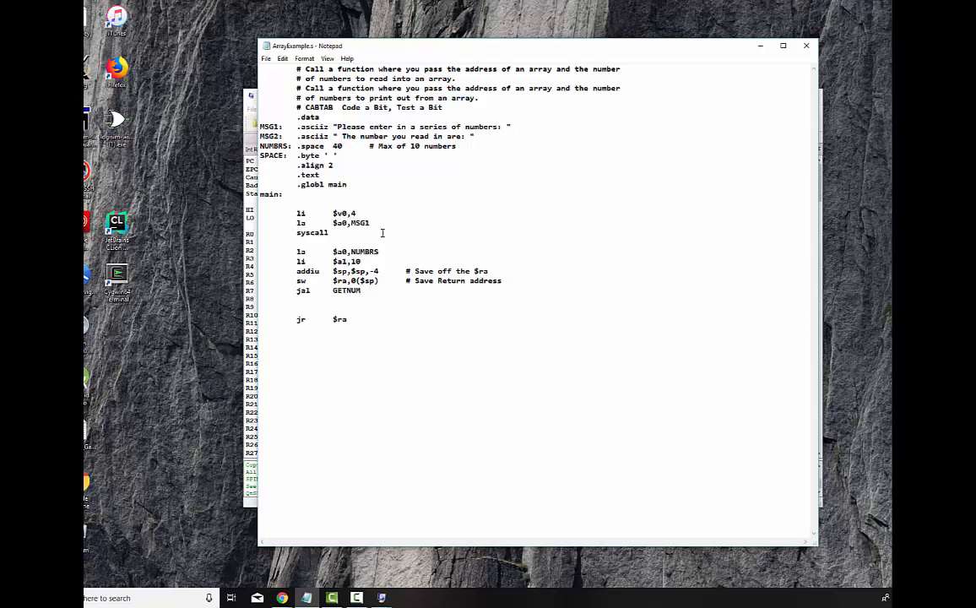
Restore $ra from 0($sp), add 4 back to $sp, and begin the GETNUM label.
type("lw")
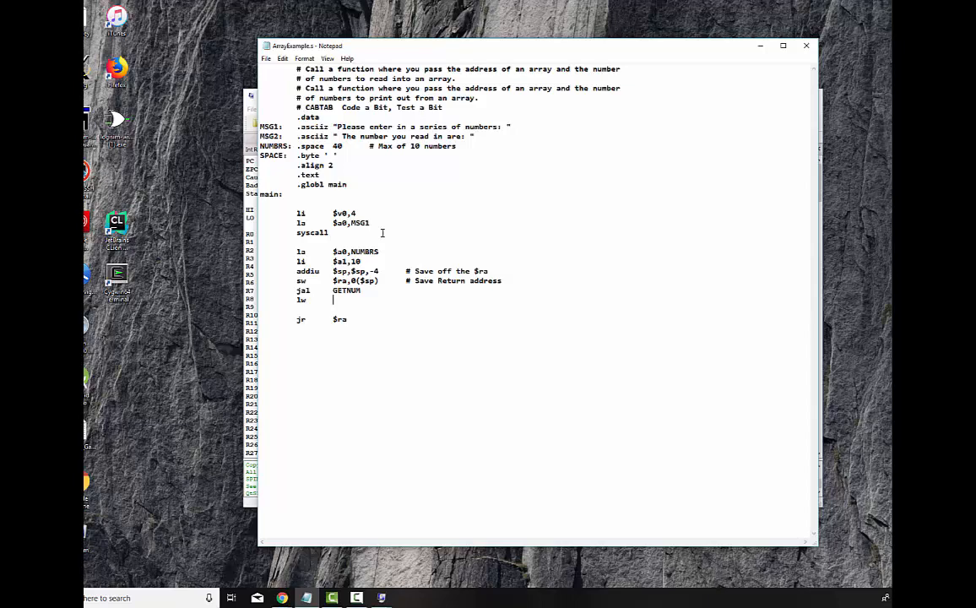
type("$ra,")
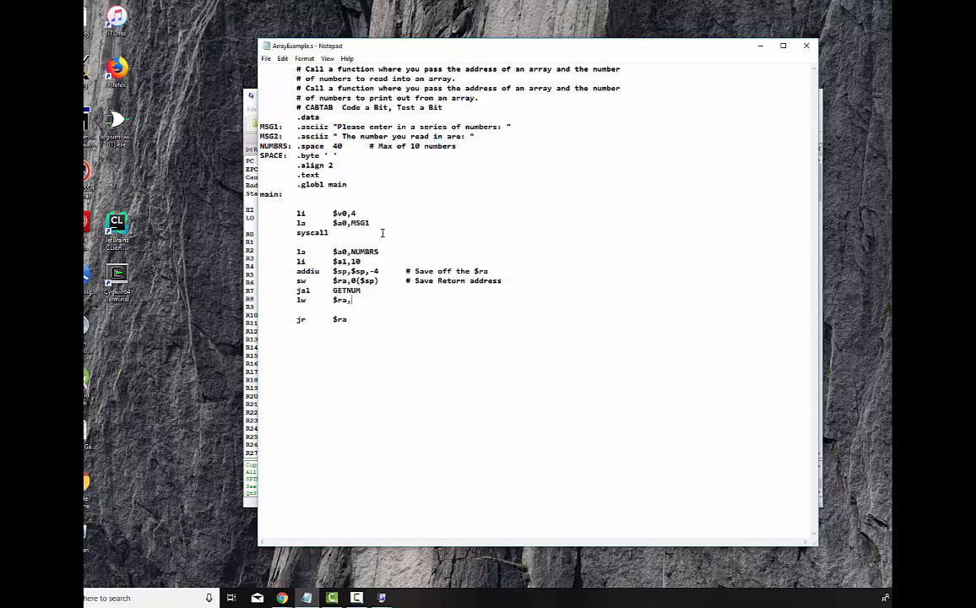
type("0(")
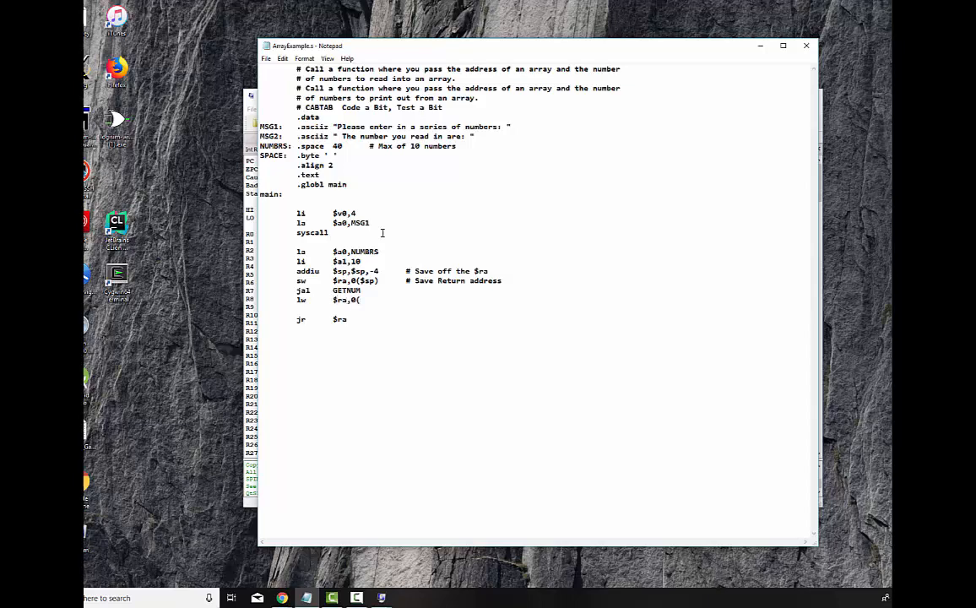
type("$sp")
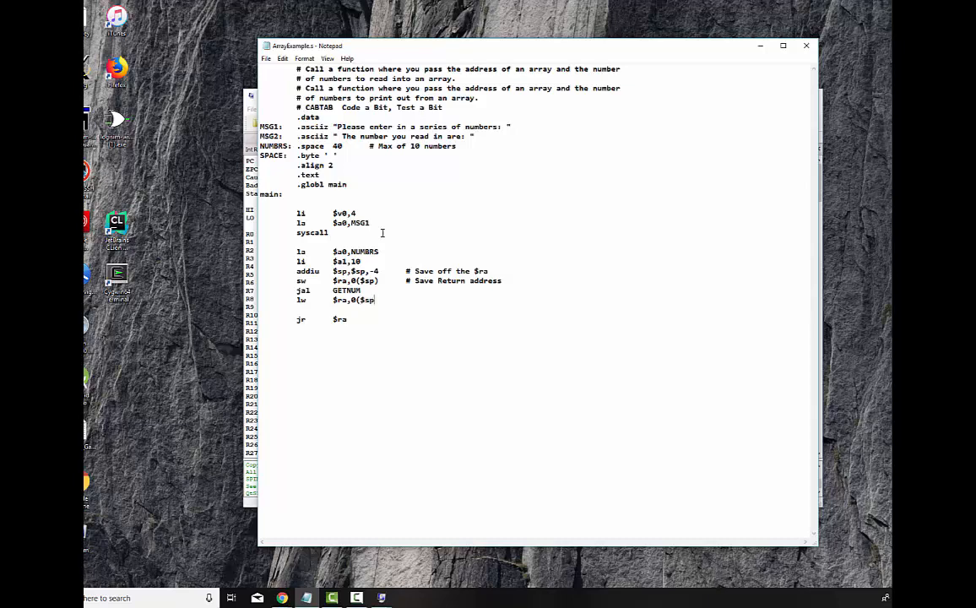
type("addiu   $")
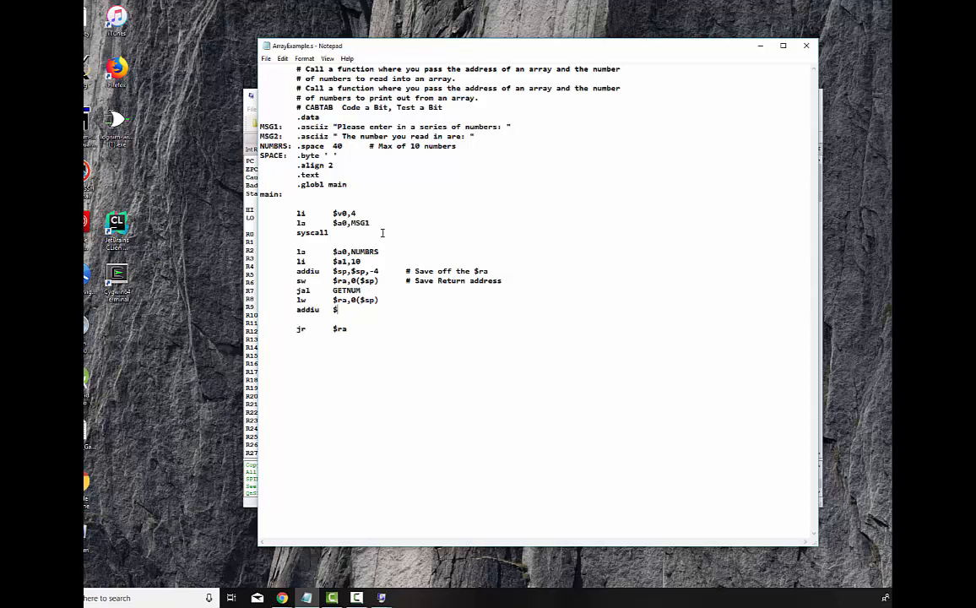
type("sp,$sp,4")
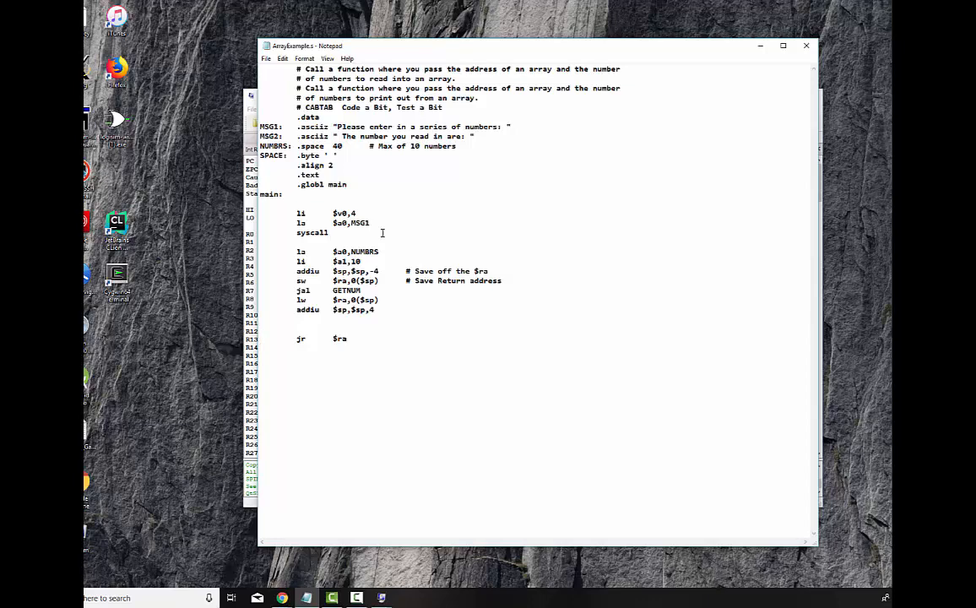
type("GETNUM:")
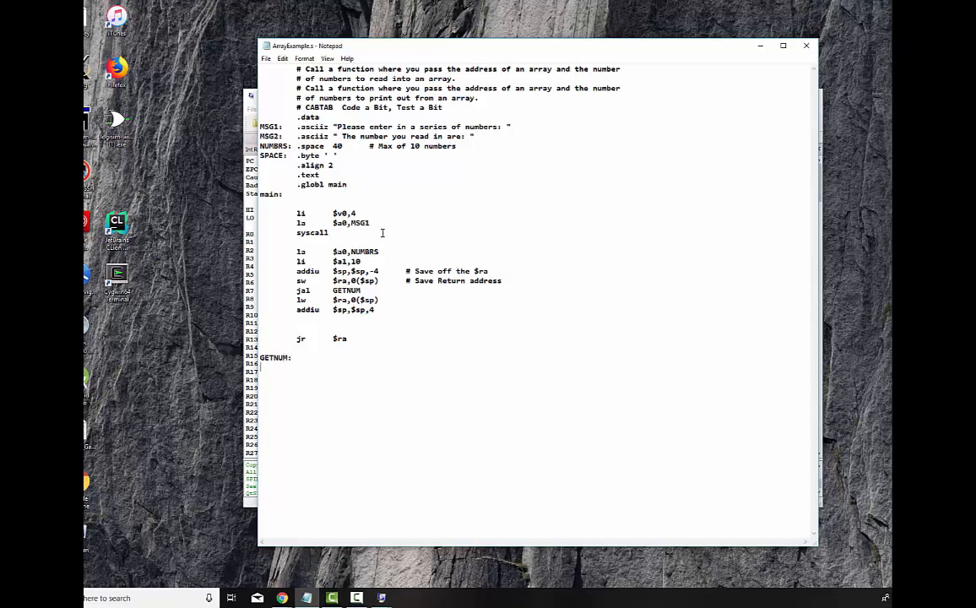
Put jr $ra under GETNUM, then highlight the lw $ra,0($sp) line.
type("jr")
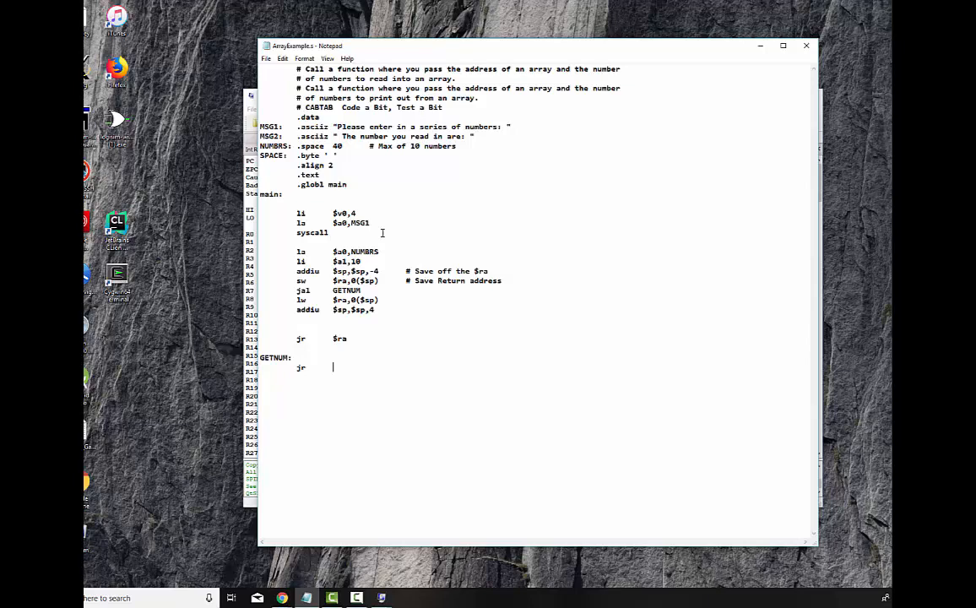
type("$ra")
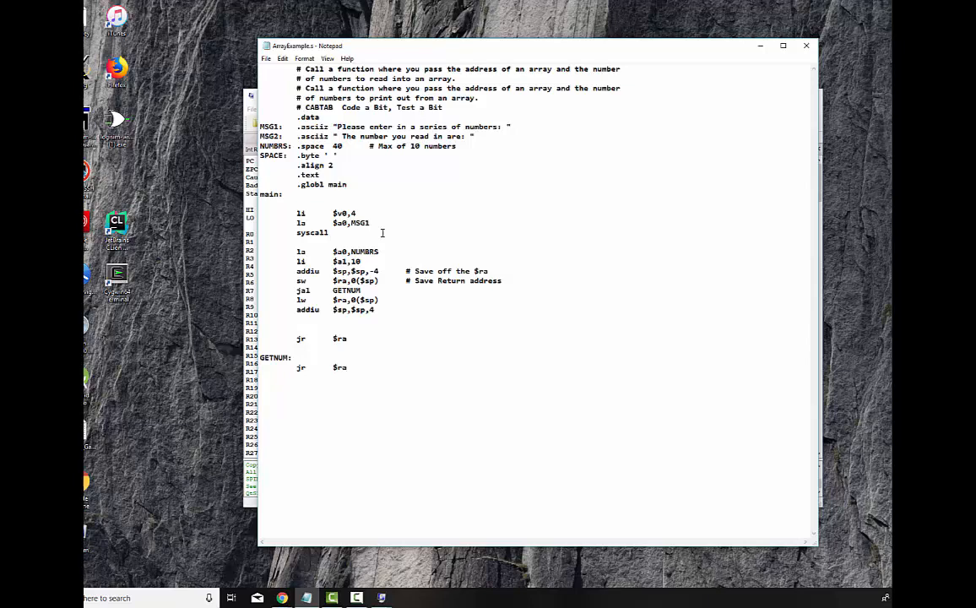
left_click(346, 368)
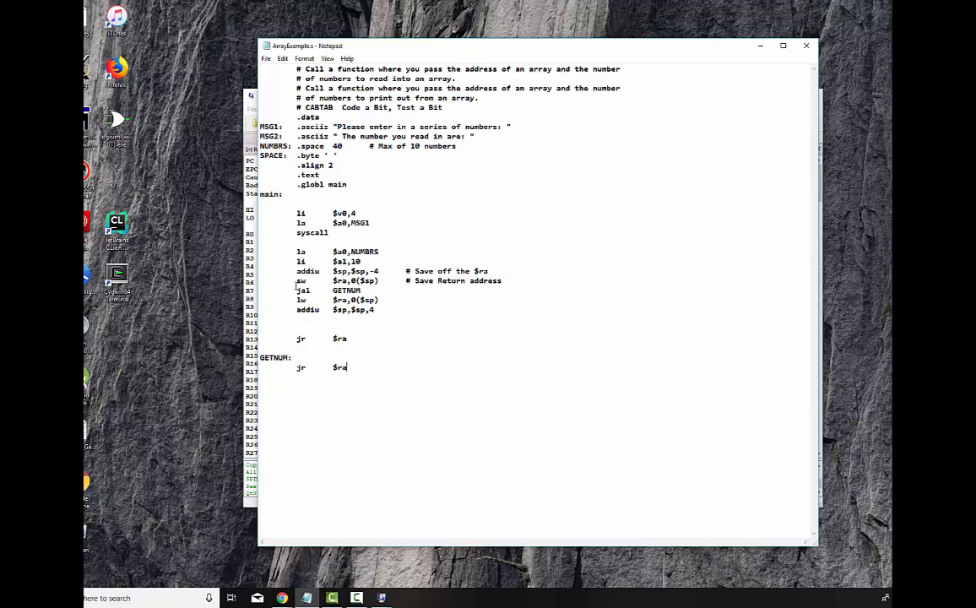
double_click(328, 289)
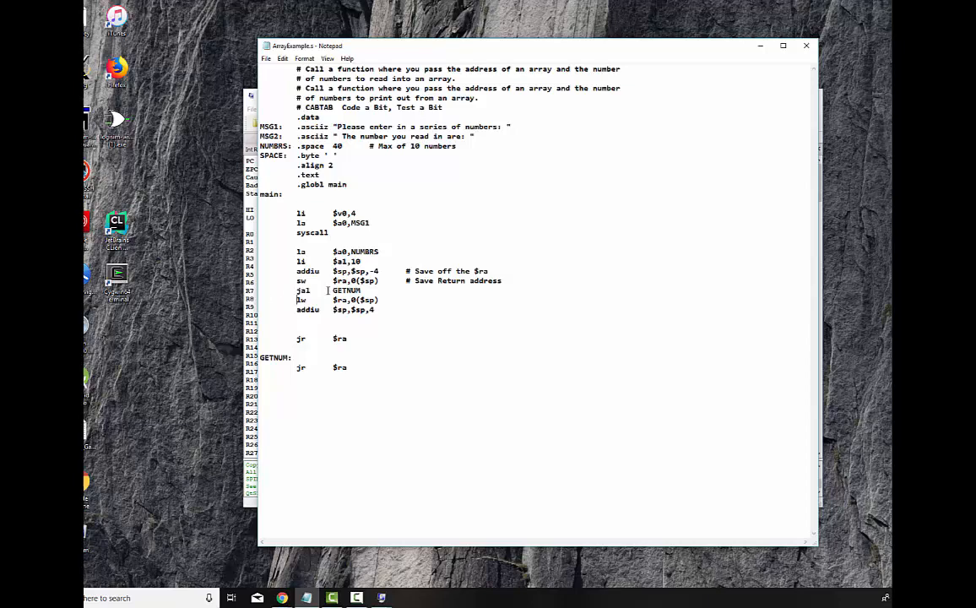
double_click(276, 357)
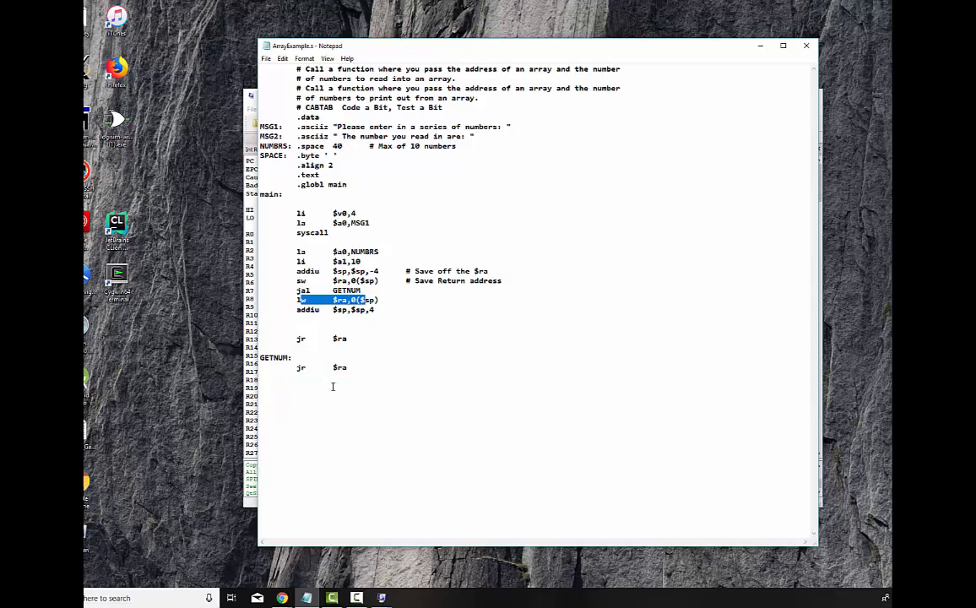
Bring the QtSpim simulator window to the front.
left_click(266, 58)
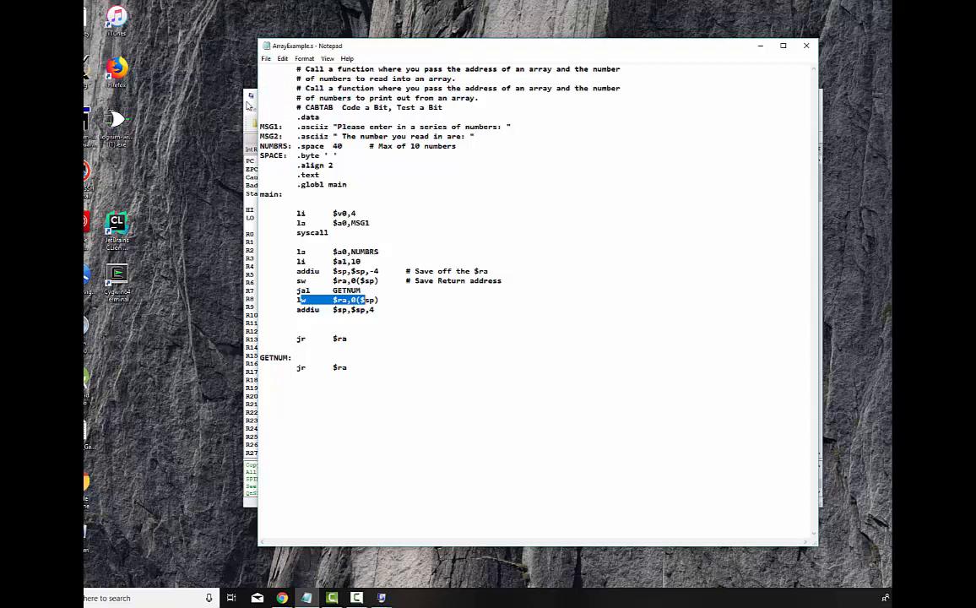
left_click(277, 109)
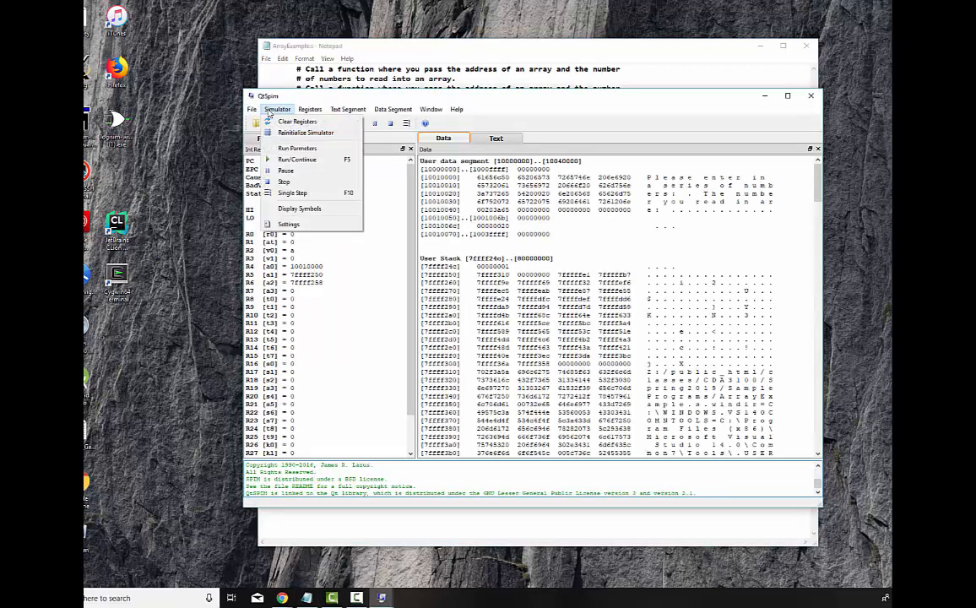
Reinitialize QtSpim, reload ArrayExample.s, and run the program.
left_click(251, 109)
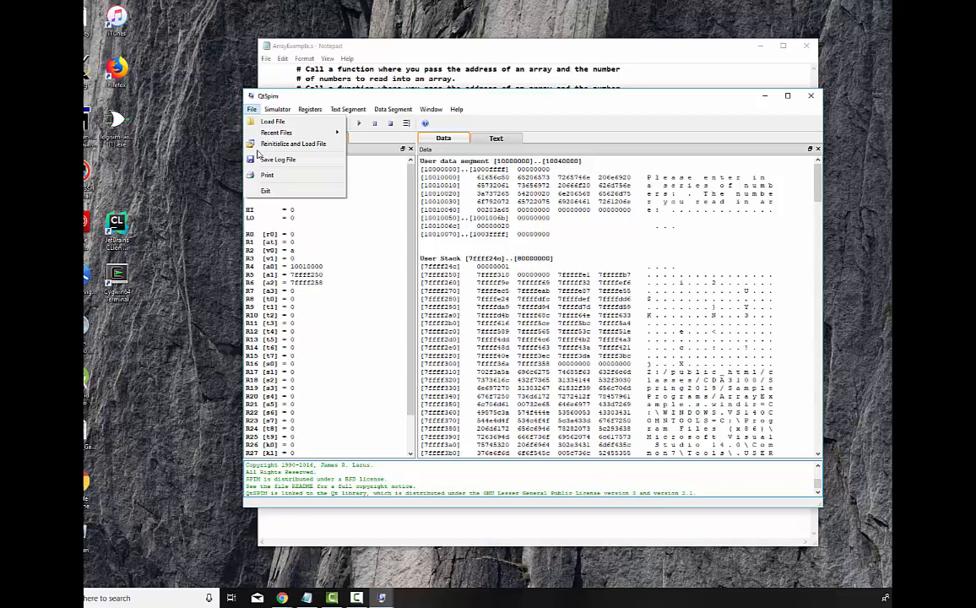
left_click(271, 120)
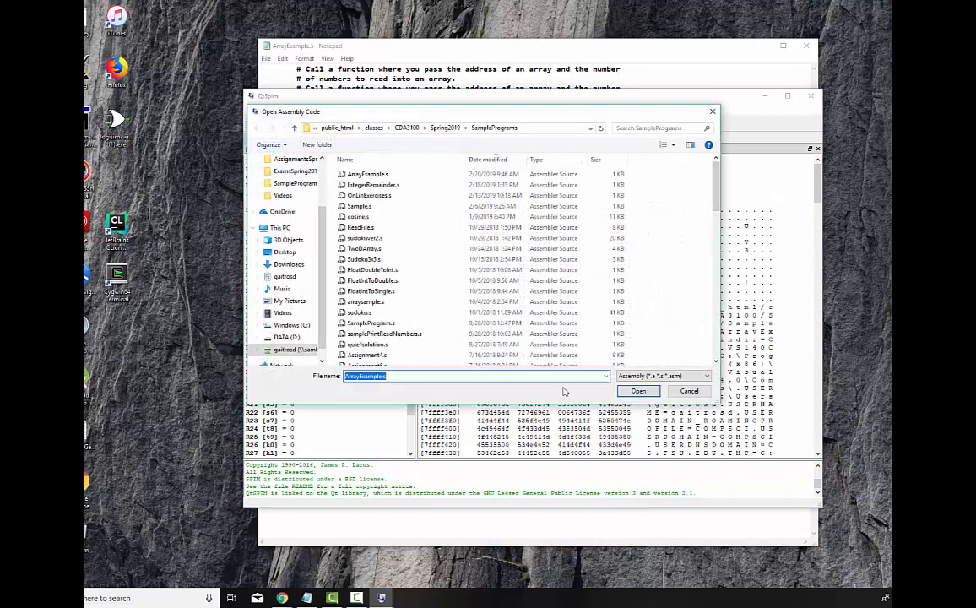
left_click(638, 390)
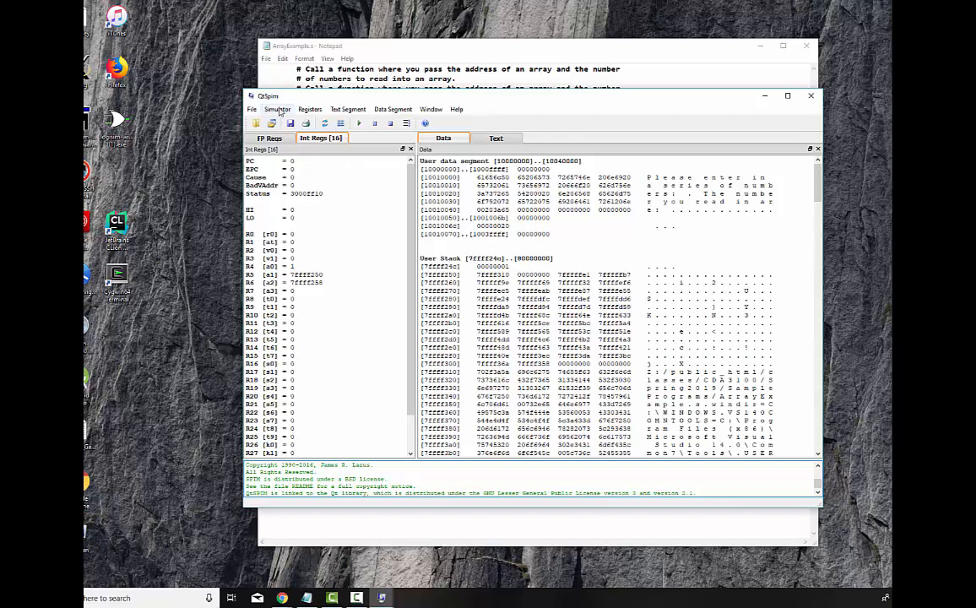
left_click(278, 109)
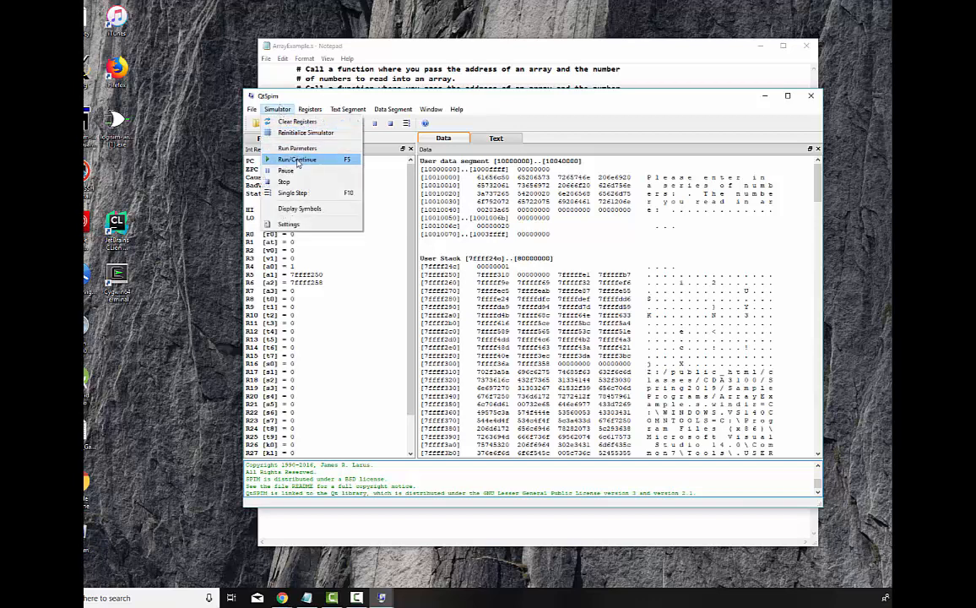
left_click(296, 160)
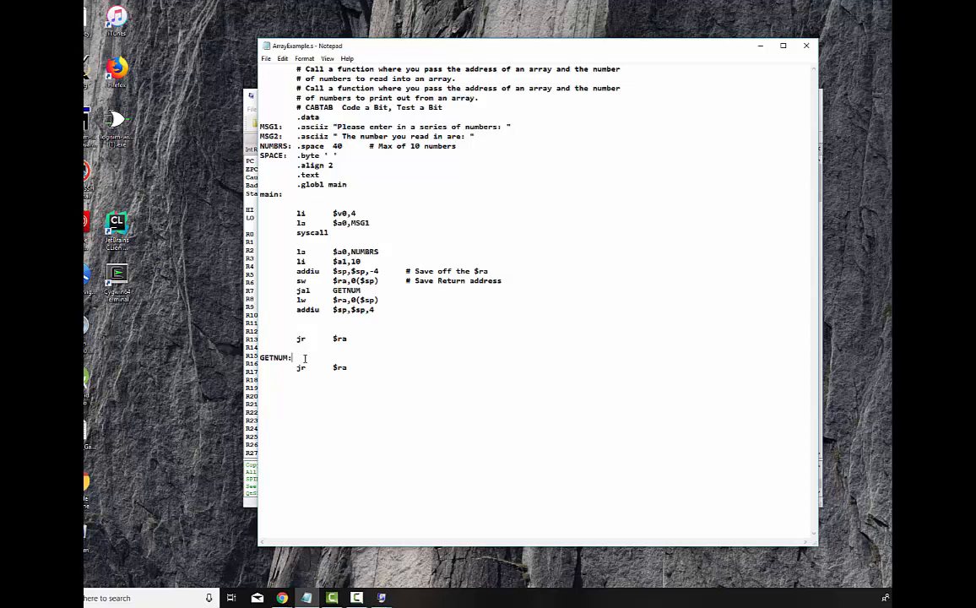
Under GETNUM, add commented move $s1,$a0 and move $s2,$a1, then an NNUM: label.
type("Mov")
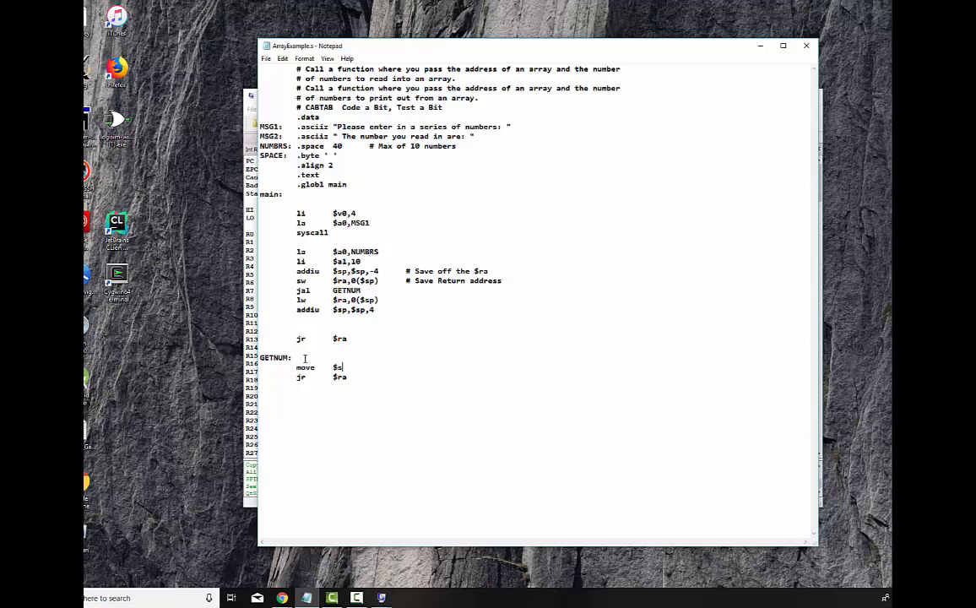
type("1,$a0")
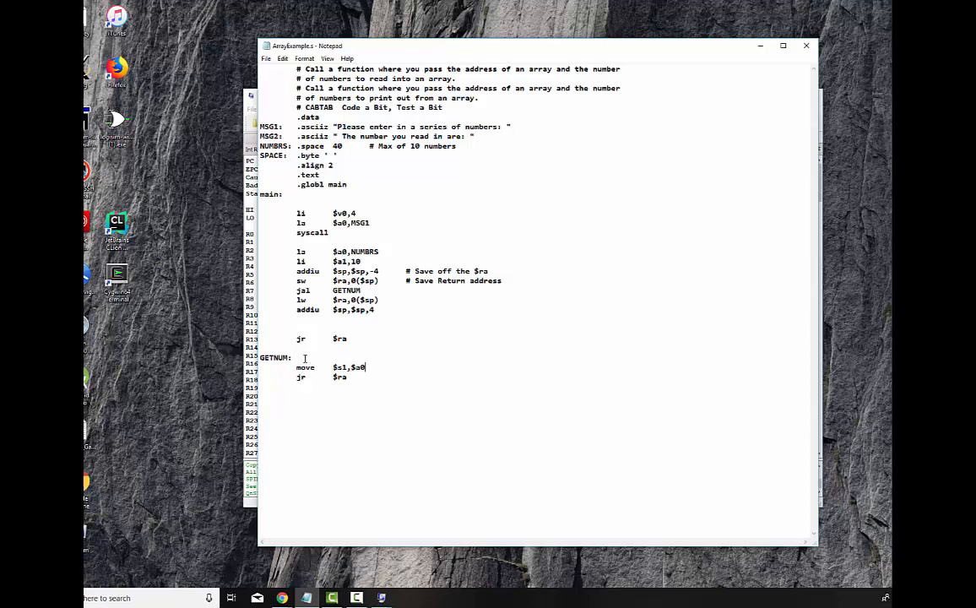
type("# Prese")
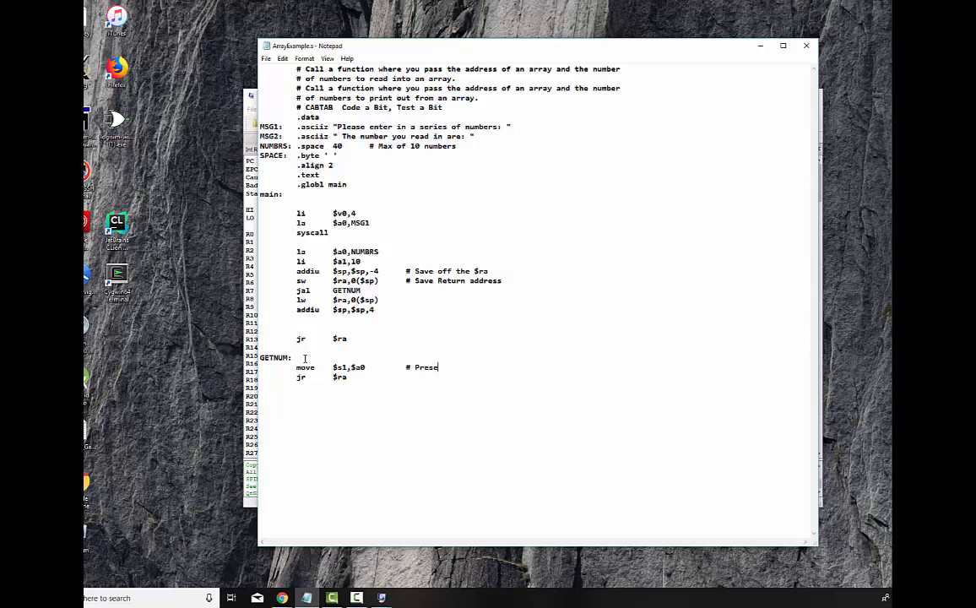
type("rve address of array")
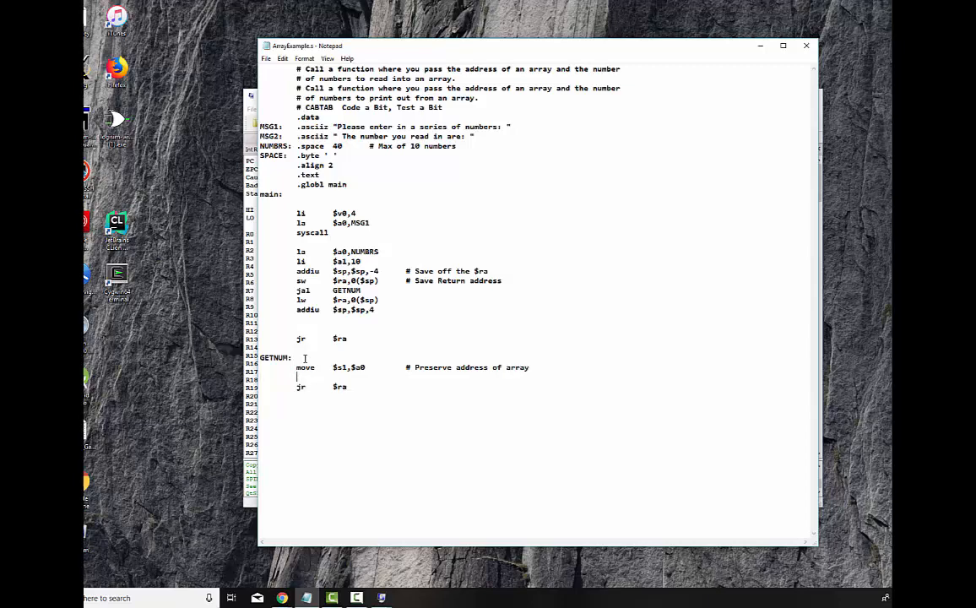
type("move\t$s")
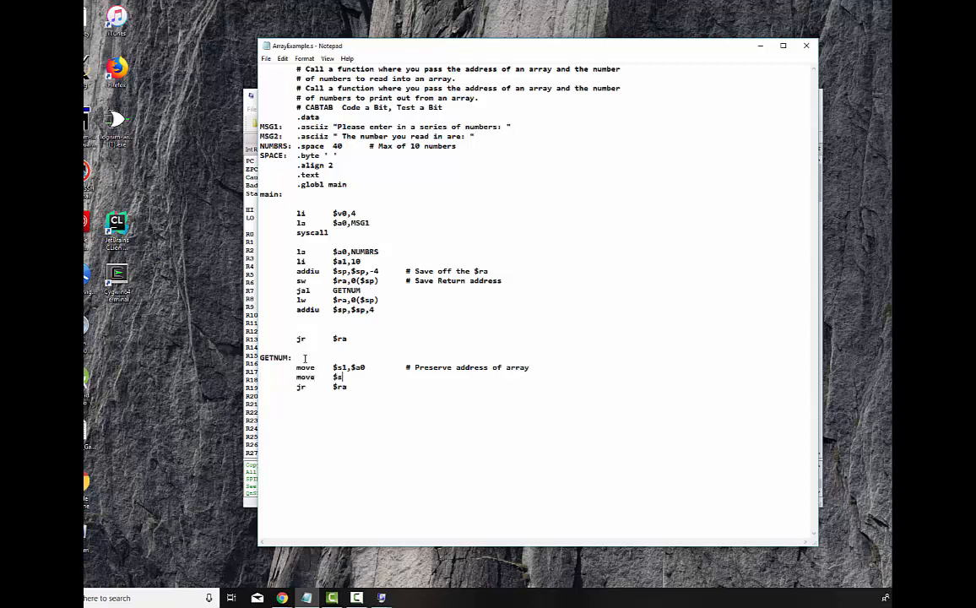
type("$2,$")
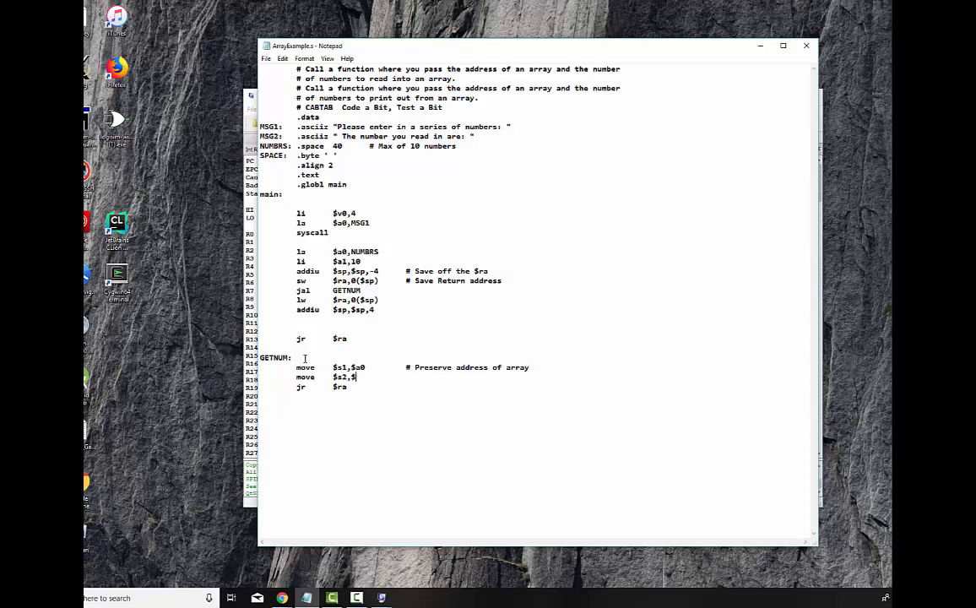
type("1")
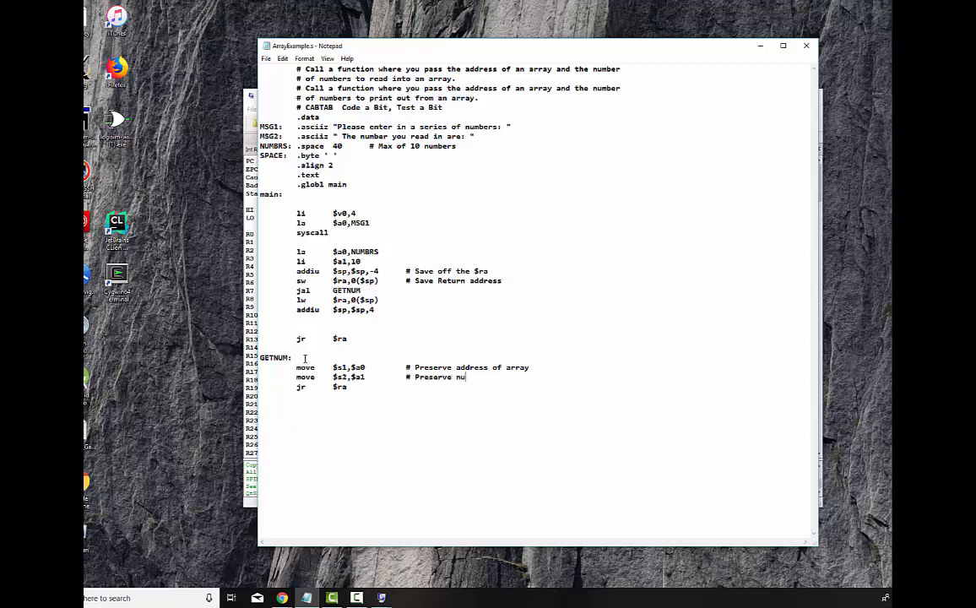
type("mber of elem")
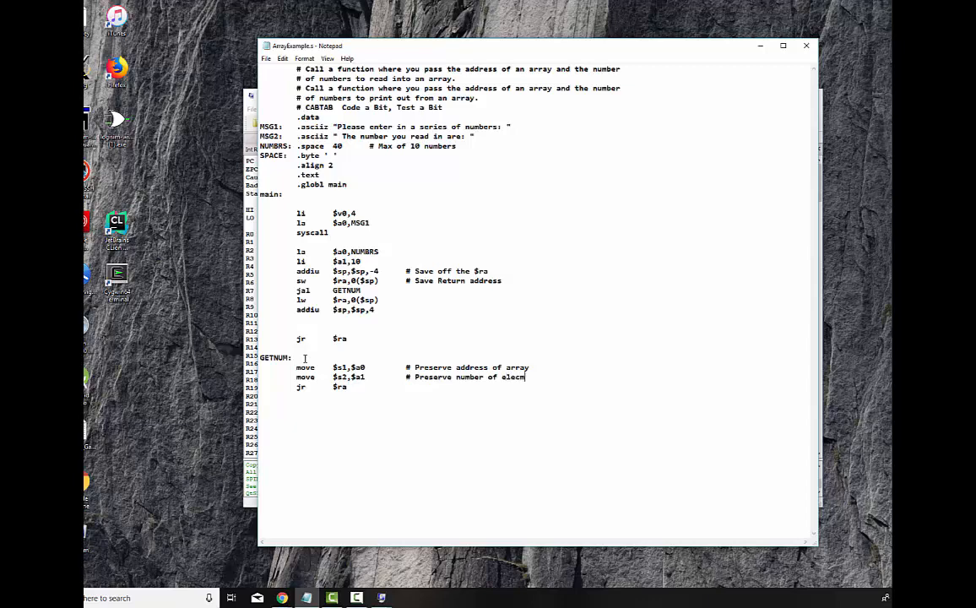
type("ents")
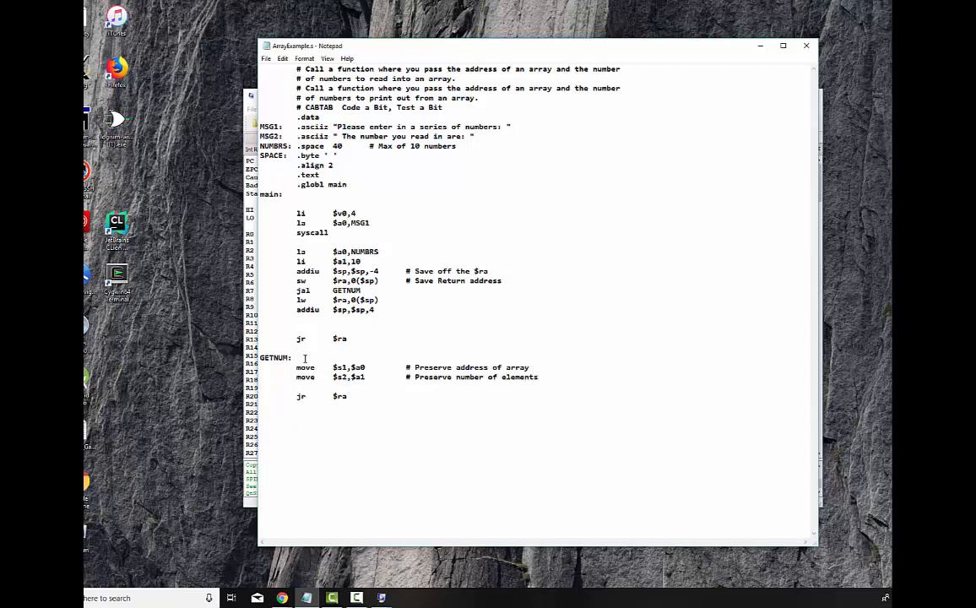
type("NNUM:")
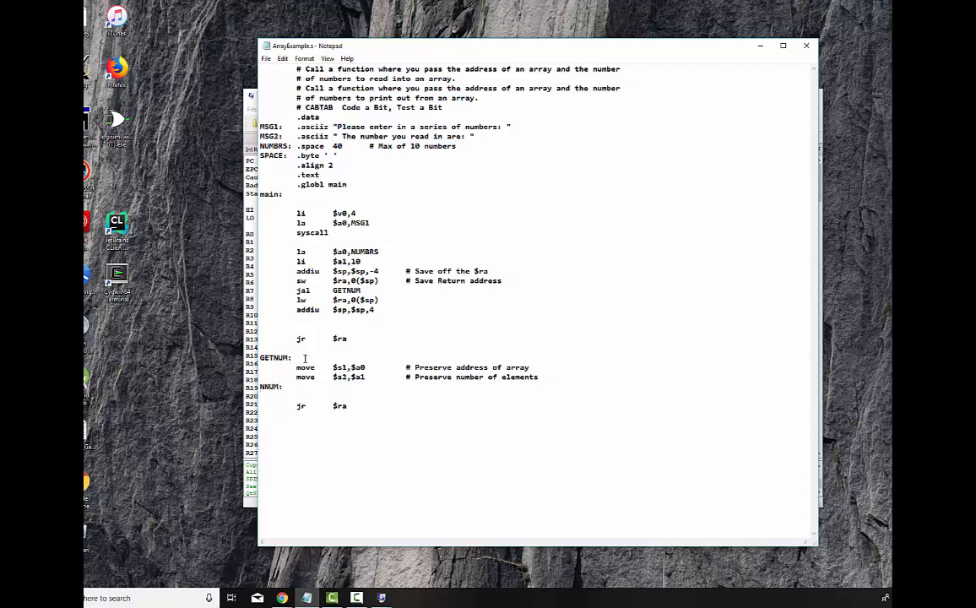
Under NNUM, add commented li $v0,5, syscall, and sw $v0,0($s1).
type("li")
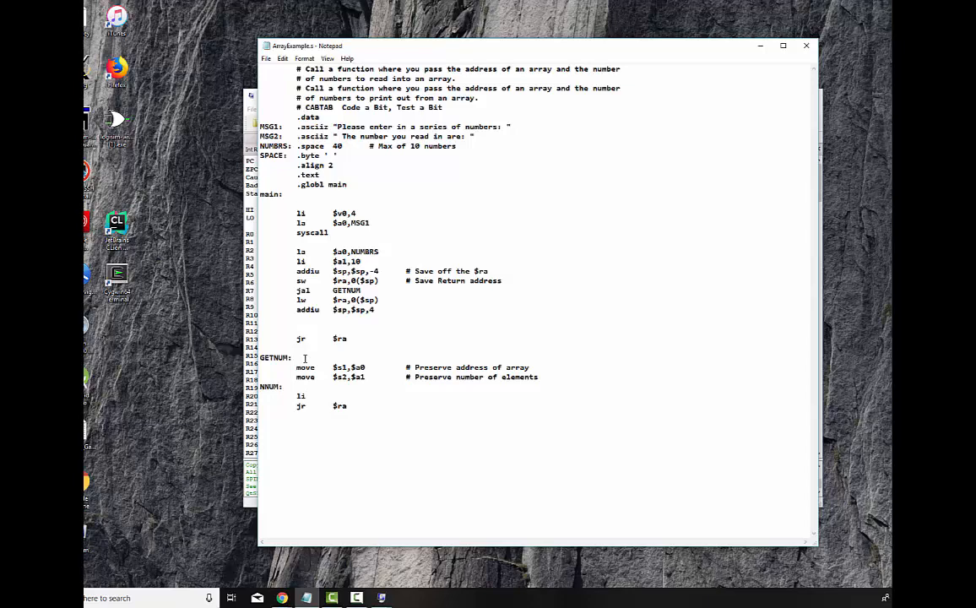
type("$v0,5")
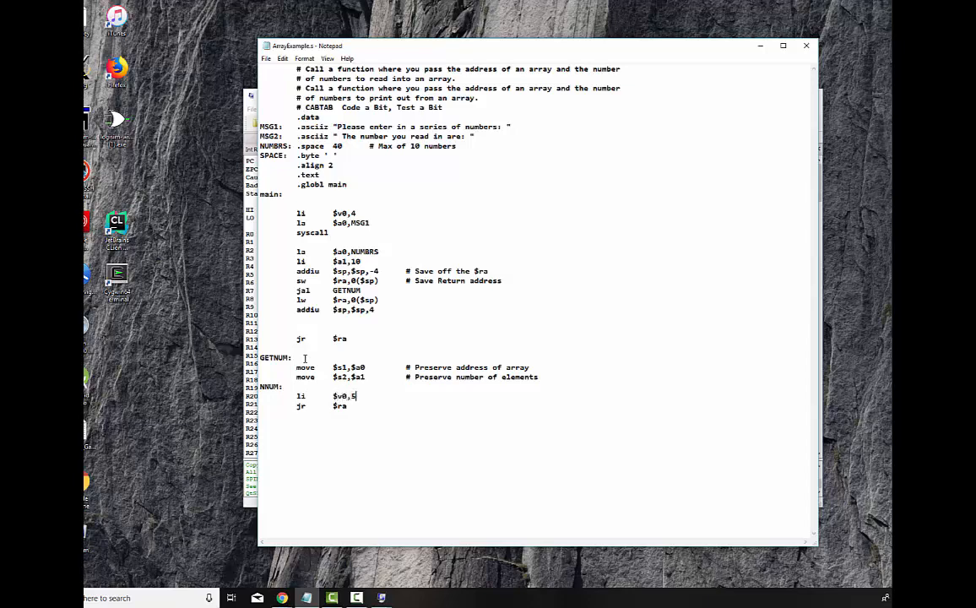
type("# Read in an integer")
type("syscall")
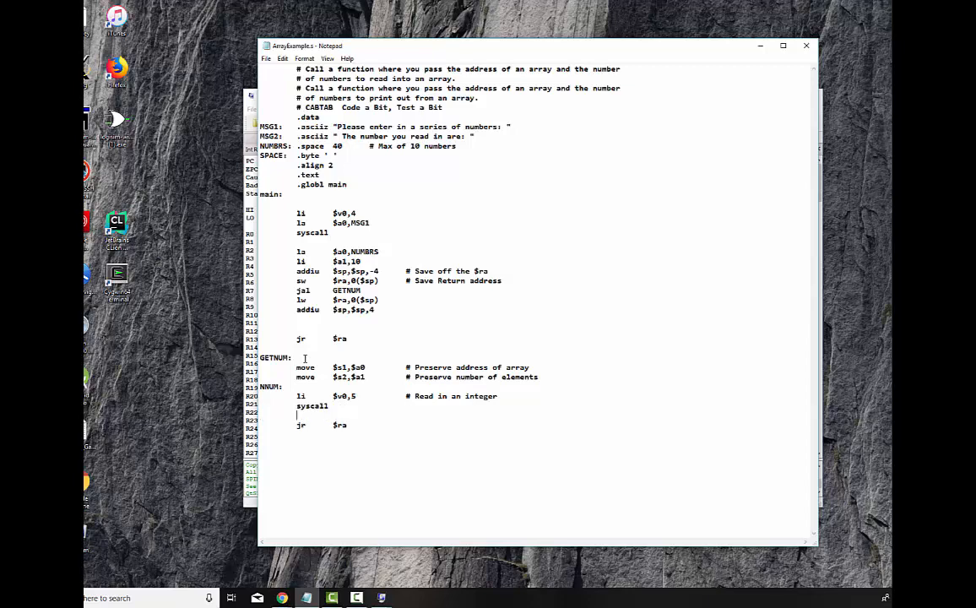
type("sw")
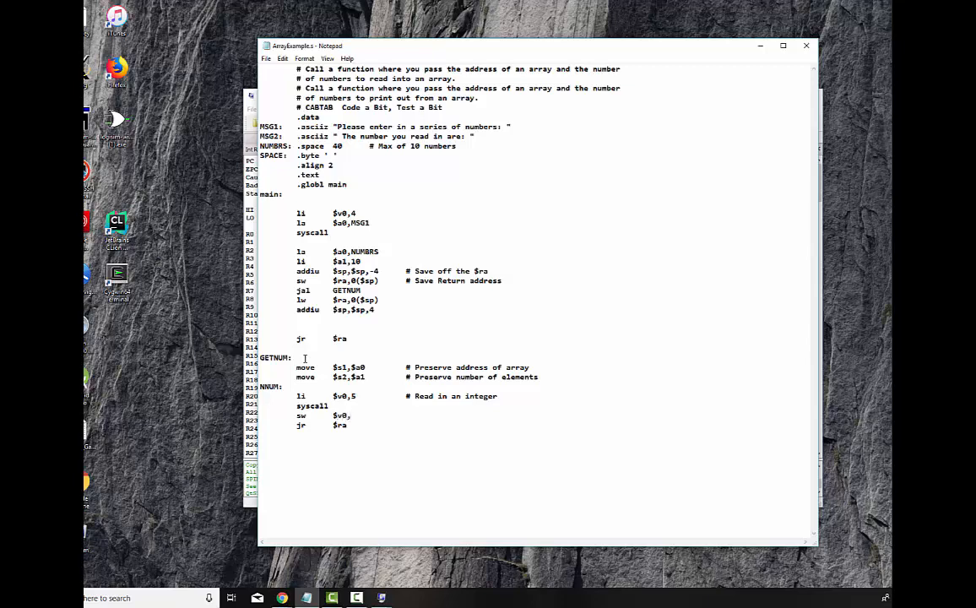
type("0($")
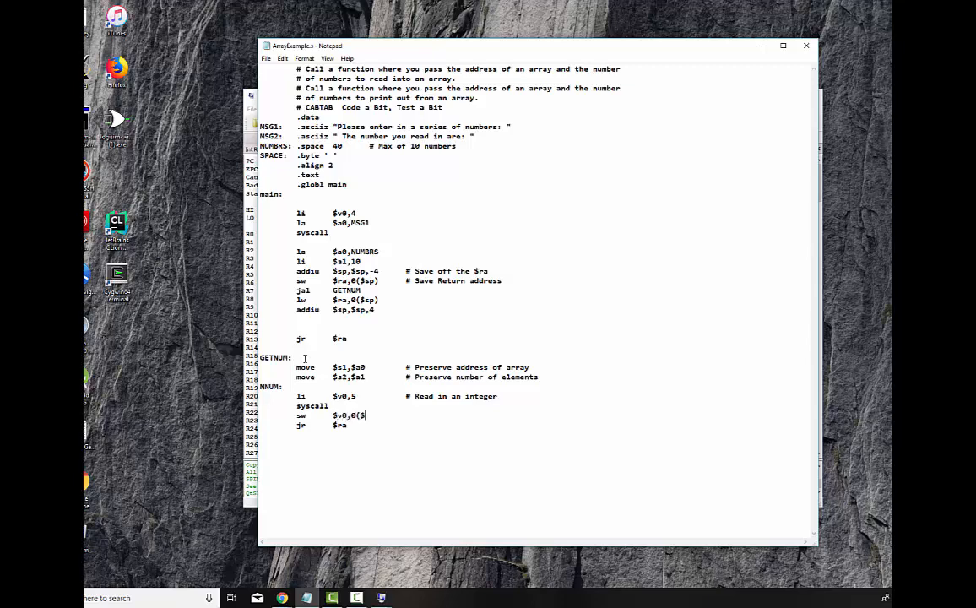
type("s1)      # Store tc")
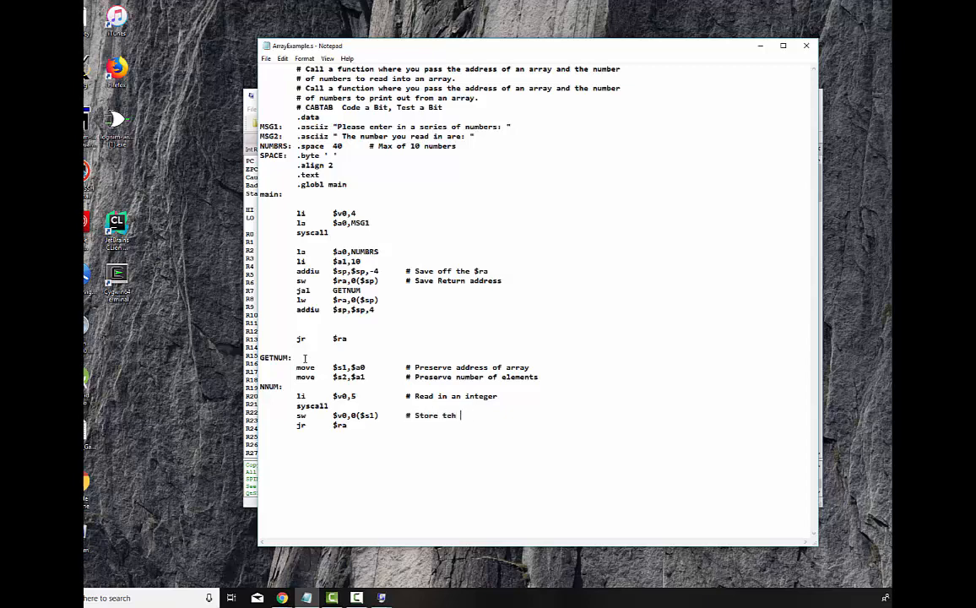
type("he element")
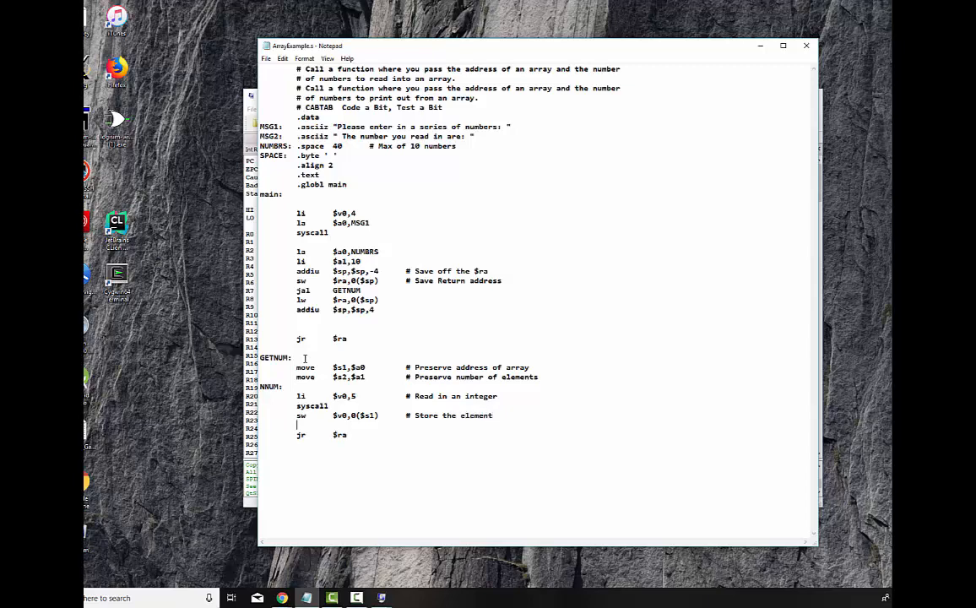
Add commented addiu $s1,$s1,4 and addiu $s2,$s2,-1 lines to the loop.
type("addiu")
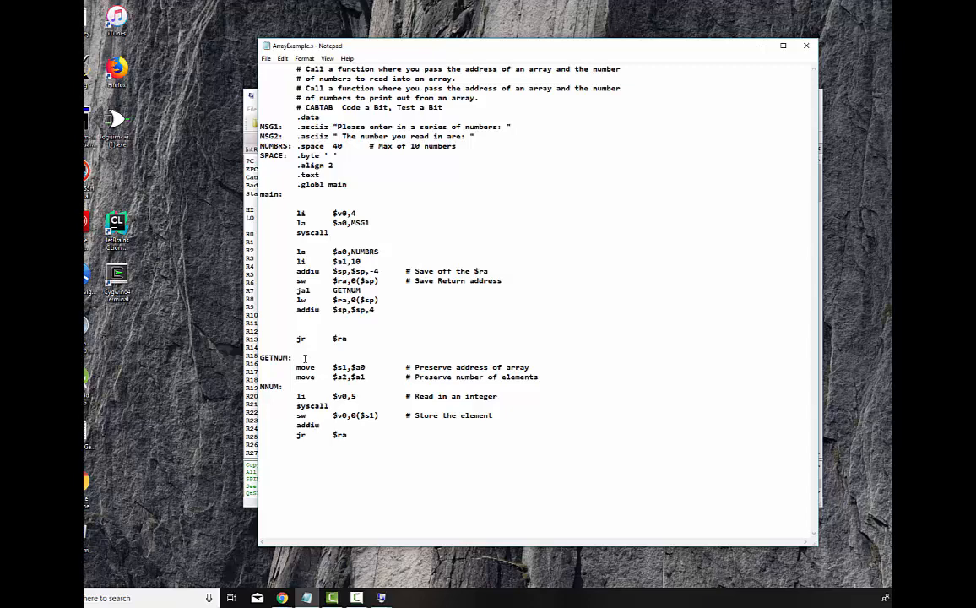
type("$s1,$s")
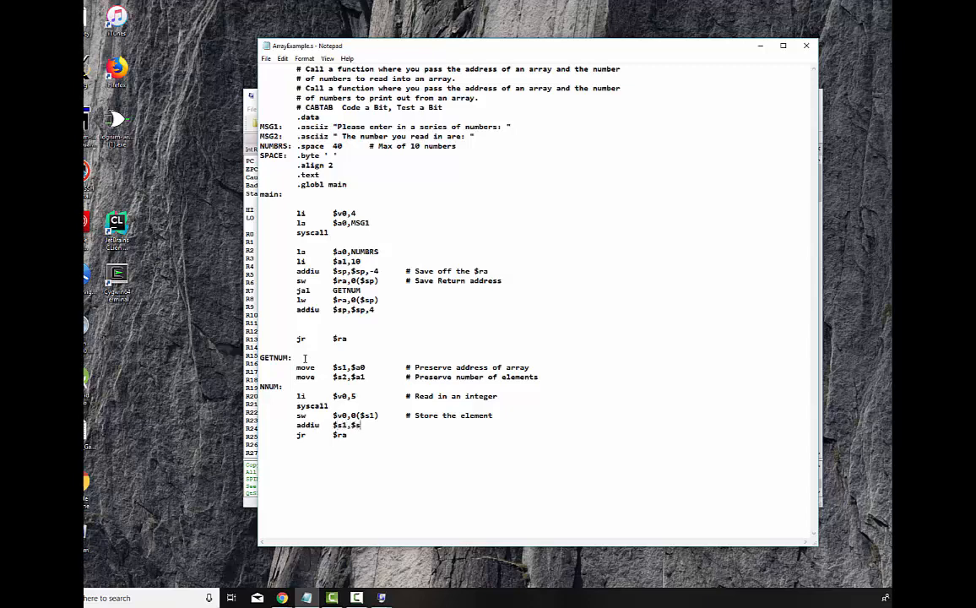
type("1,4")
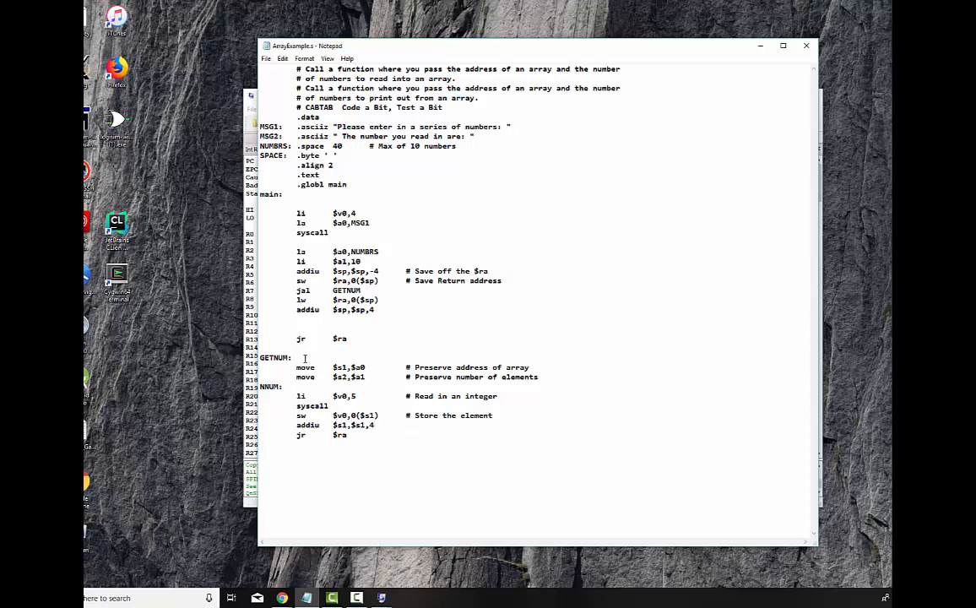
type("# Set it")
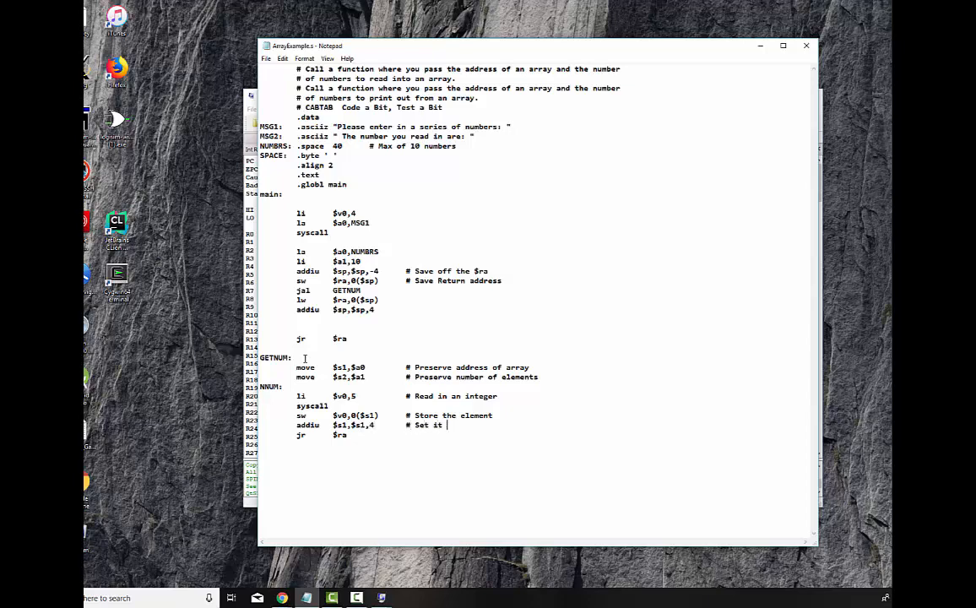
type("to next")
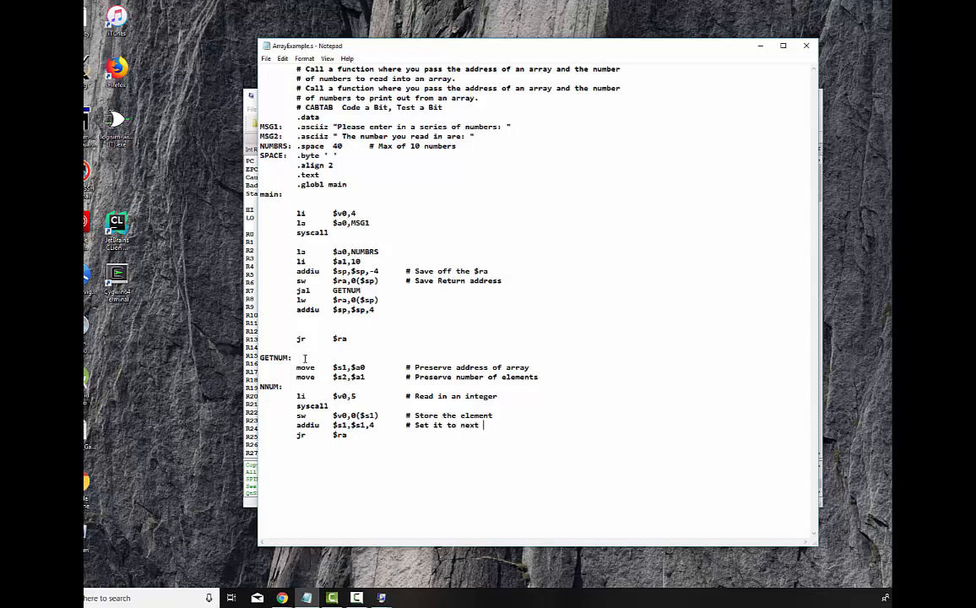
type("word")
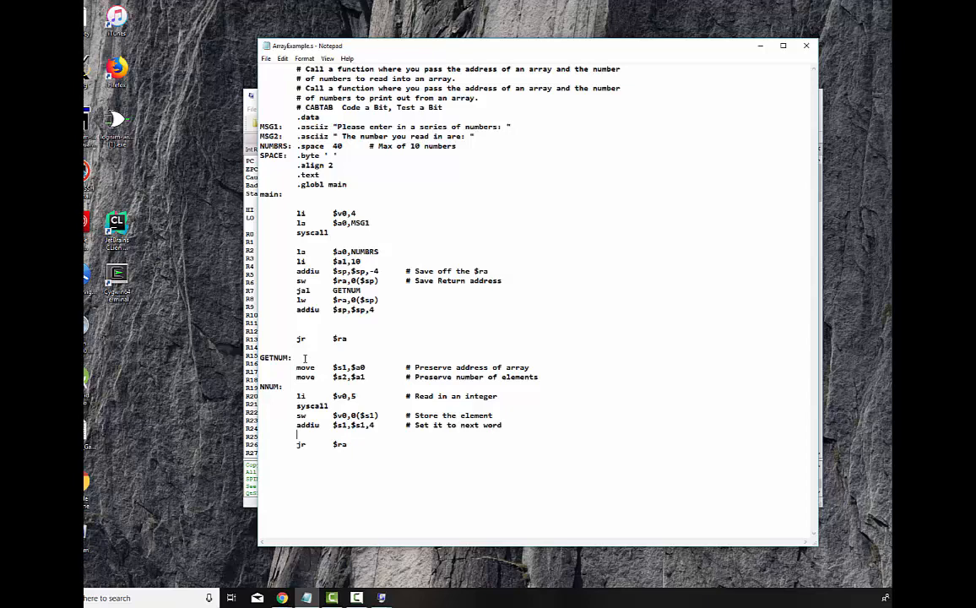
type("addium")
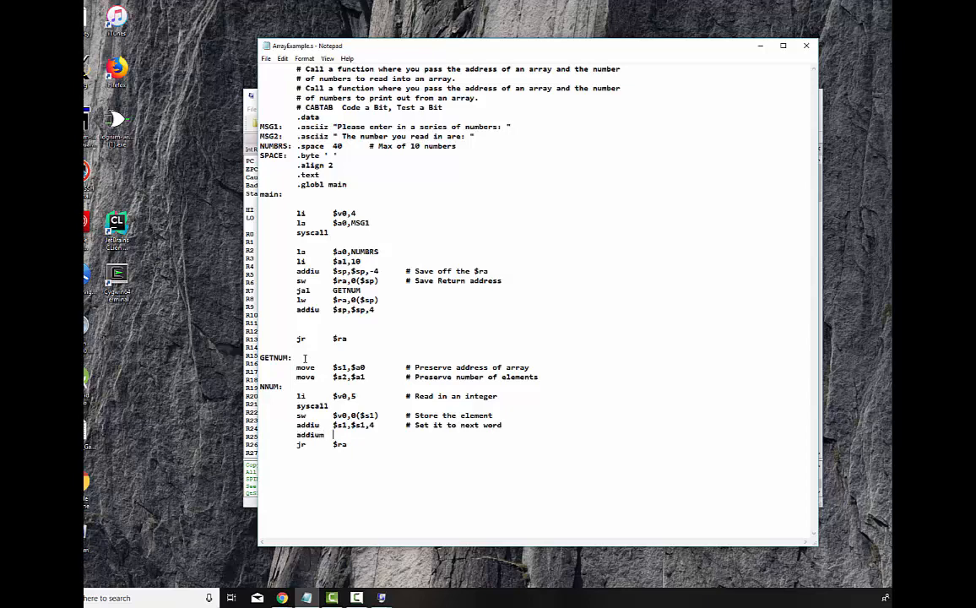
type("$s")
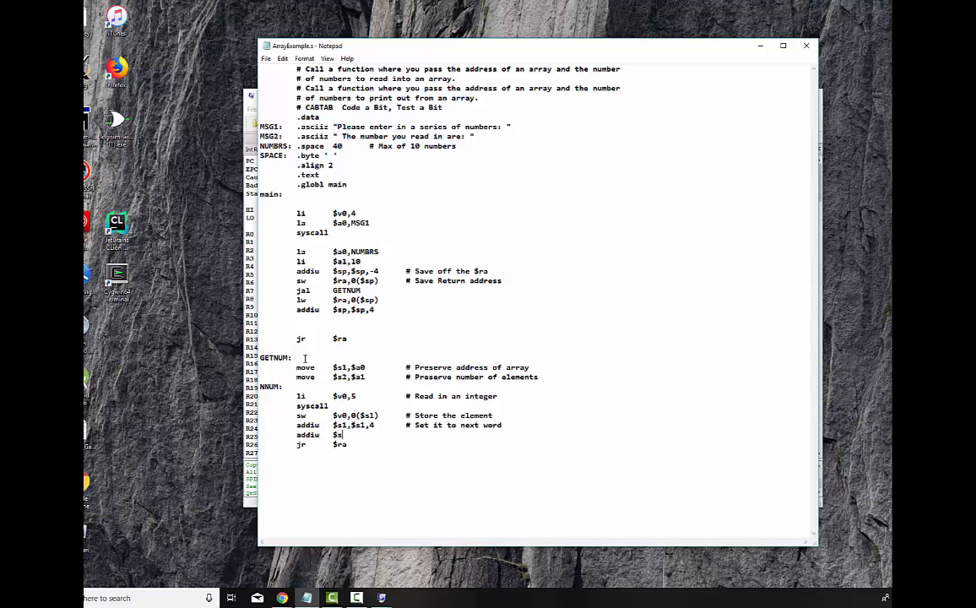
type("$s2,$s2,")
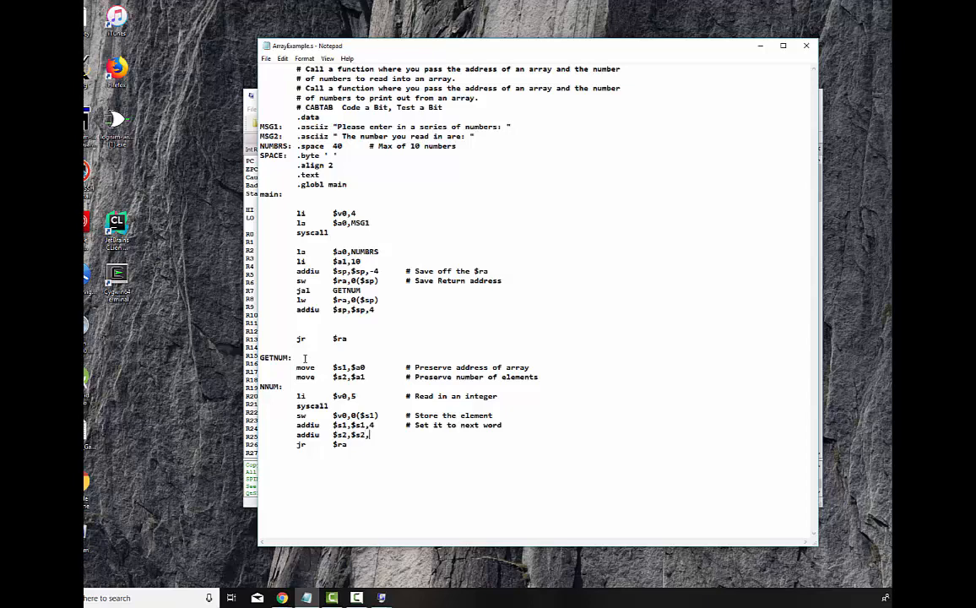
type("-1\t# Decrement my count")
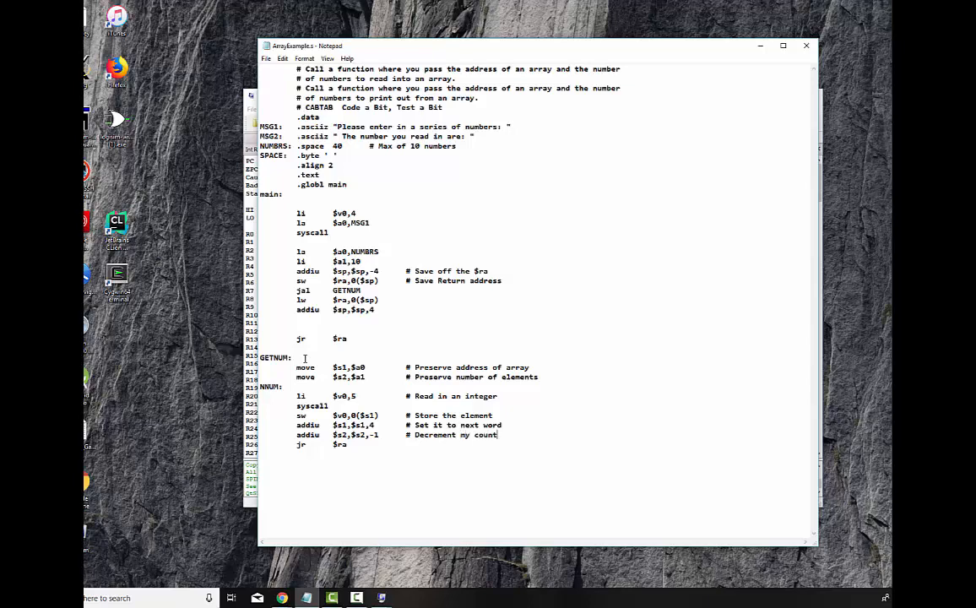
type("er")
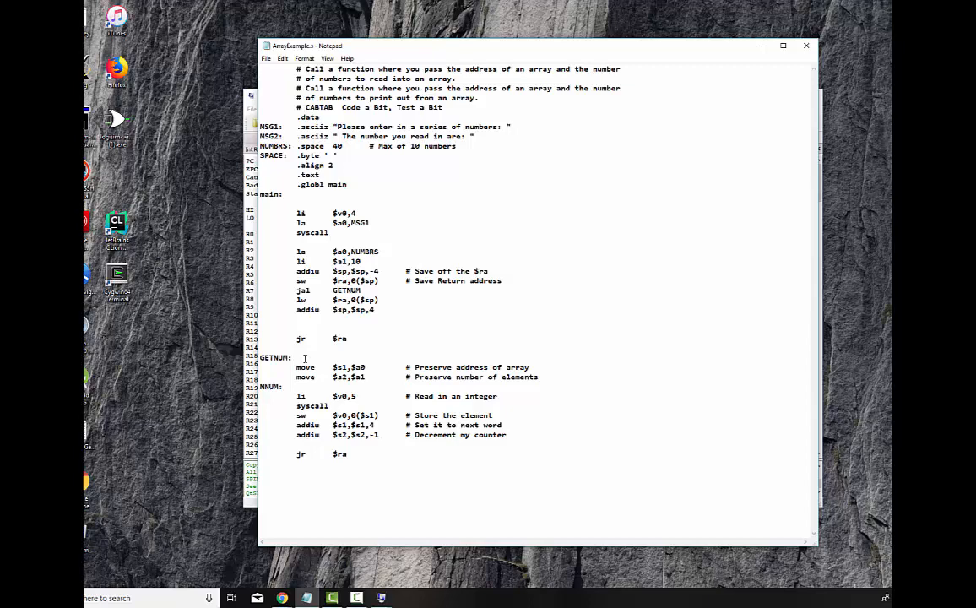
Add bnez $s2,NNUM with a comment to repeat until the counter reaches zero.
type("bne")
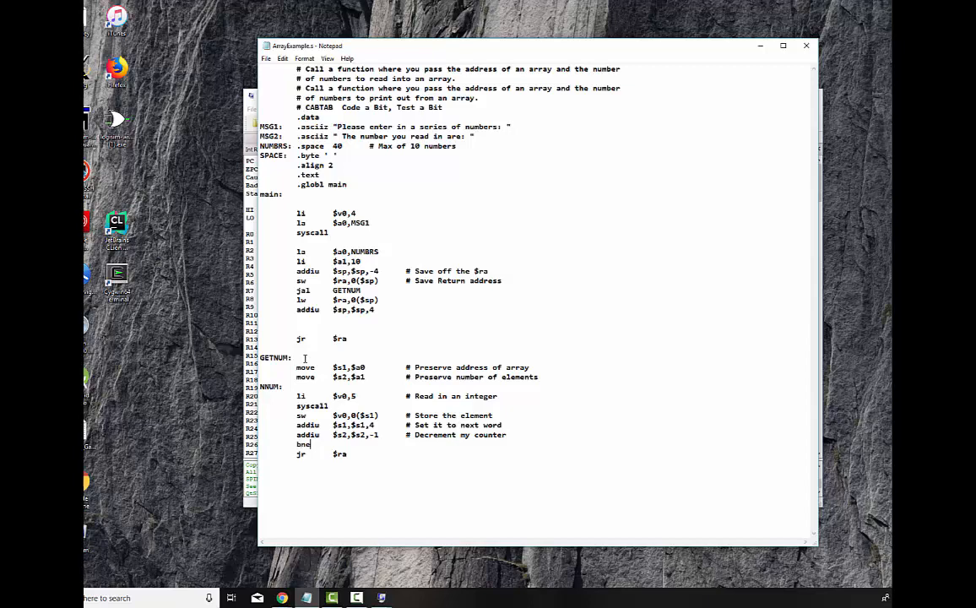
type("z")
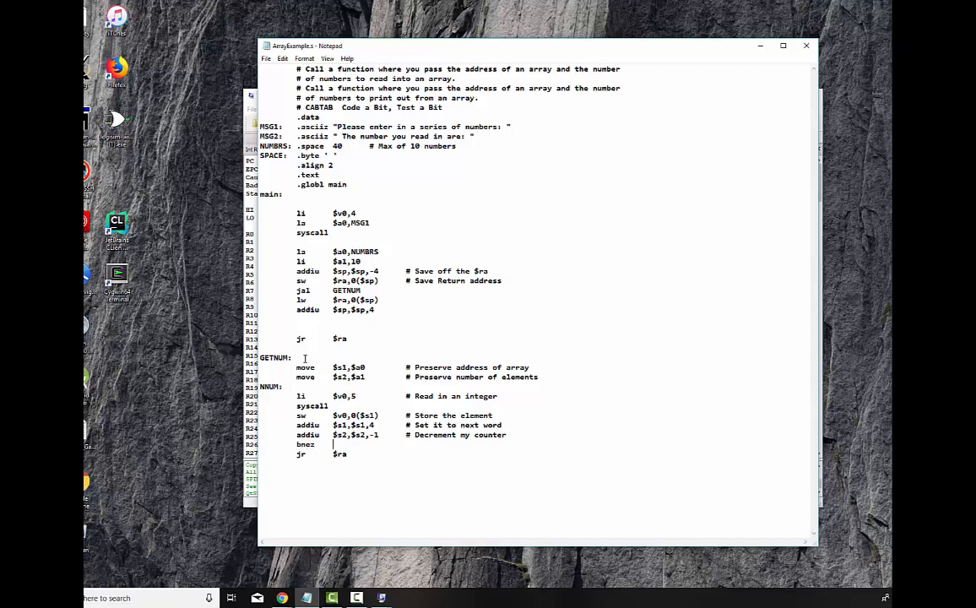
type("$s2,N")
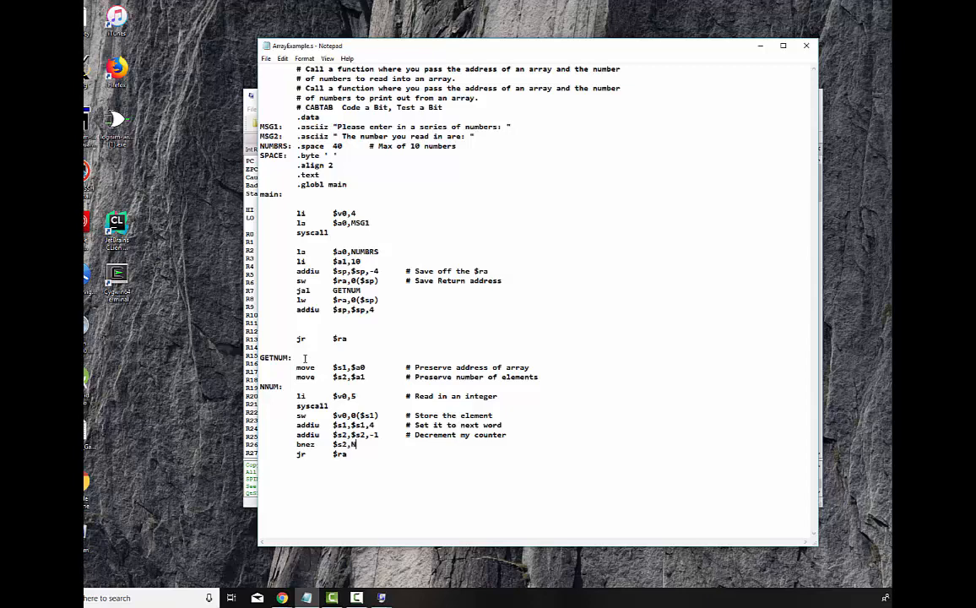
type("NUM        # If m")
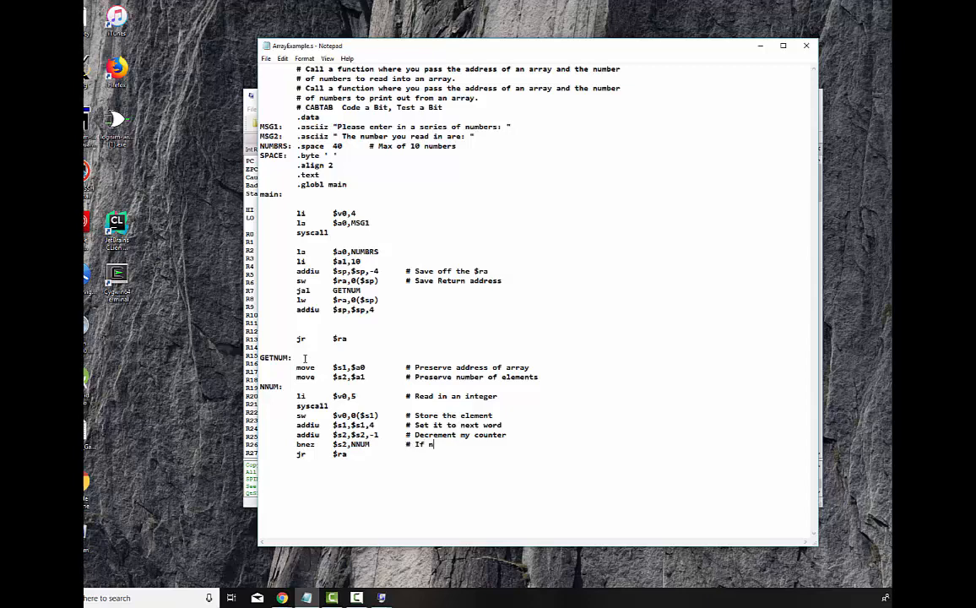
type("ounter not")
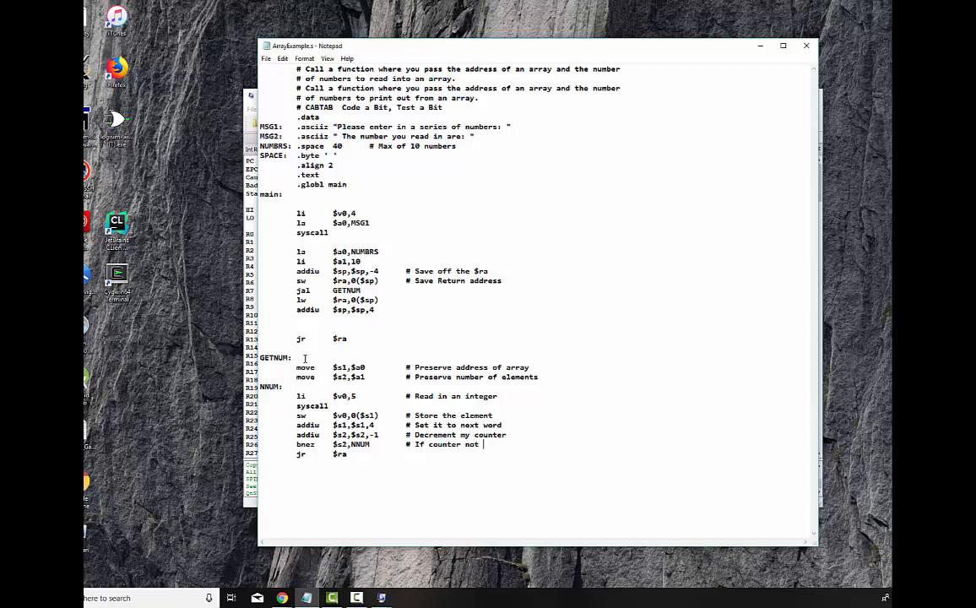
type("at zero")
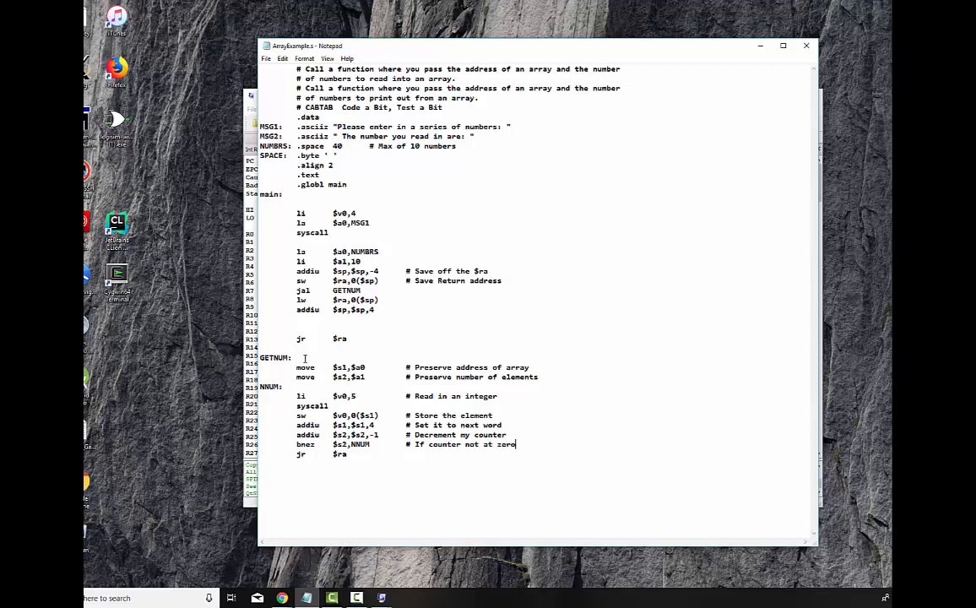
type(", get next number.")
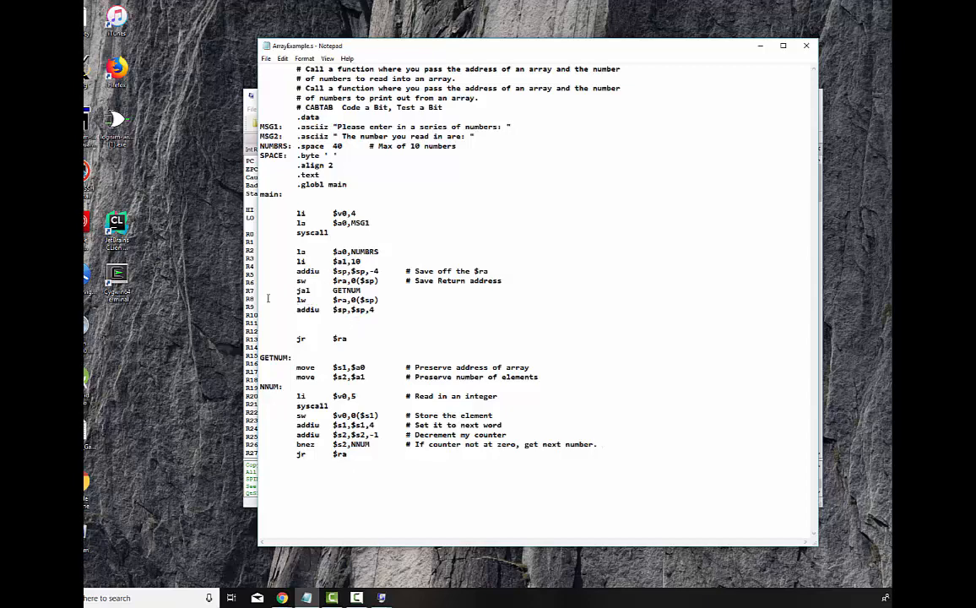
left_click(267, 59)
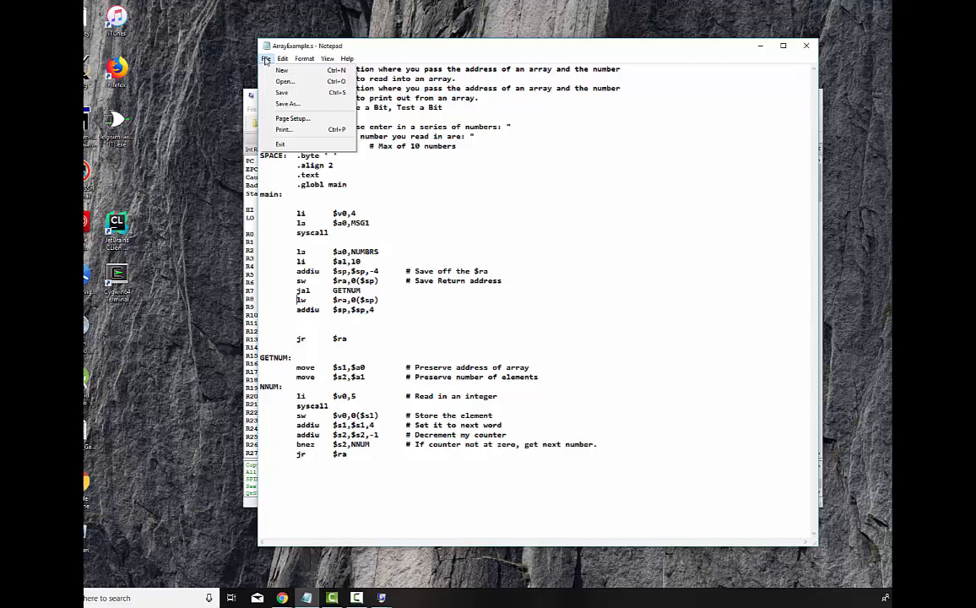
Save ArrayExample.s and reload it into QtSpim.
left_click(266, 58)
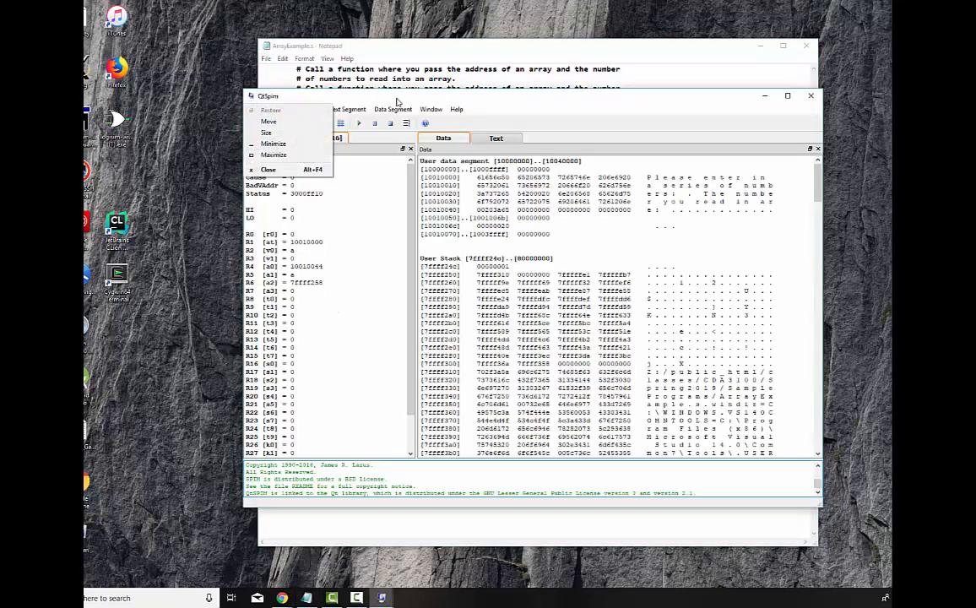
left_click(252, 109)
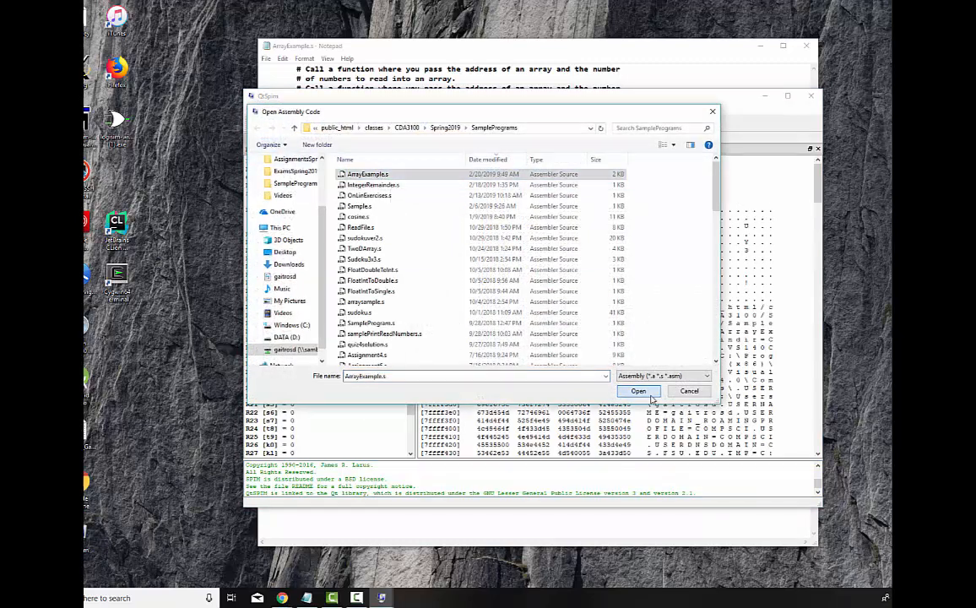
left_click(637, 391)
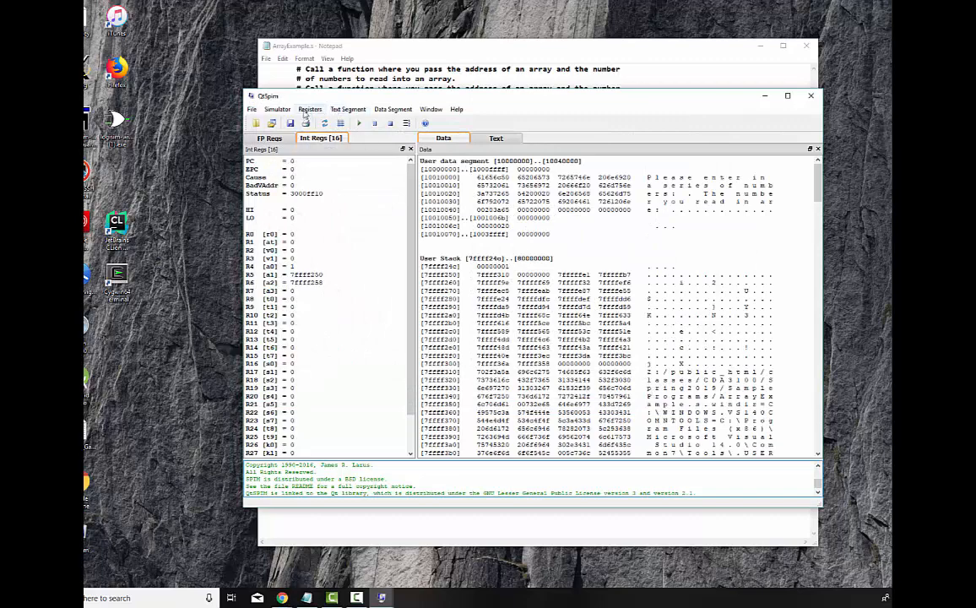
Run the program and enter the numbers in the QtSpim console.
left_click(277, 109)
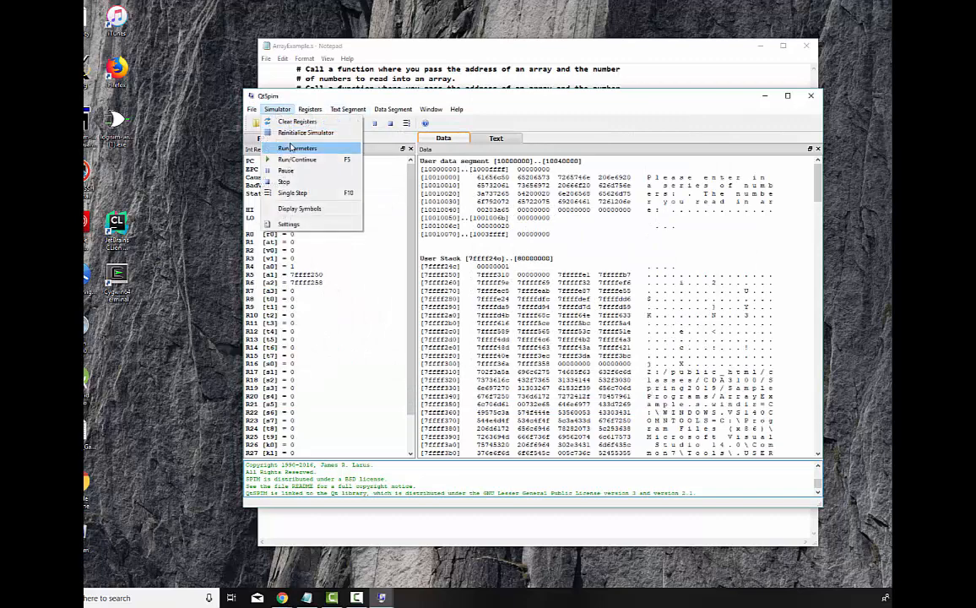
left_click(297, 148)
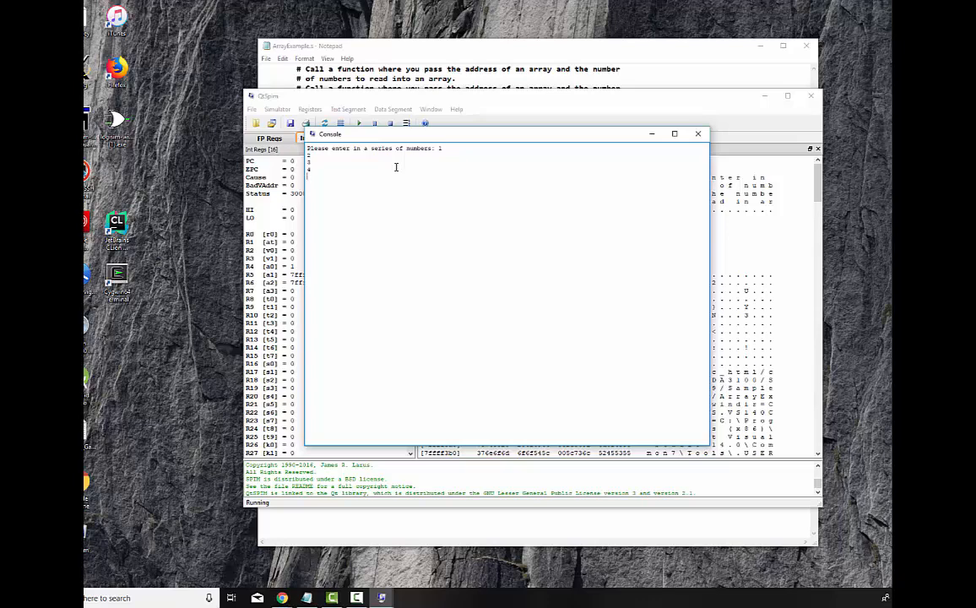
type("5")
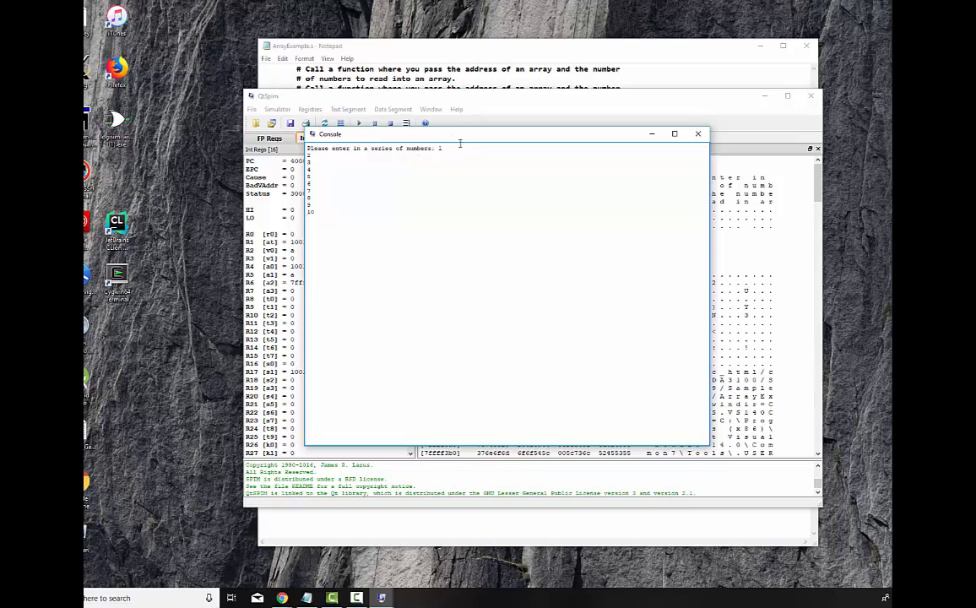
mouse_move(485, 106)
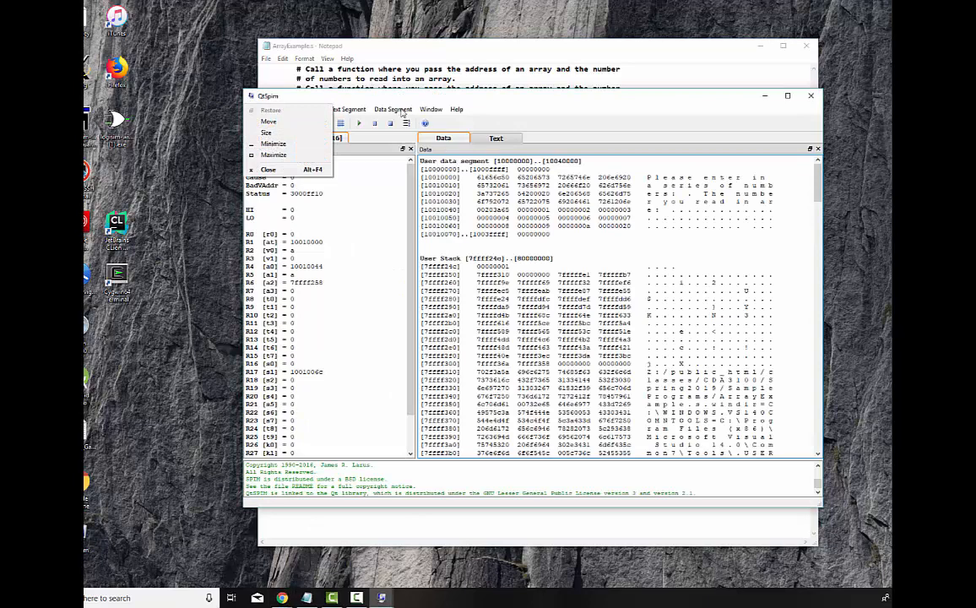
Halt the running ArrayExample program with Simulator > Pause/Stop.
left_click(430, 109)
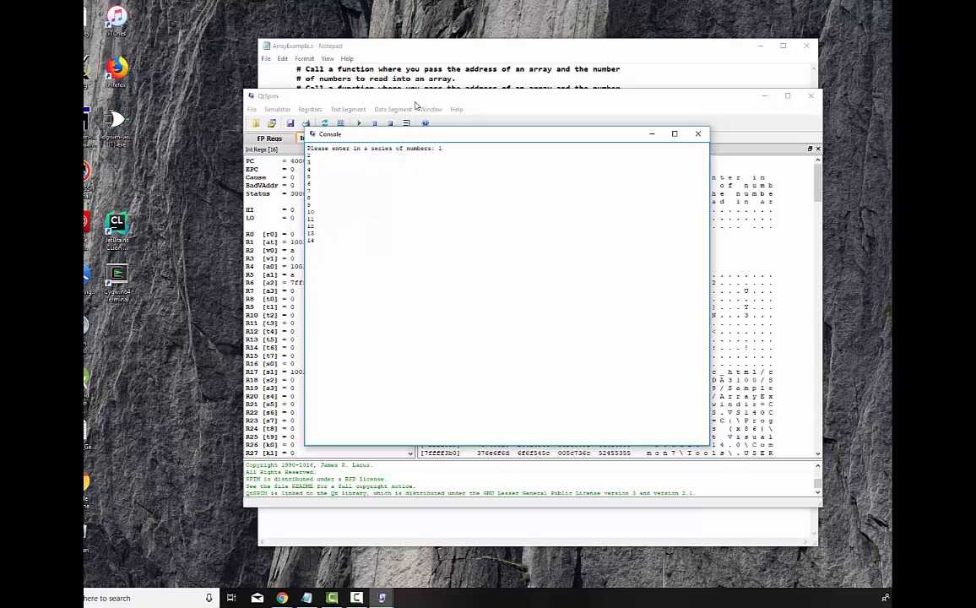
left_click(277, 109)
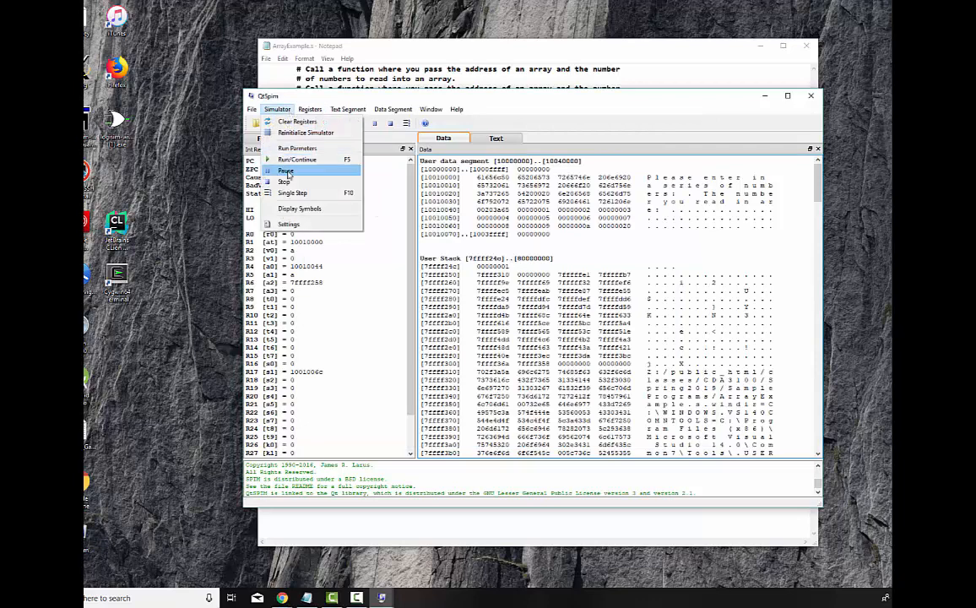
left_click(286, 181)
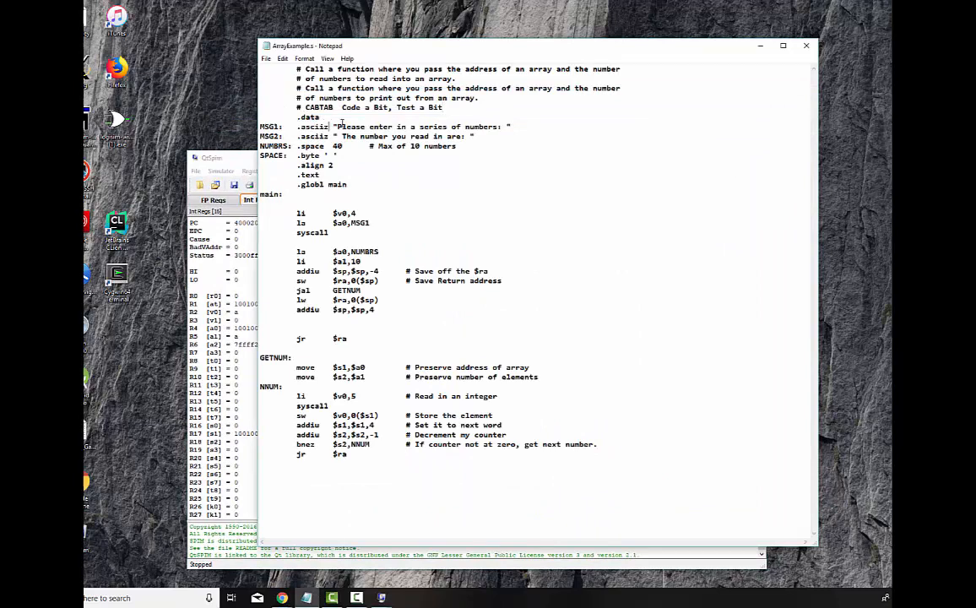
Select the words of the second message in the source.
double_click(413, 127)
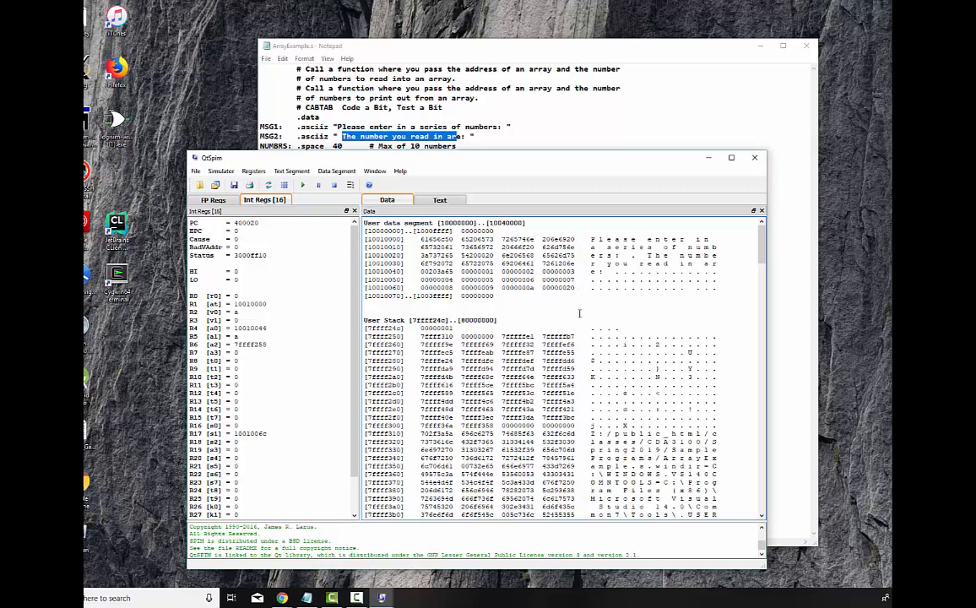
mouse_move(631, 133)
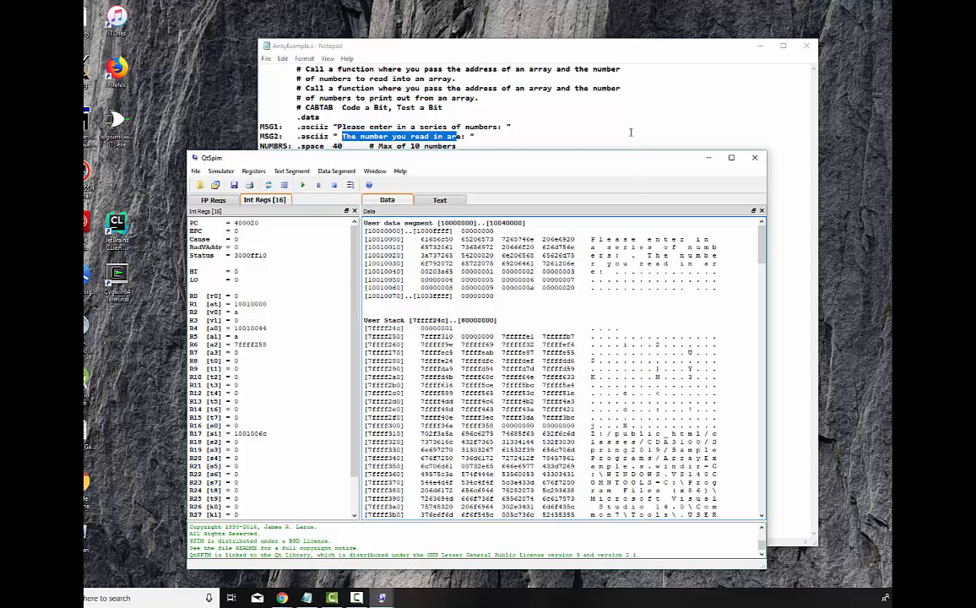
mouse_move(595, 133)
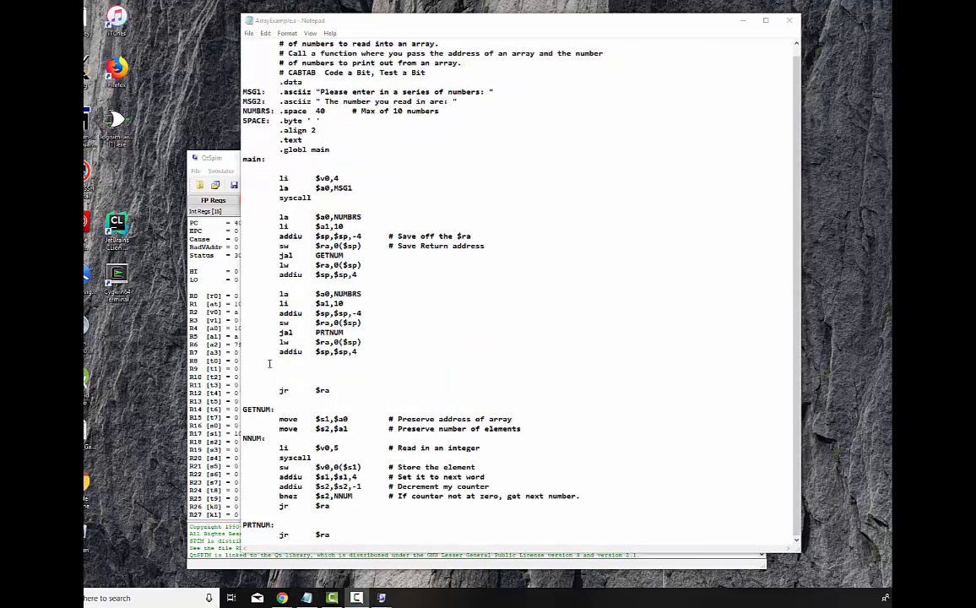
left_click_drag(279, 293, 363, 342)
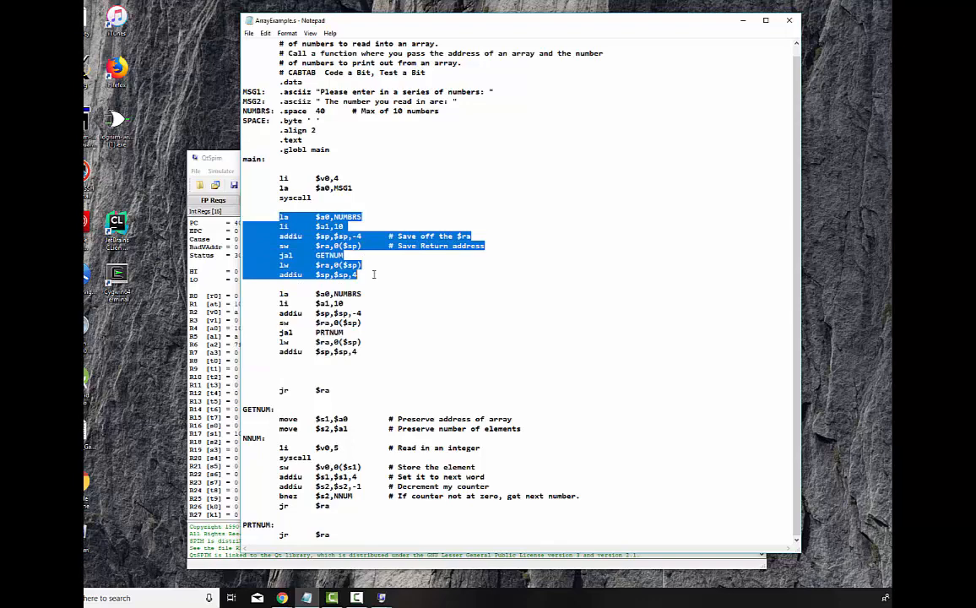
left_click(362, 293)
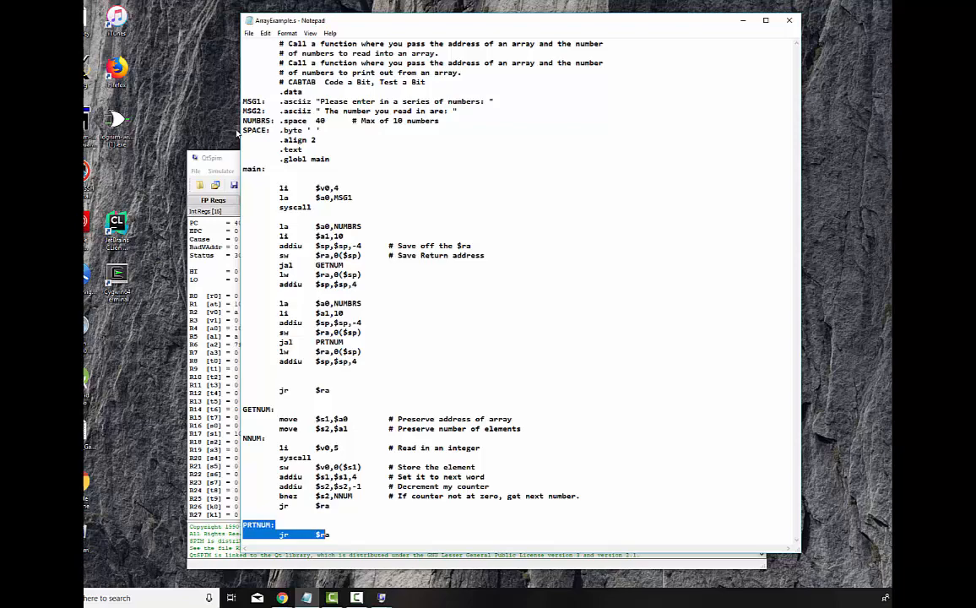
Reinitialize and reload ArrayExample.s in QtSpim, run it, and enter numbers.
left_click(195, 170)
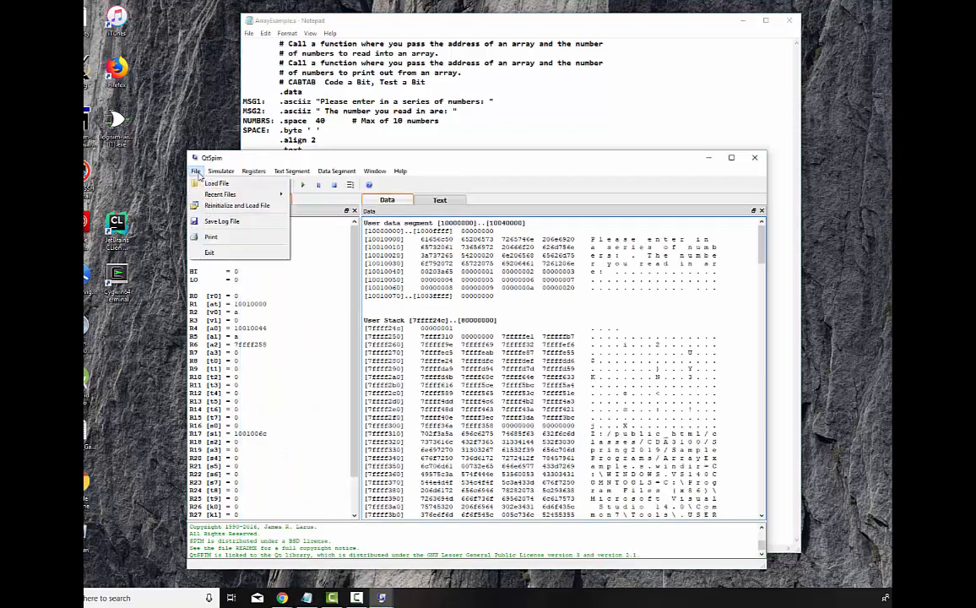
left_click(216, 184)
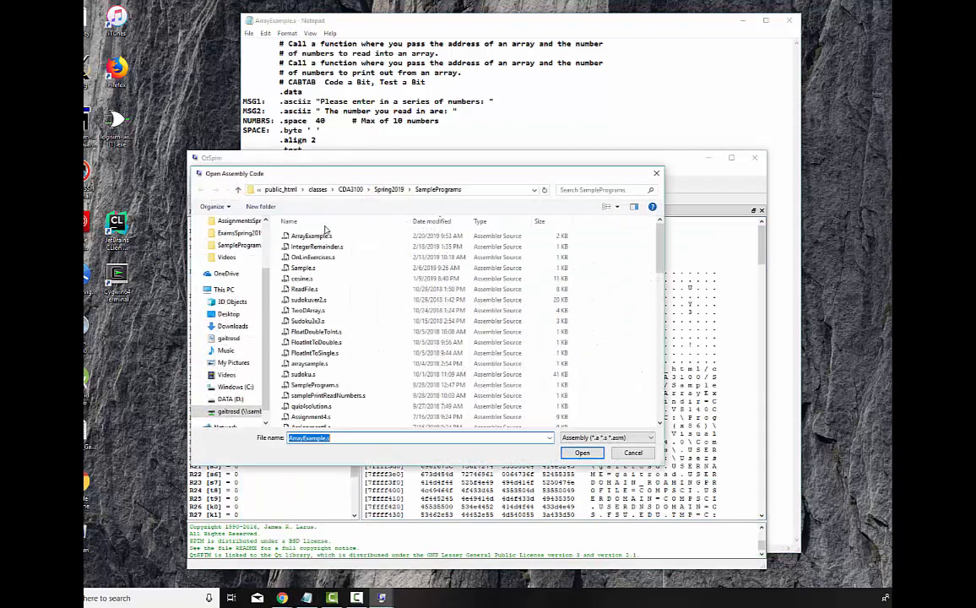
left_click(311, 235)
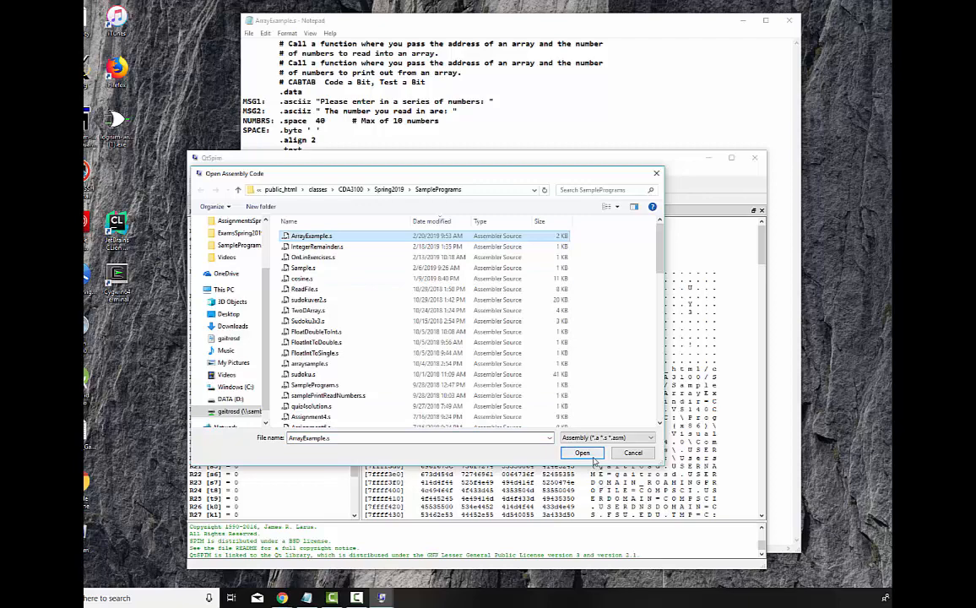
left_click(581, 453)
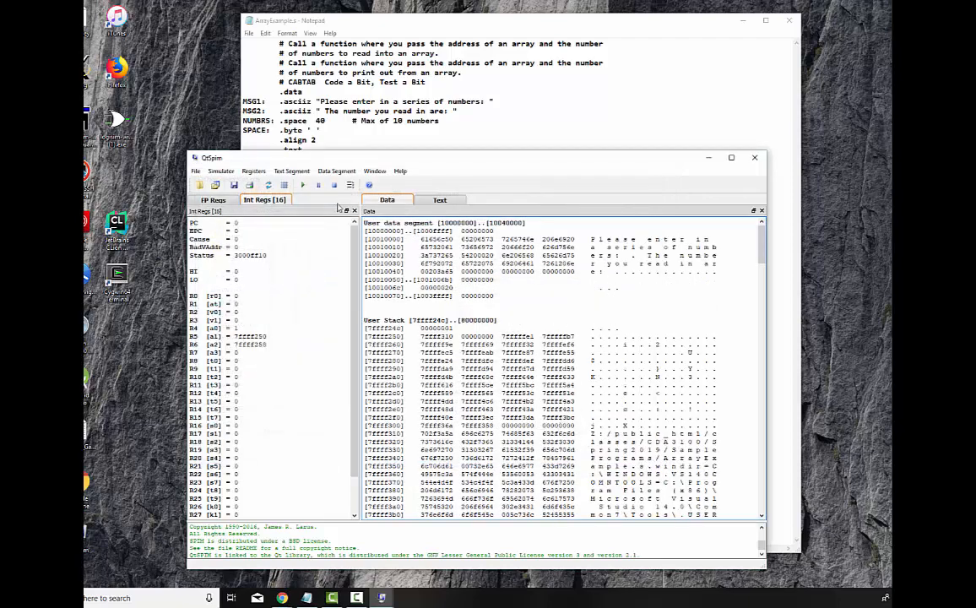
left_click(220, 171)
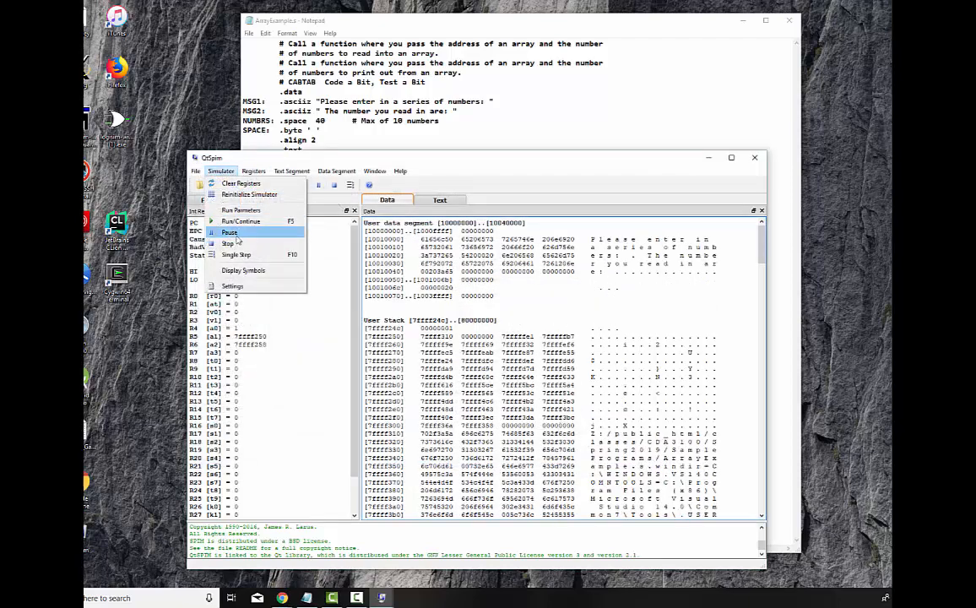
left_click(240, 221)
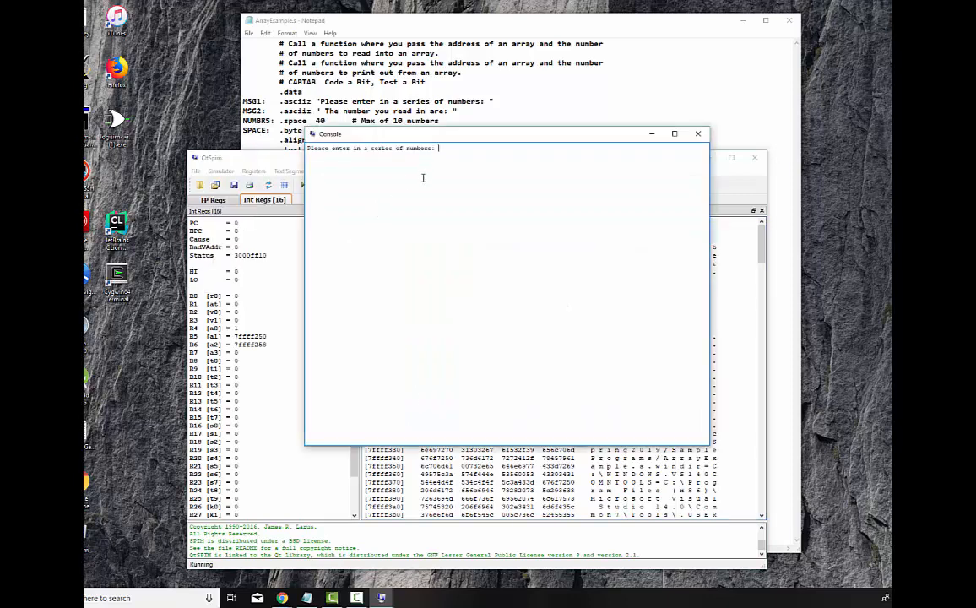
type("2")
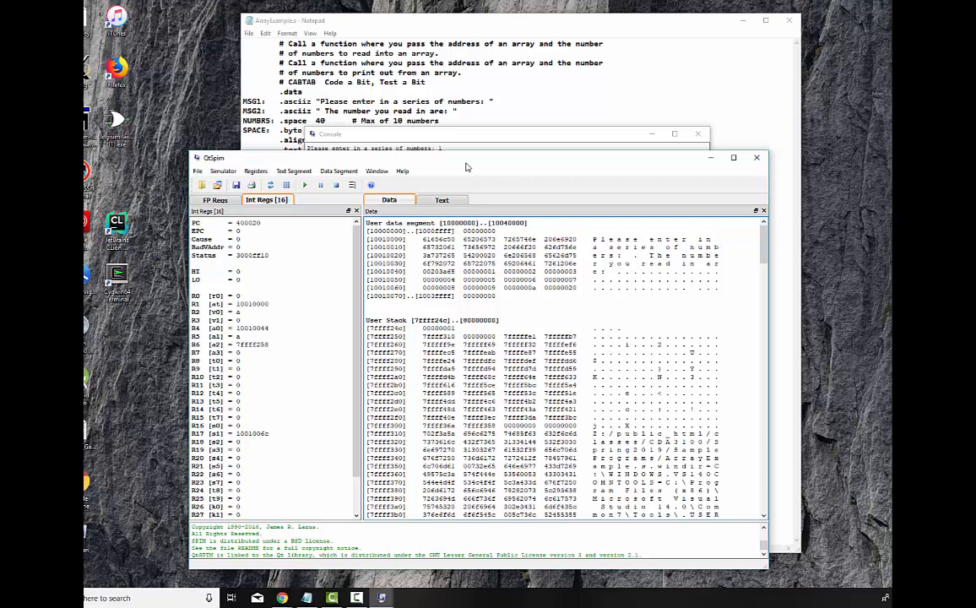
mouse_move(524, 111)
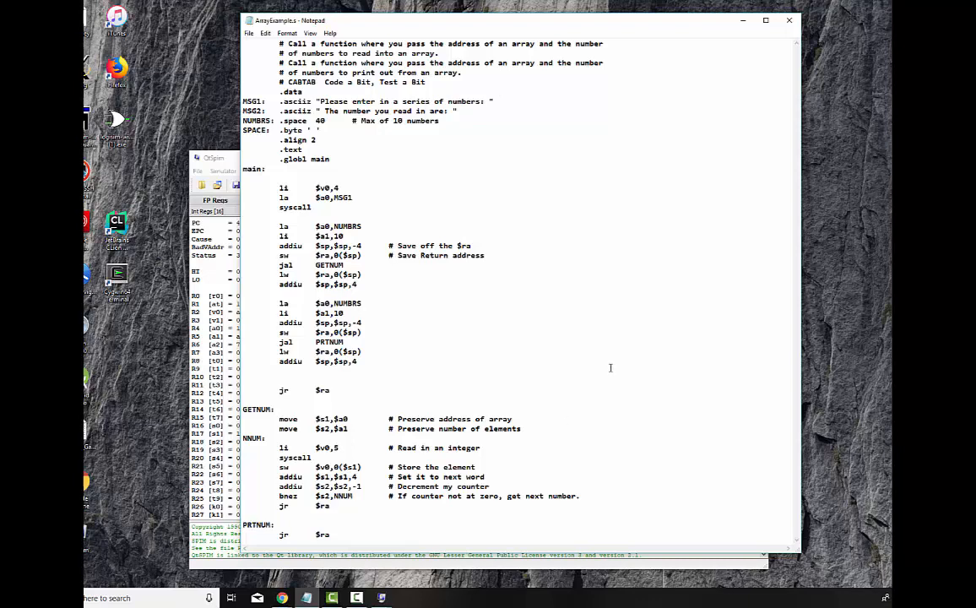
mouse_move(573, 422)
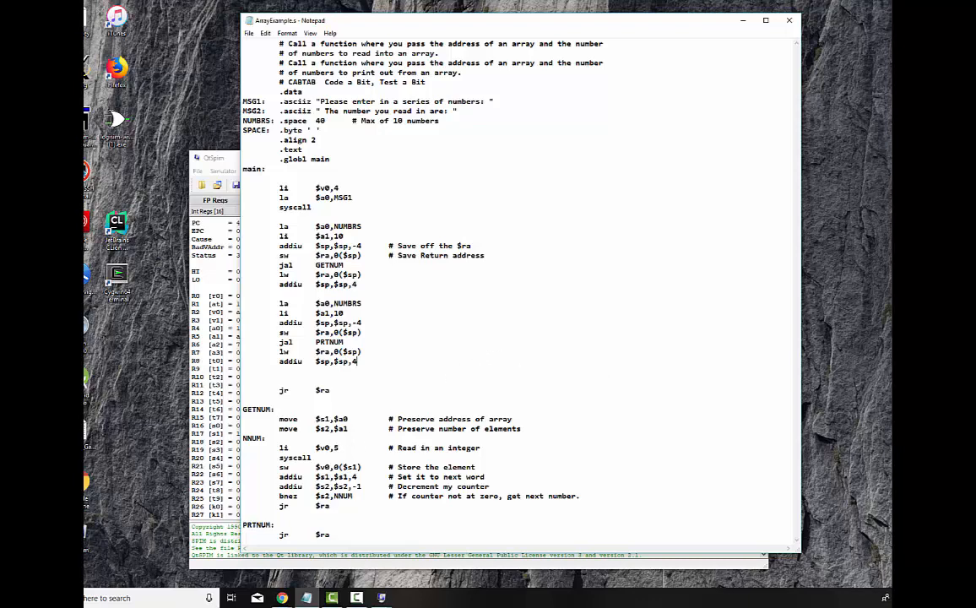
Scroll to PRTNUM and highlight the print-message and print-space instructions.
scroll("down", 3)
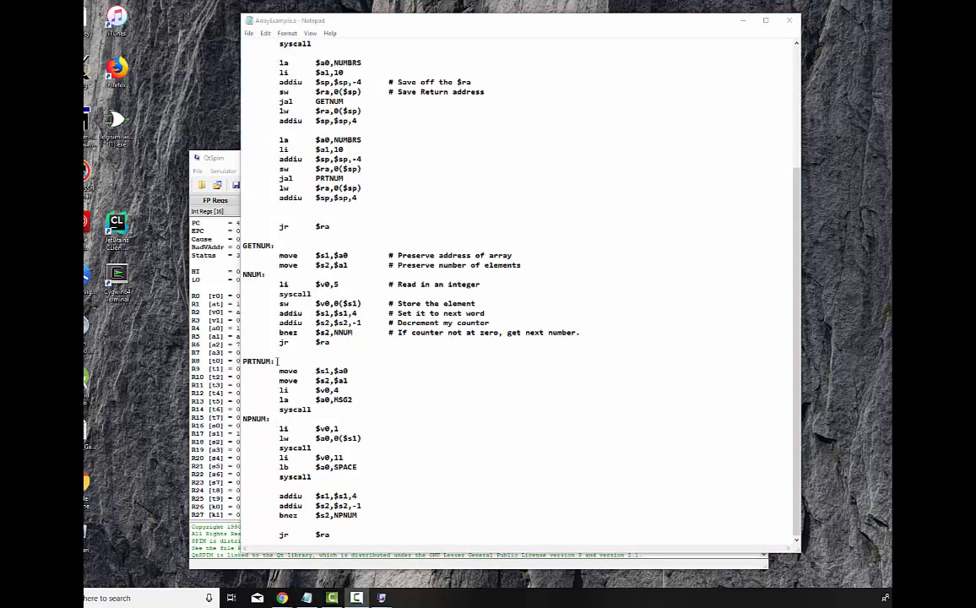
left_click_drag(278, 370, 346, 390)
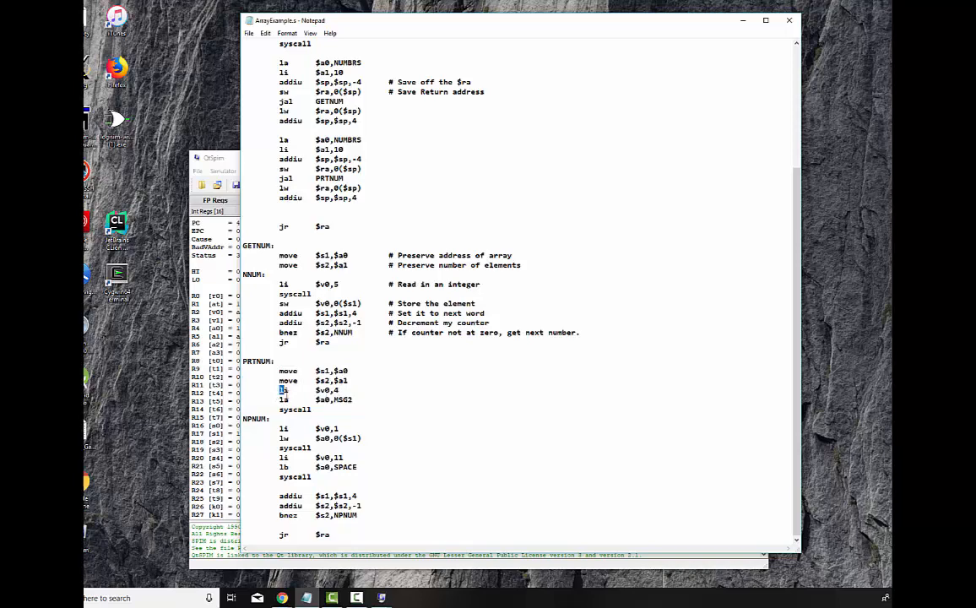
left_click_drag(285, 390, 310, 409)
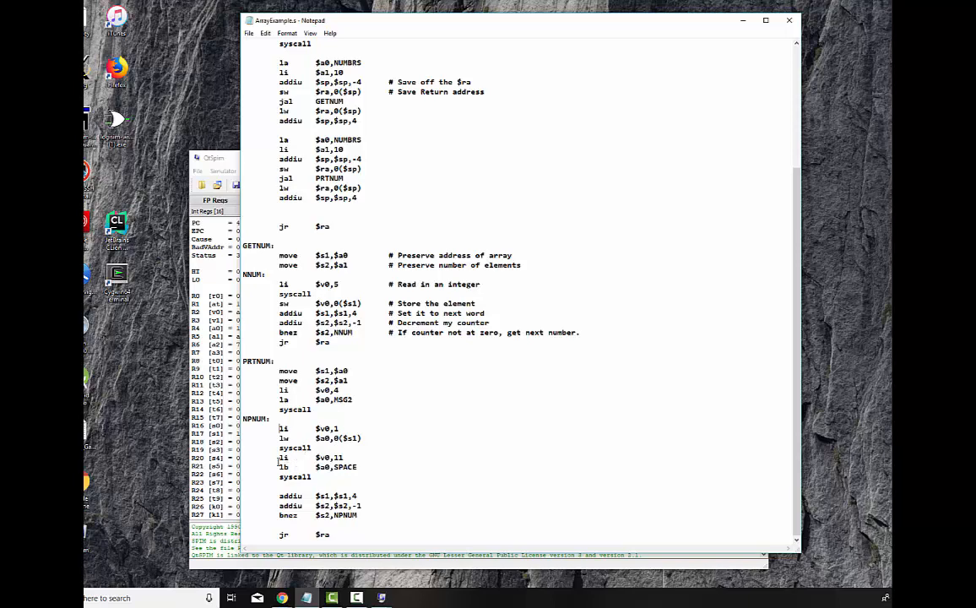
left_click_drag(281, 457, 329, 477)
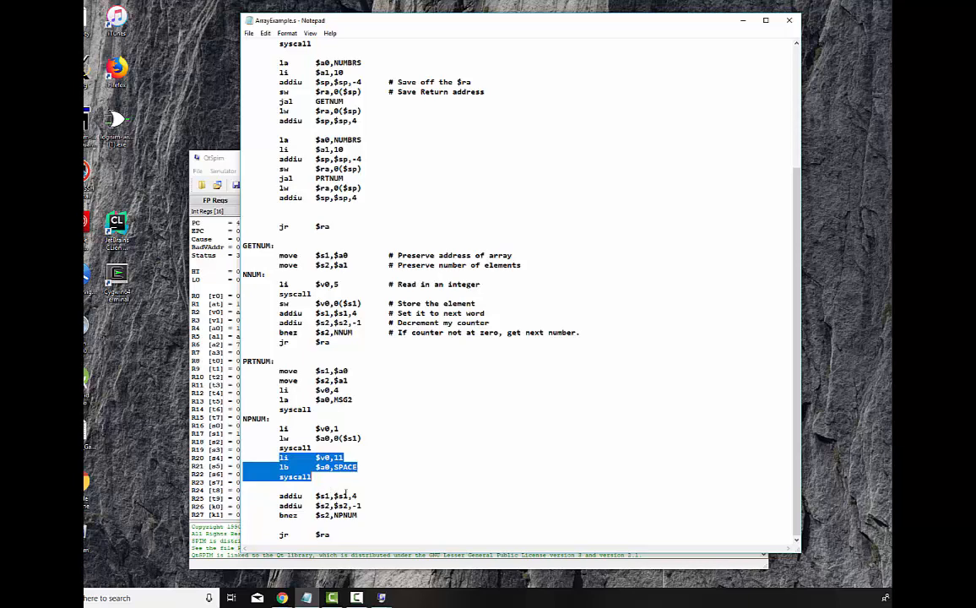
left_click(365, 496)
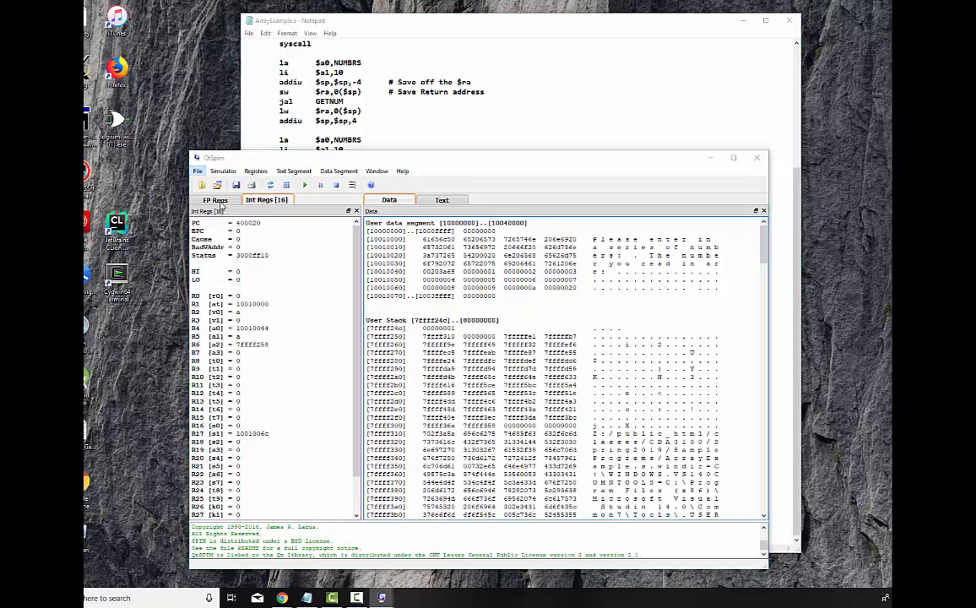
Reload and rerun ArrayExample.s, then return to the Notepad source.
left_click(204, 184)
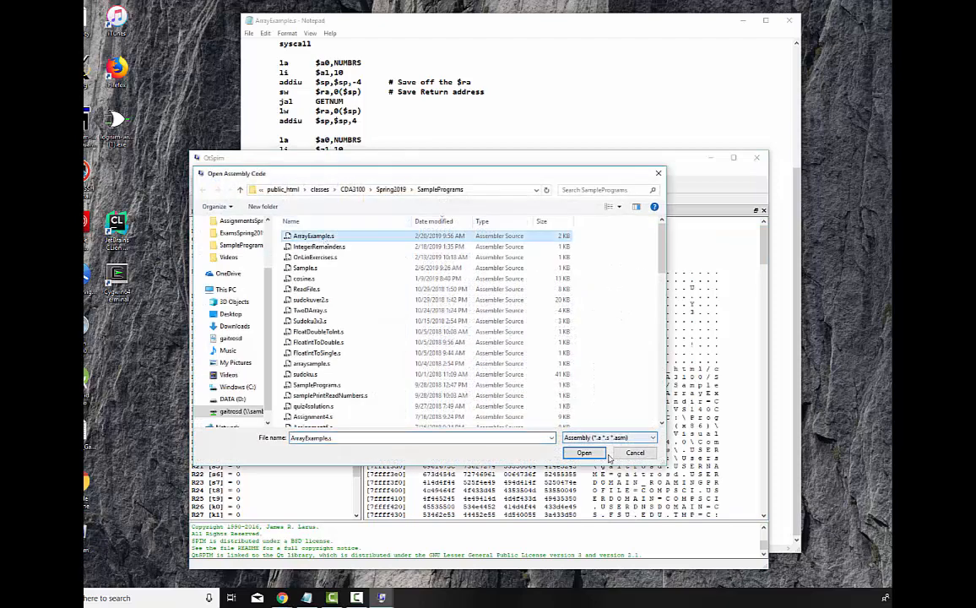
left_click(583, 453)
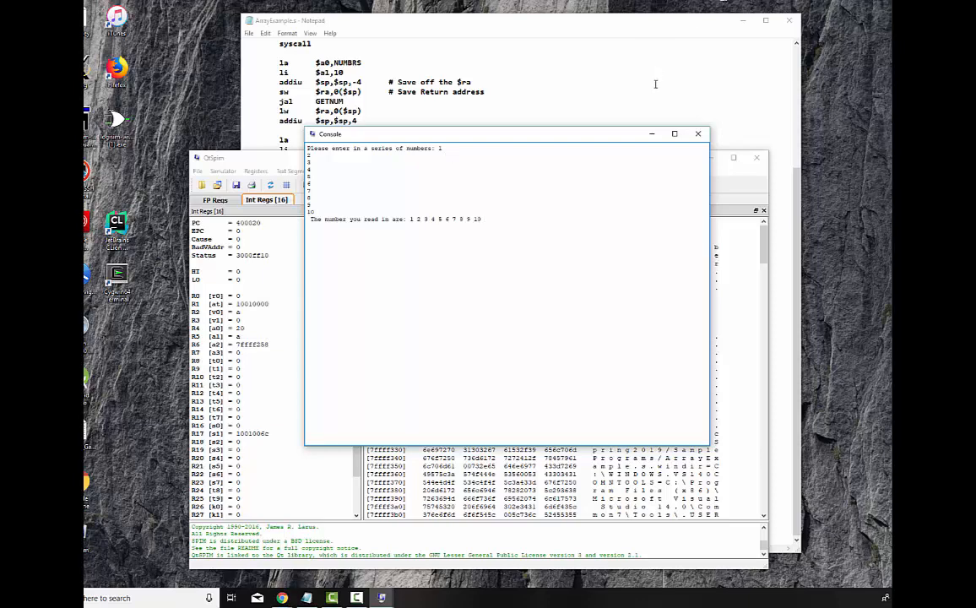
left_click(764, 20)
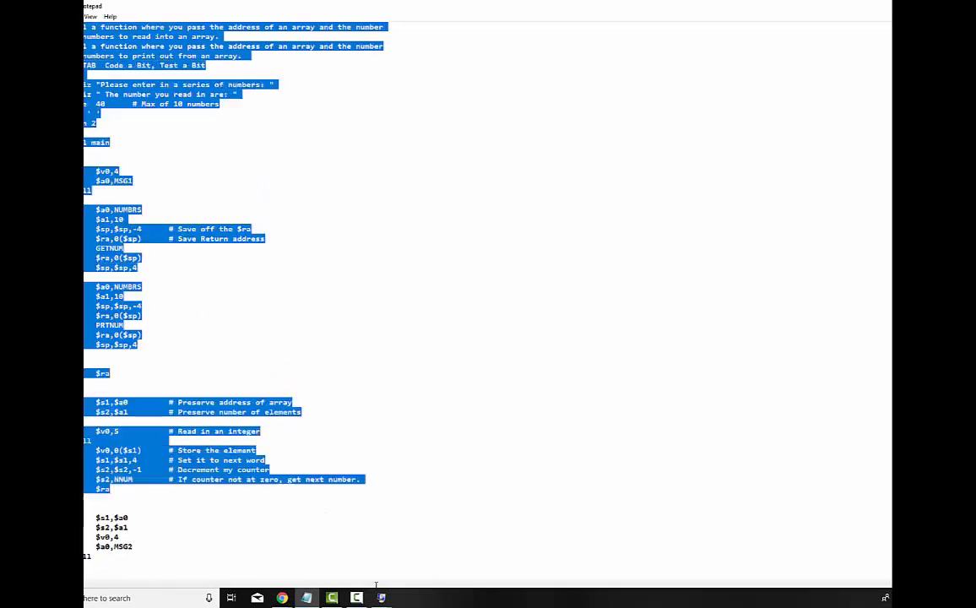
Scroll the Font size list and pick a smaller size for the ArrayExample.s code.
scroll("down", 3)
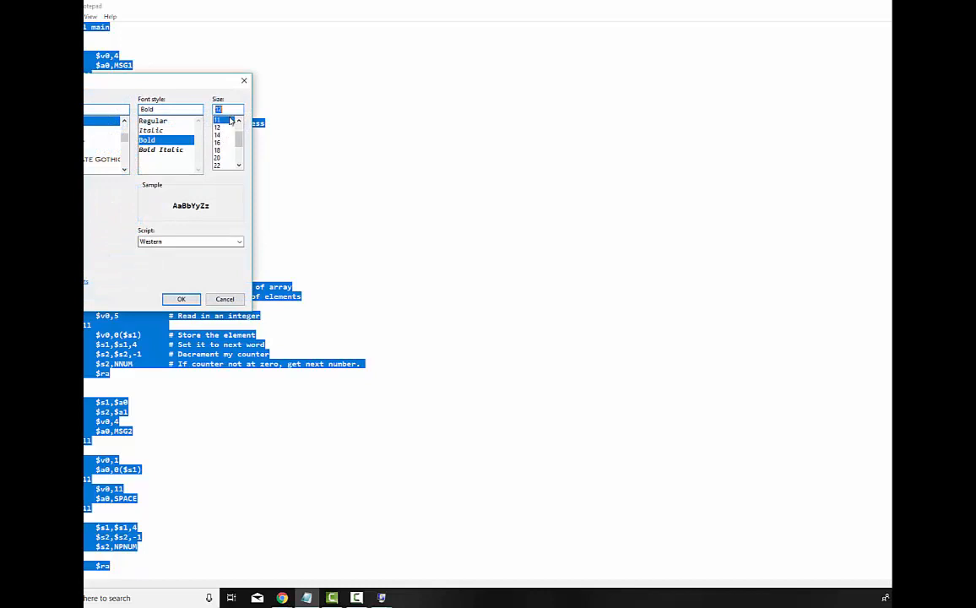
left_click(181, 298)
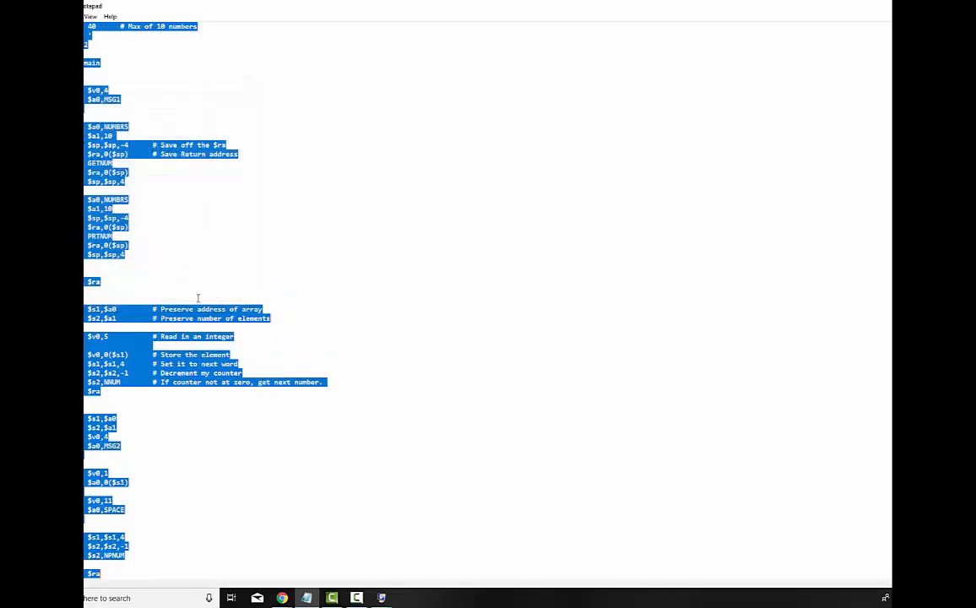